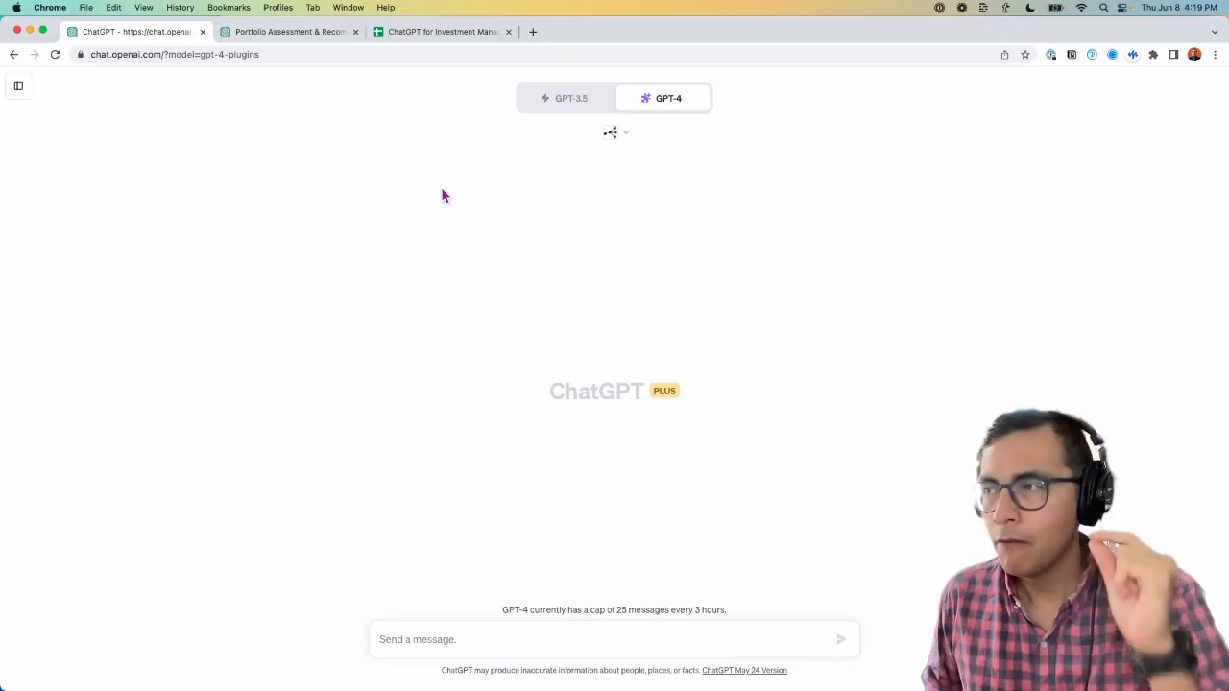
{"action": "mouse_move", "coordinate": [707, 202]}
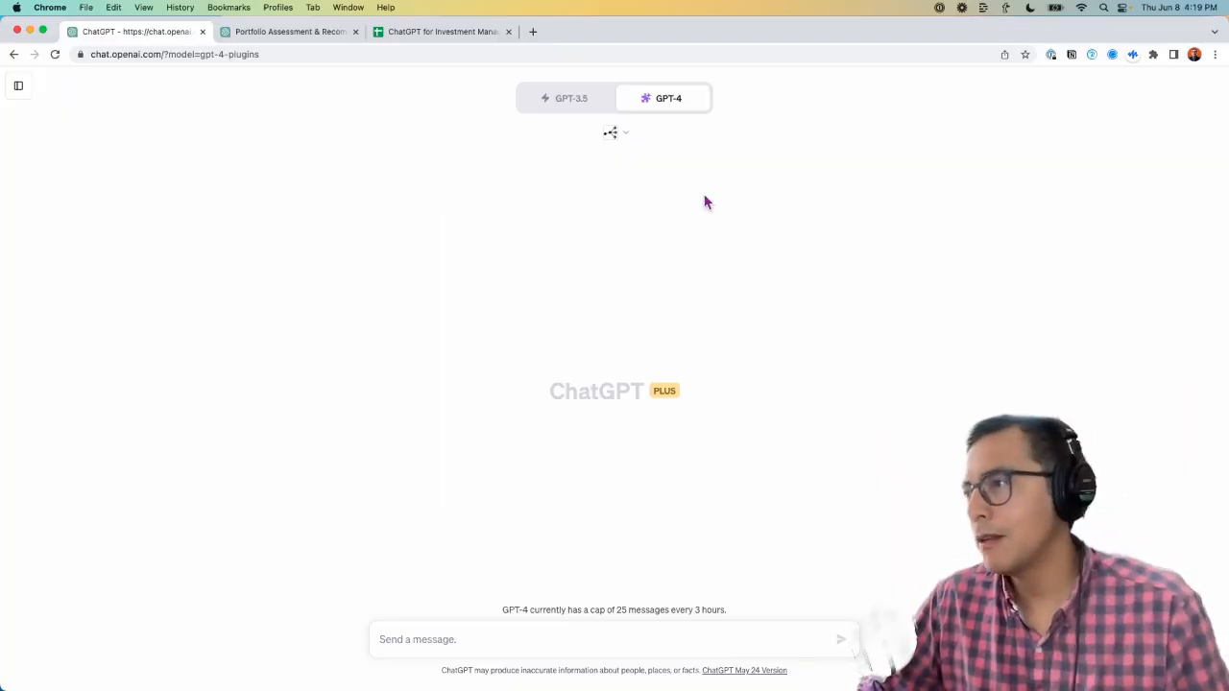
{"action": "mouse_move", "coordinate": [710, 220]}
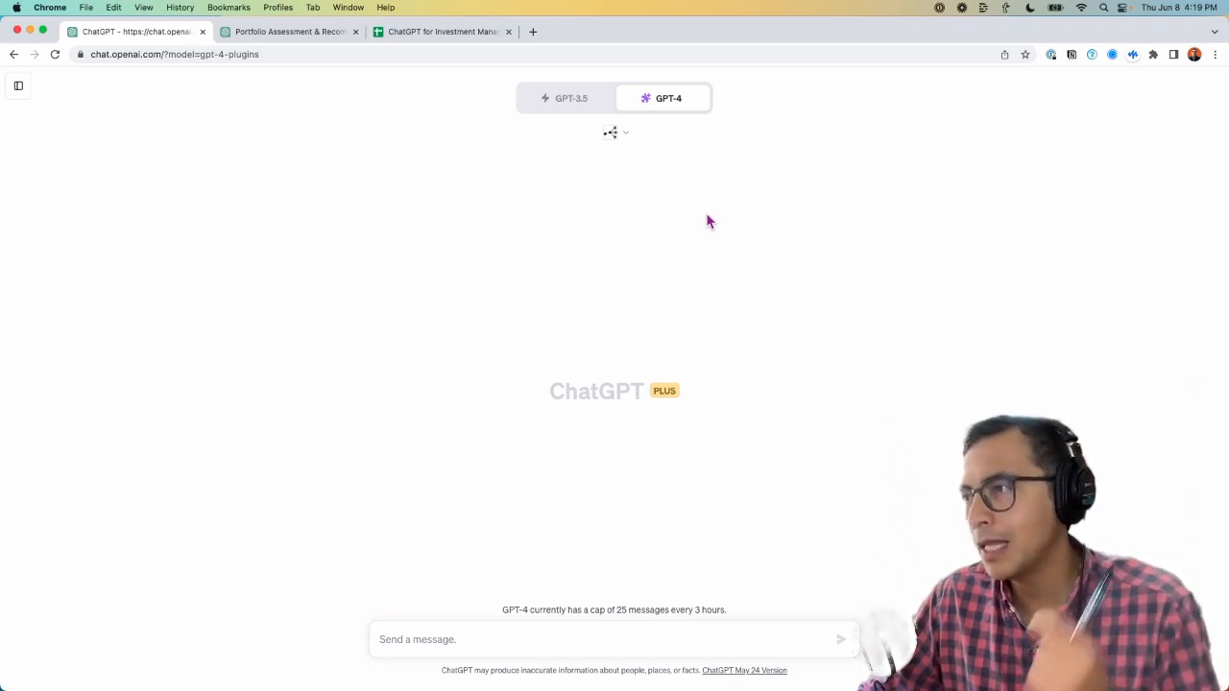
{"action": "mouse_move", "coordinate": [641, 160]}
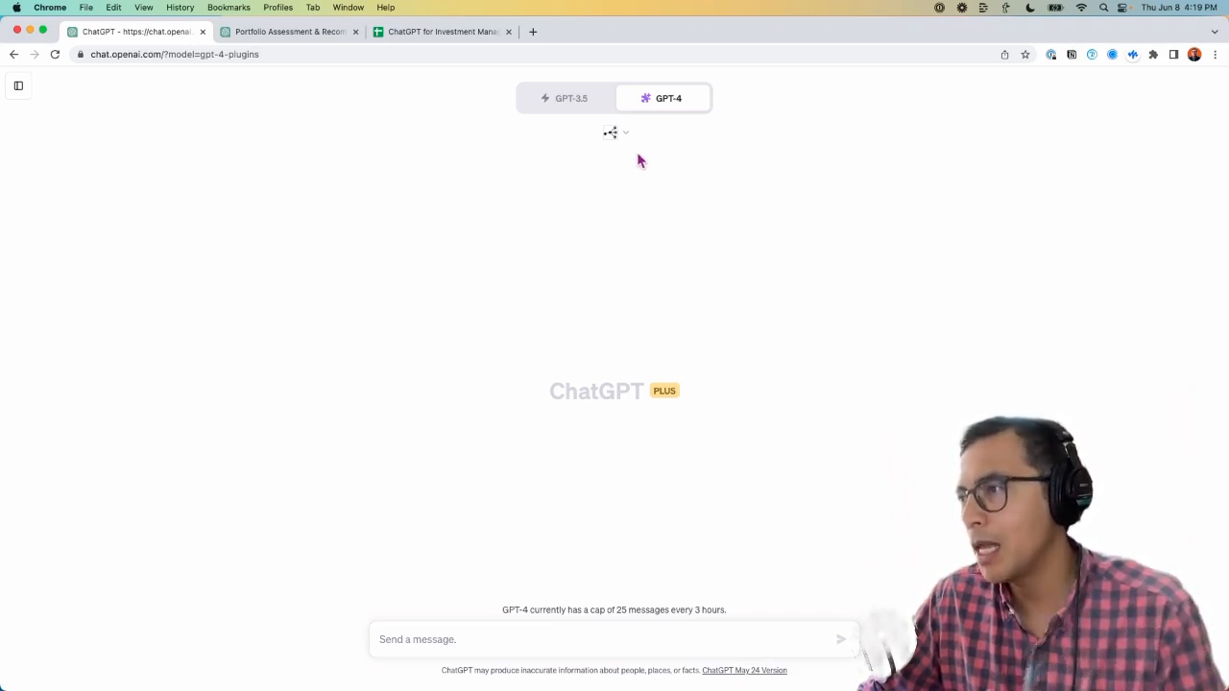
Check that PortfolioPilot is enabled, then highlight the SPY holding in the nine-holding portfolio chat
{"action": "left_click", "coordinate": [612, 131]}
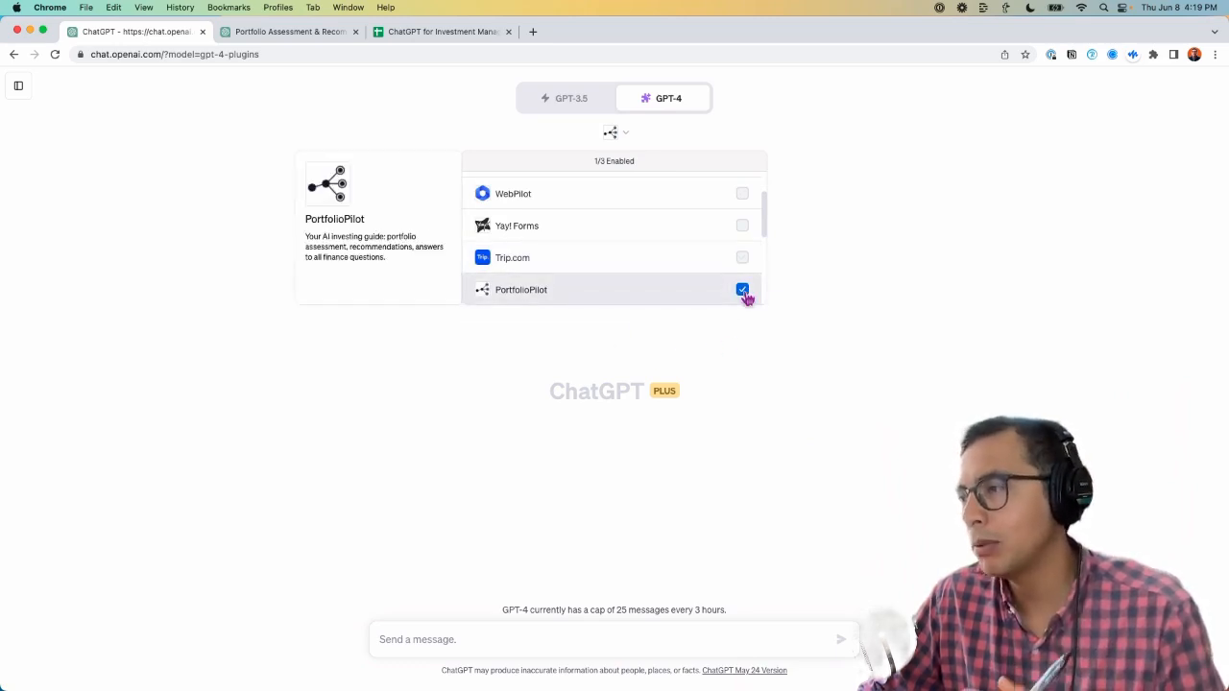
{"action": "left_click", "coordinate": [632, 348]}
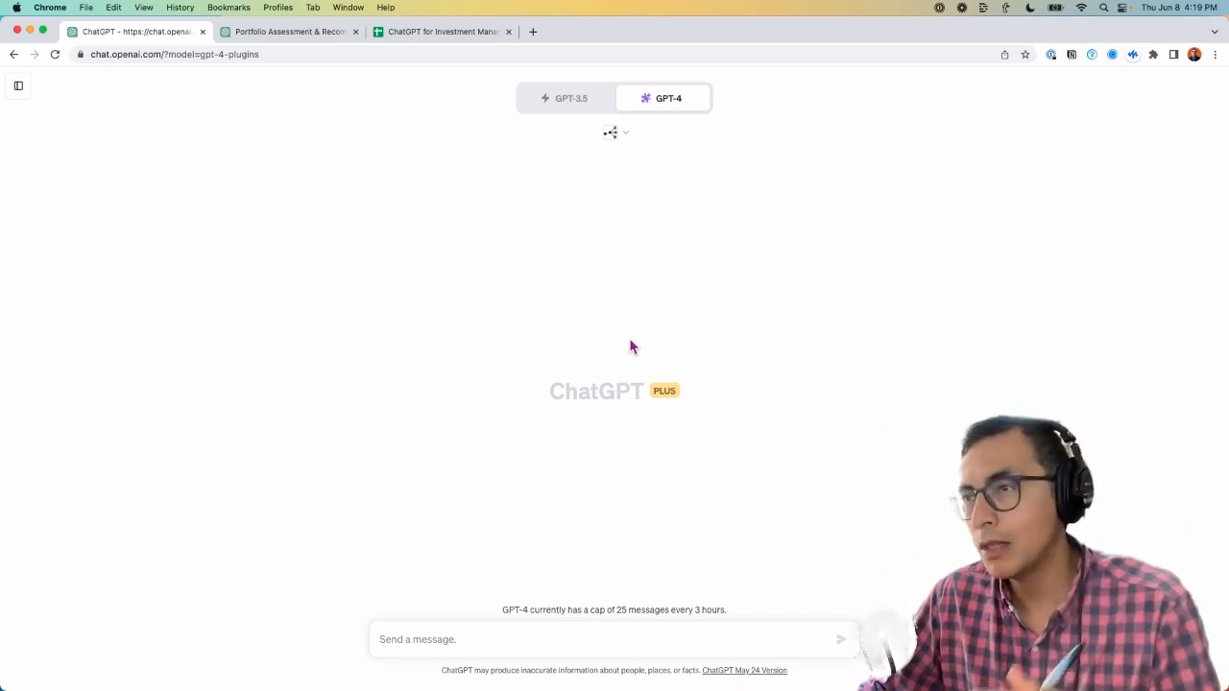
{"action": "mouse_move", "coordinate": [631, 300]}
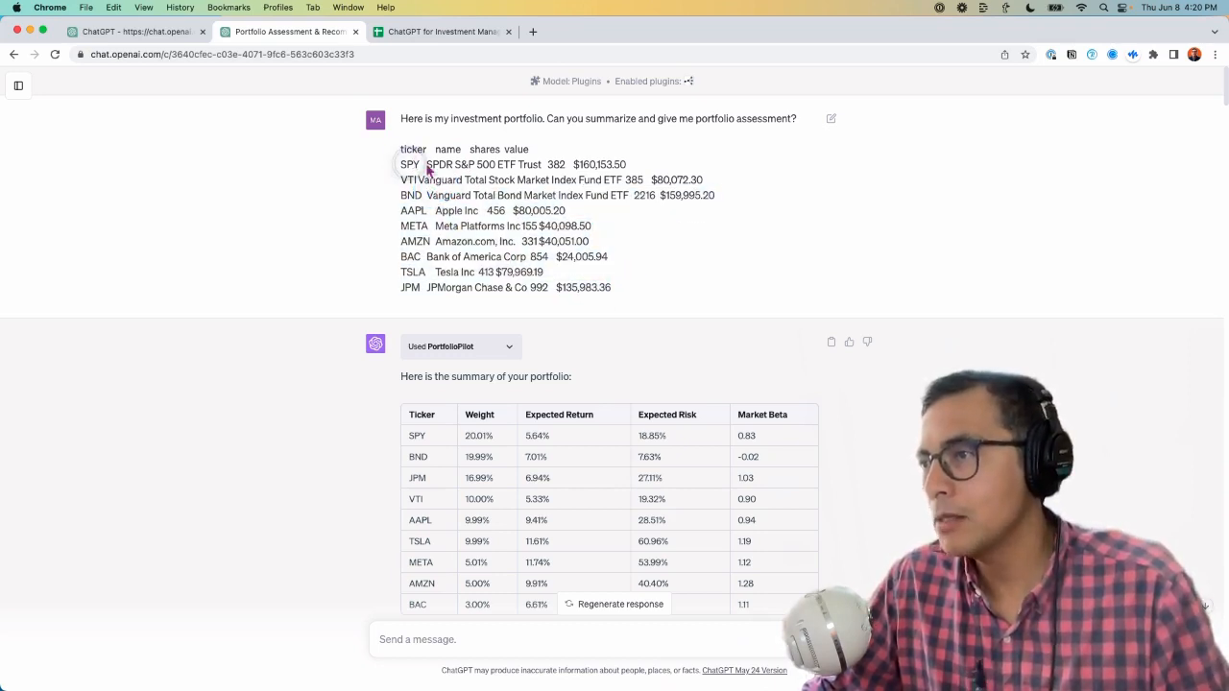
{"action": "double_click", "coordinate": [556, 164]}
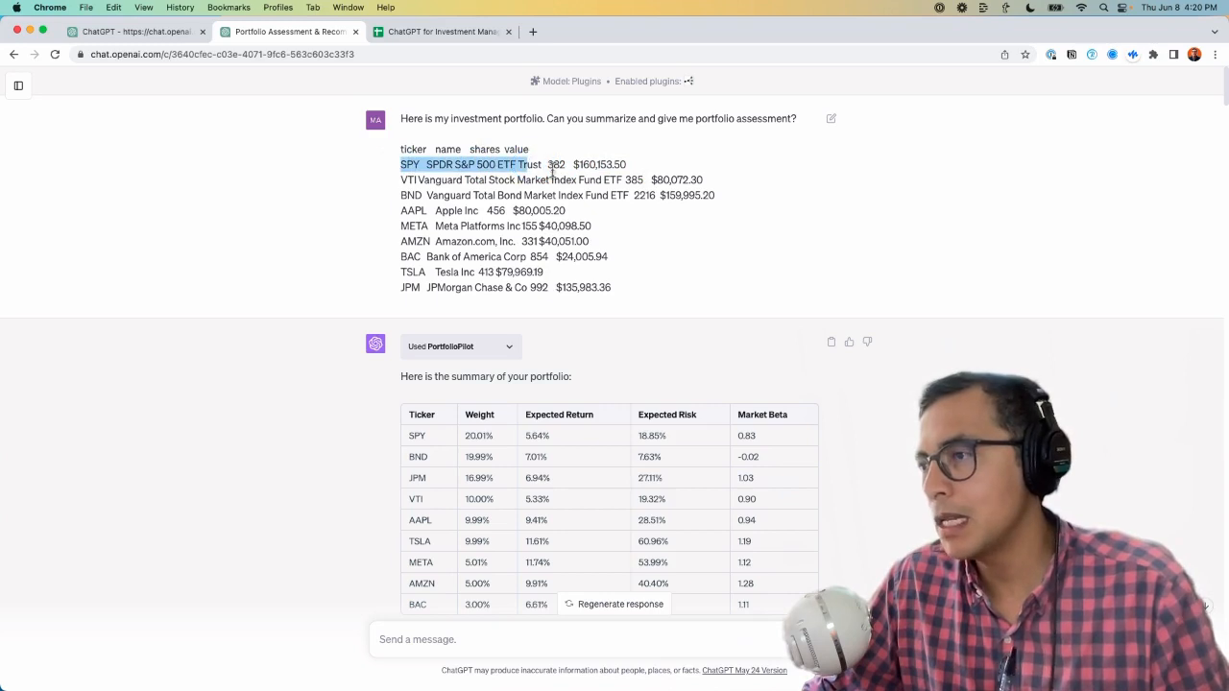
{"action": "mouse_move", "coordinate": [569, 213]}
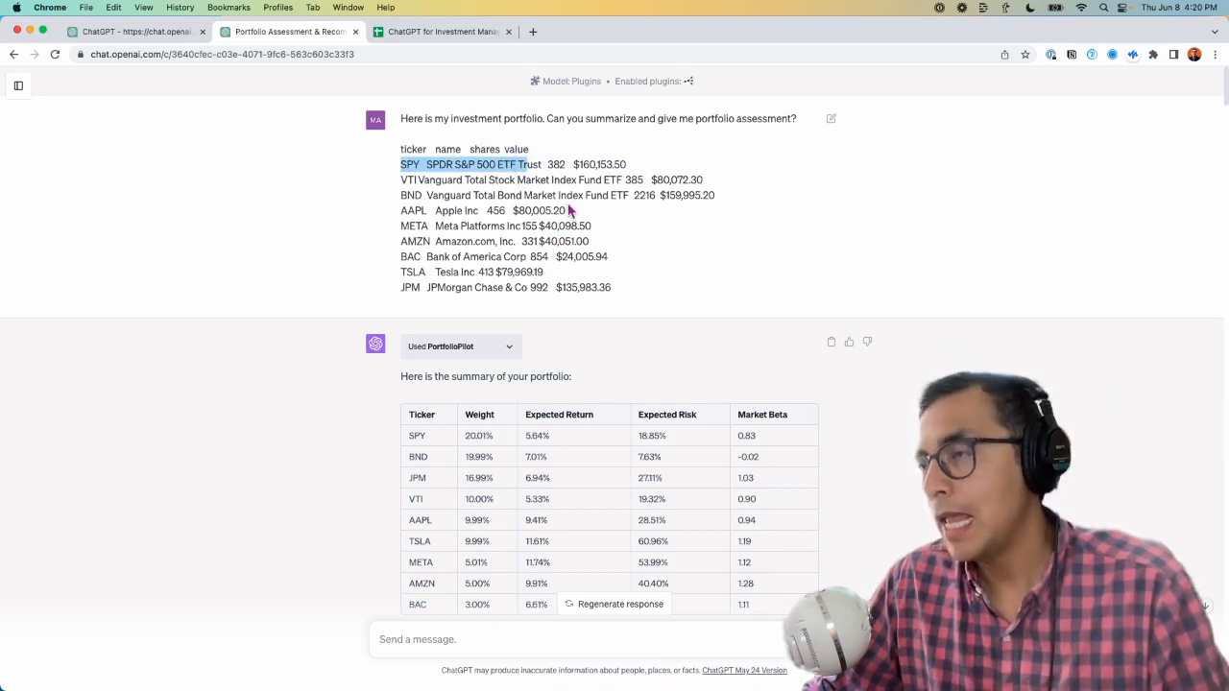
{"action": "mouse_move", "coordinate": [622, 135]}
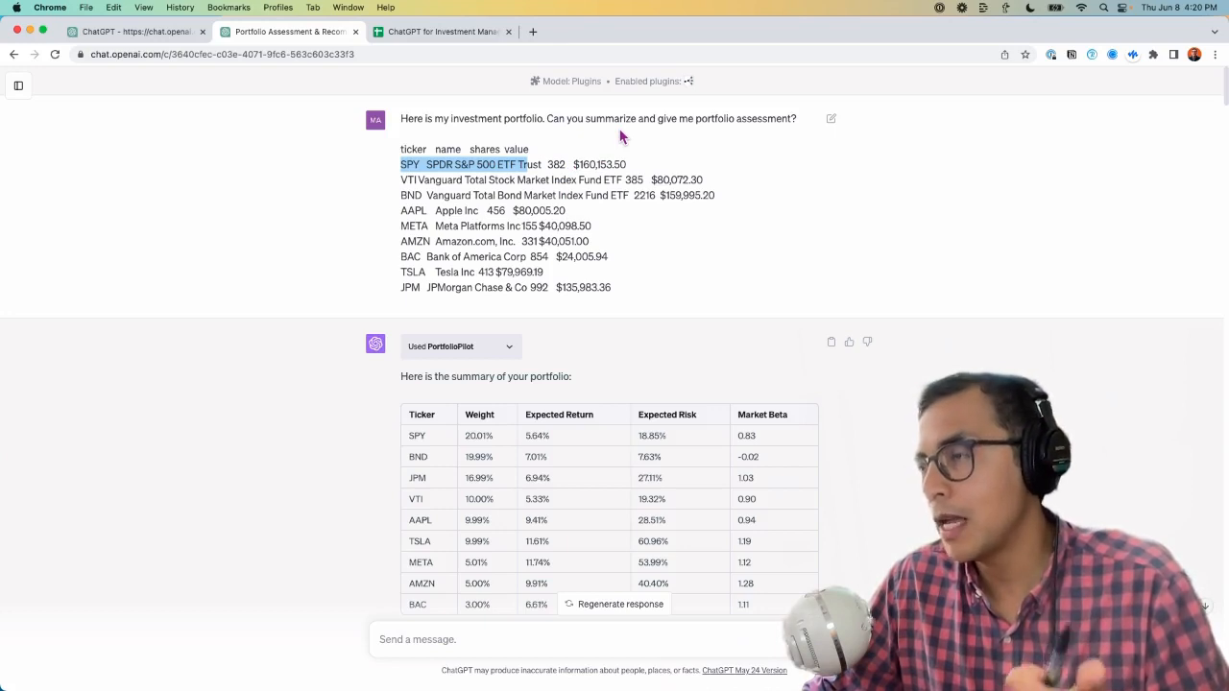
{"action": "mouse_move", "coordinate": [602, 118]}
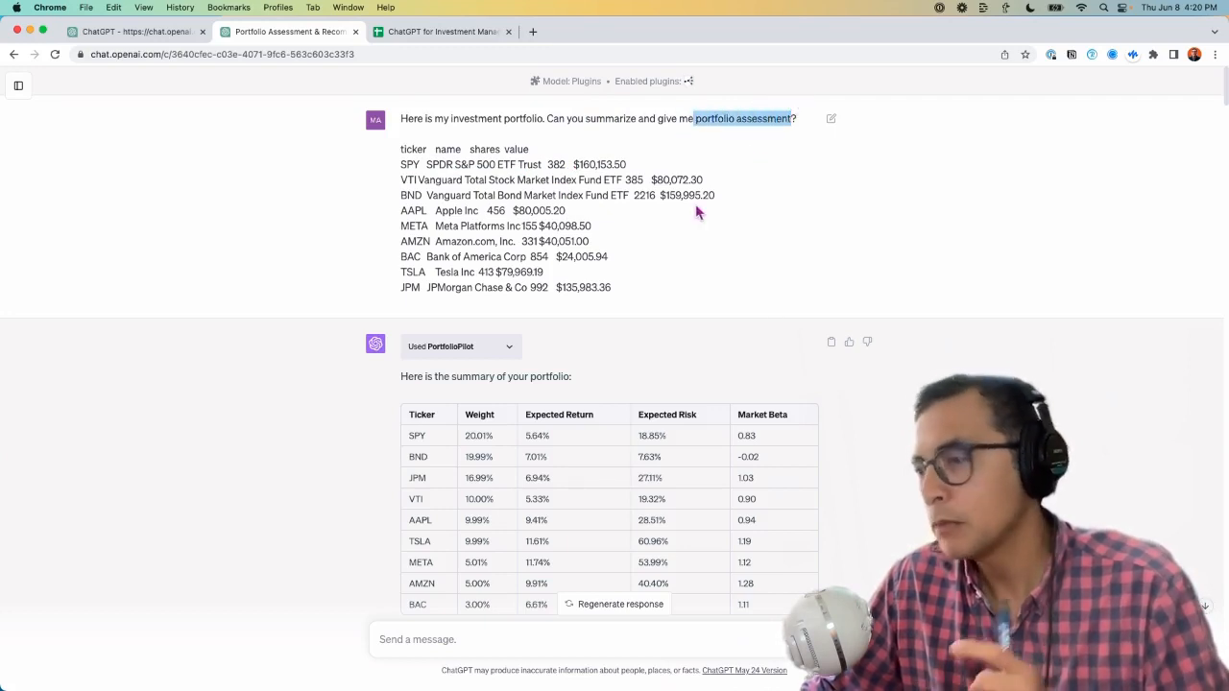
{"action": "scroll", "scroll_direction": "down", "scroll_amount": 3}
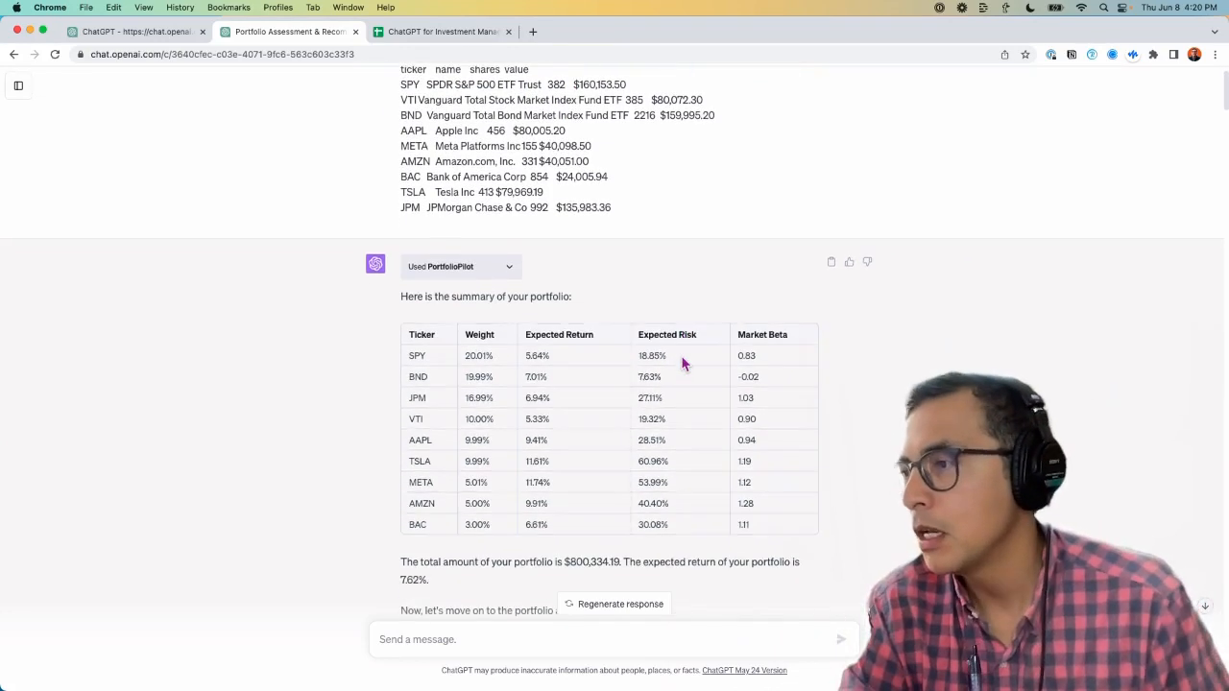
{"action": "scroll", "scroll_direction": "down", "scroll_amount": 3}
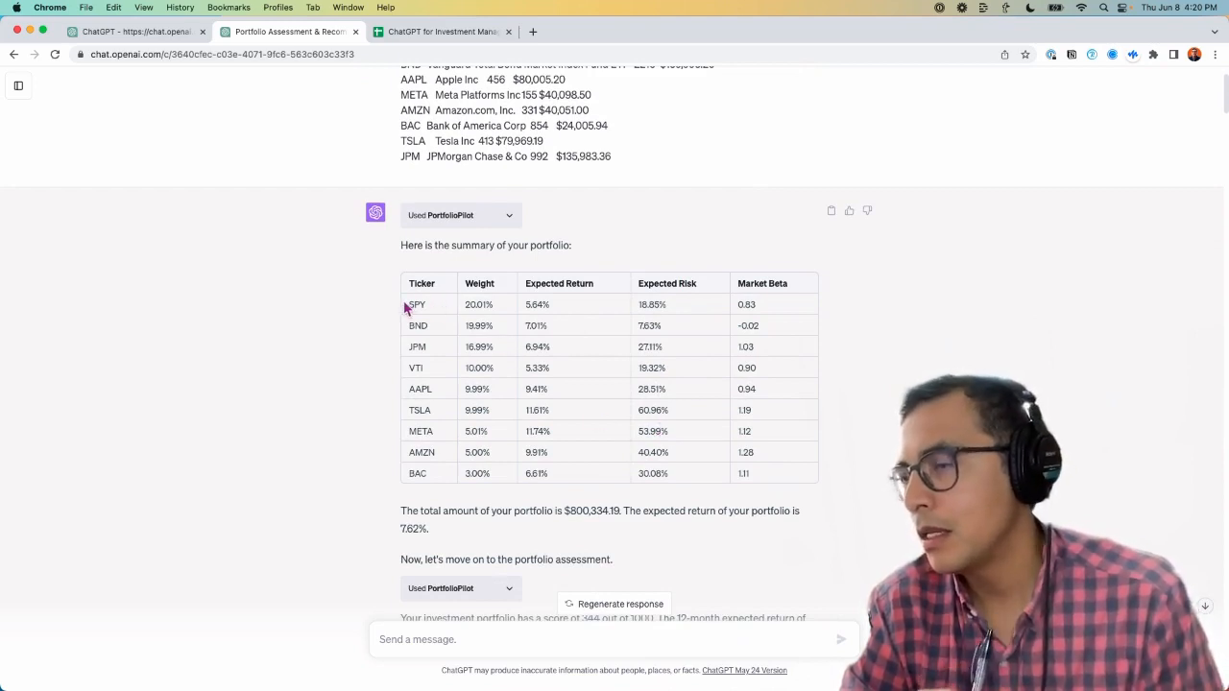
{"action": "mouse_move", "coordinate": [497, 305]}
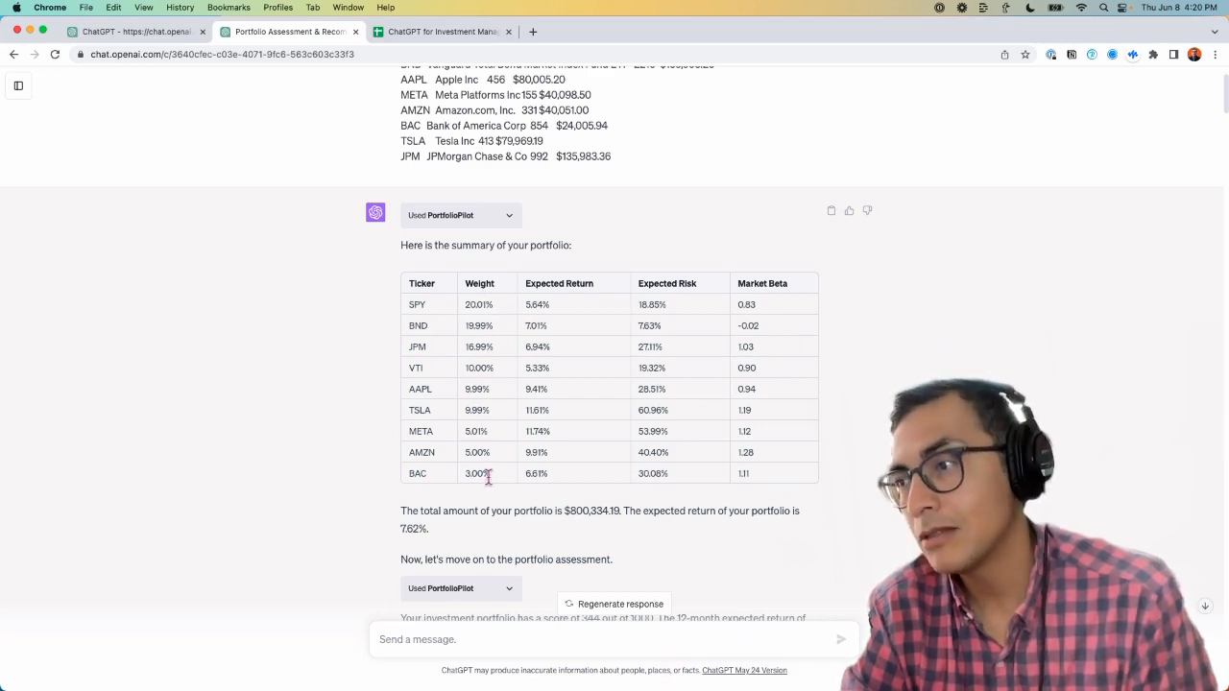
{"action": "scroll", "scroll_direction": "up", "scroll_amount": 3}
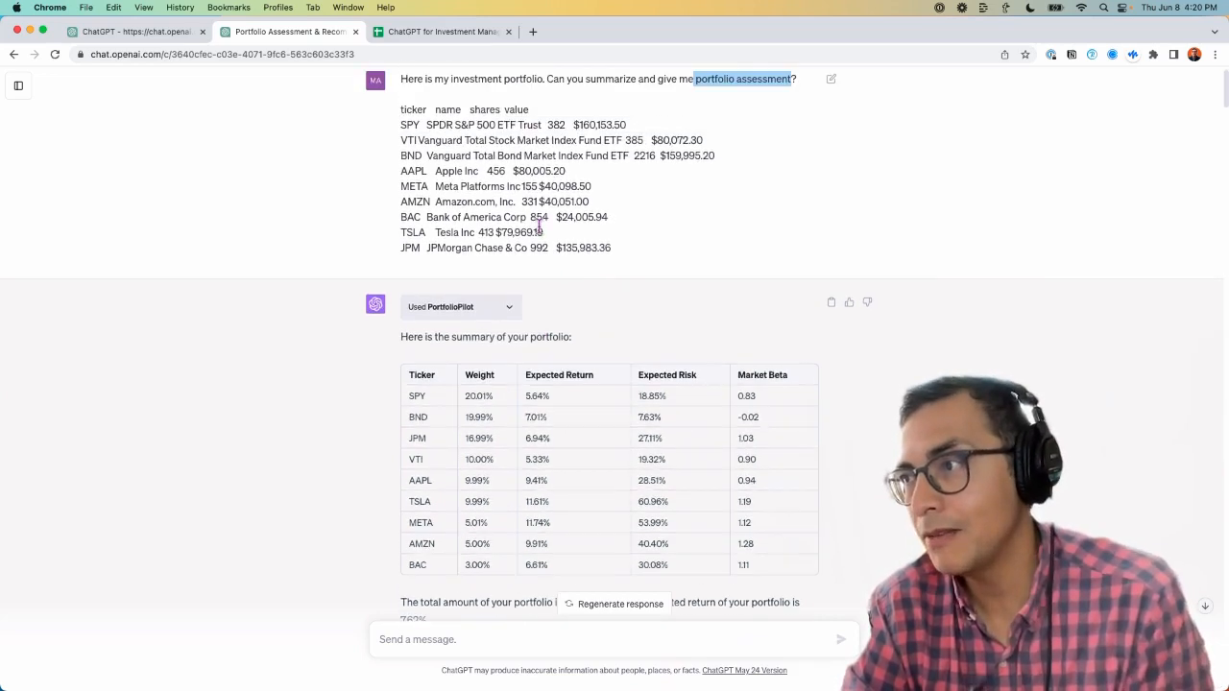
{"action": "scroll", "scroll_direction": "down", "scroll_amount": 3}
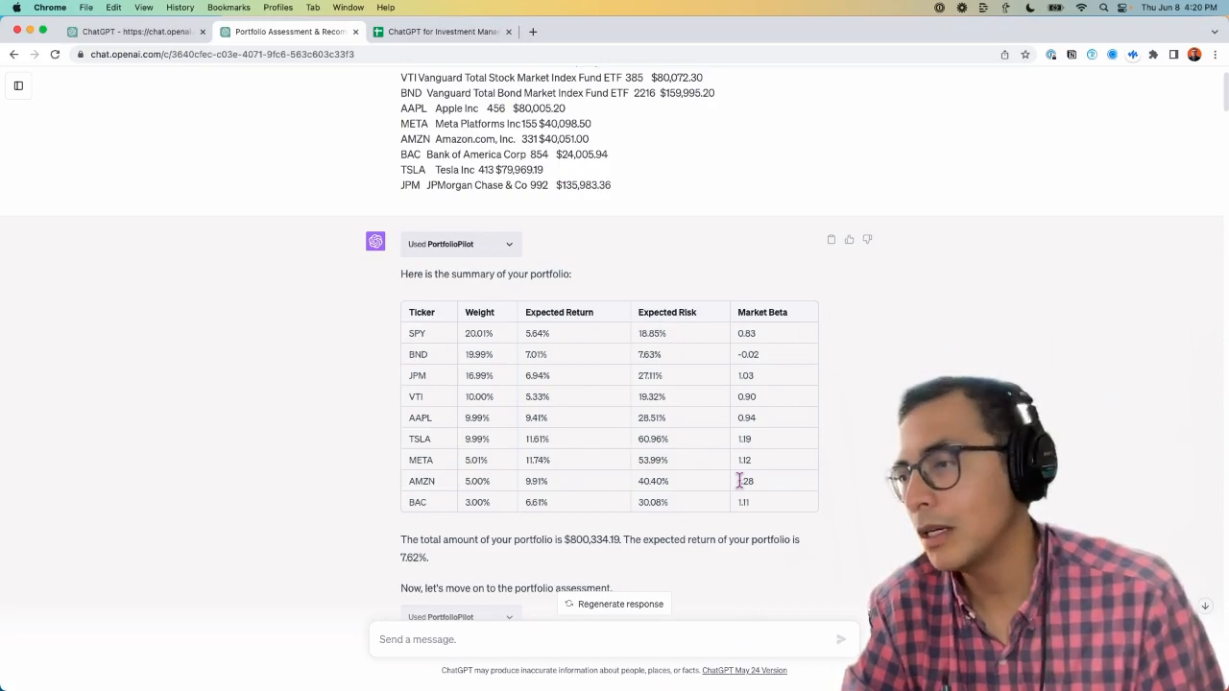
{"action": "scroll", "scroll_direction": "down", "scroll_amount": 3}
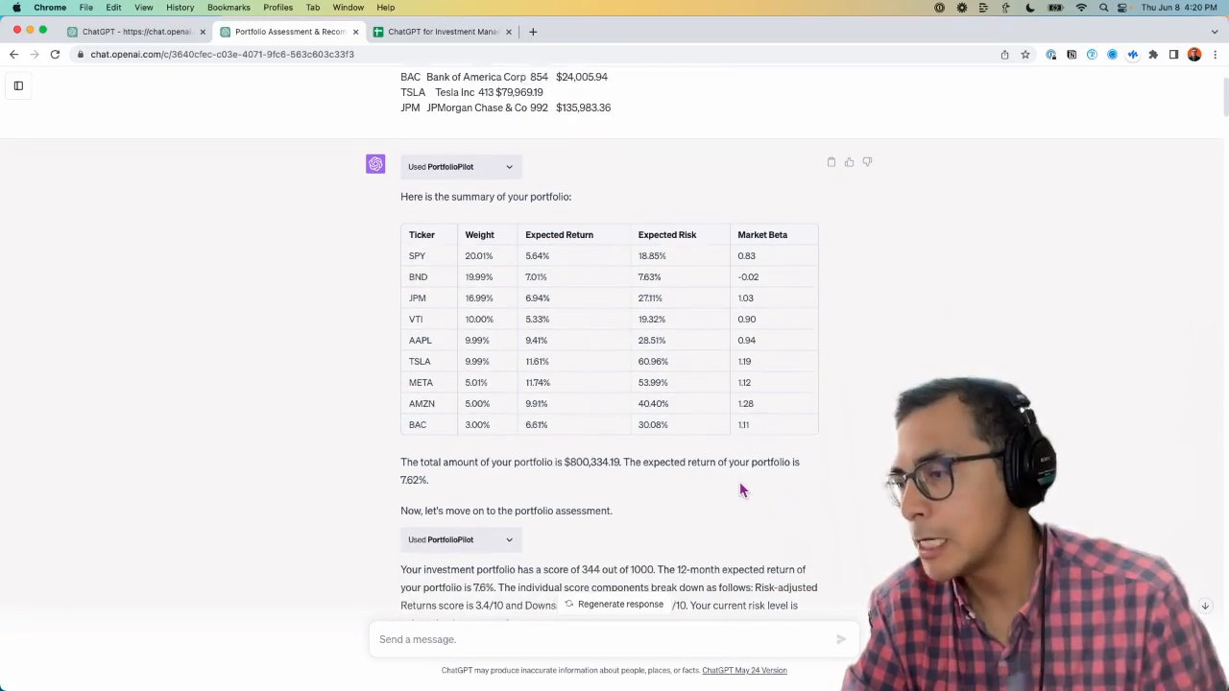
{"action": "scroll", "scroll_direction": "down", "scroll_amount": 3}
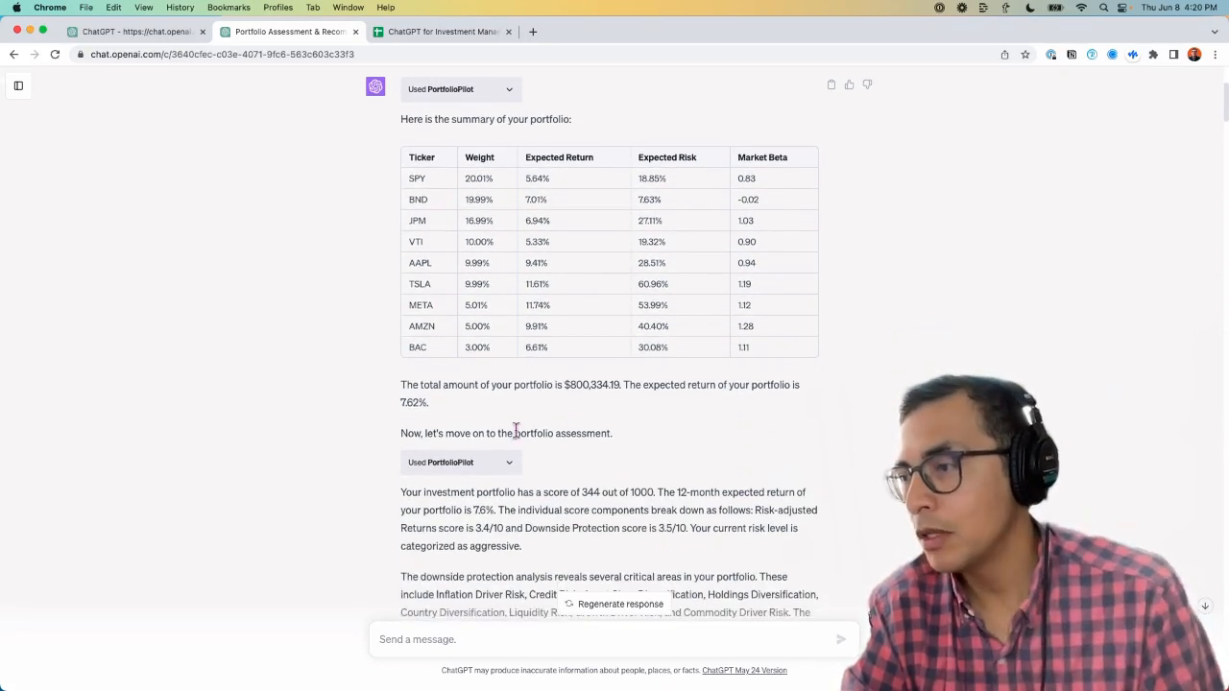
{"action": "scroll", "scroll_direction": "down", "scroll_amount": 3}
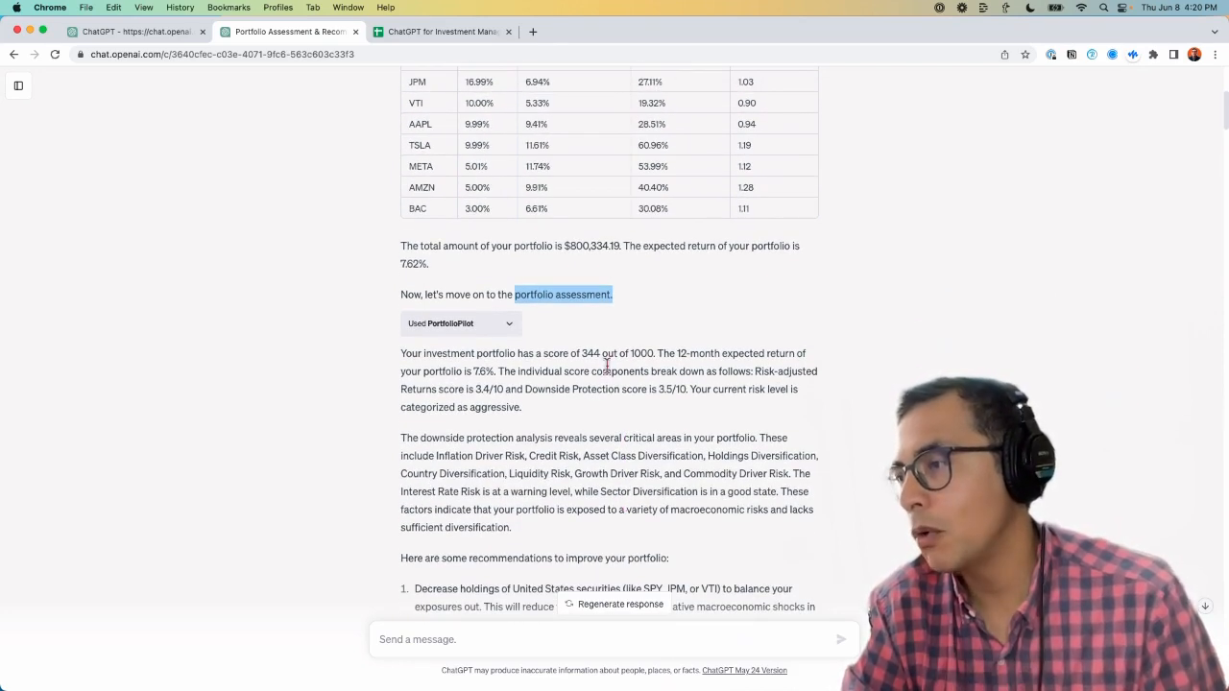
{"action": "mouse_move", "coordinate": [629, 353]}
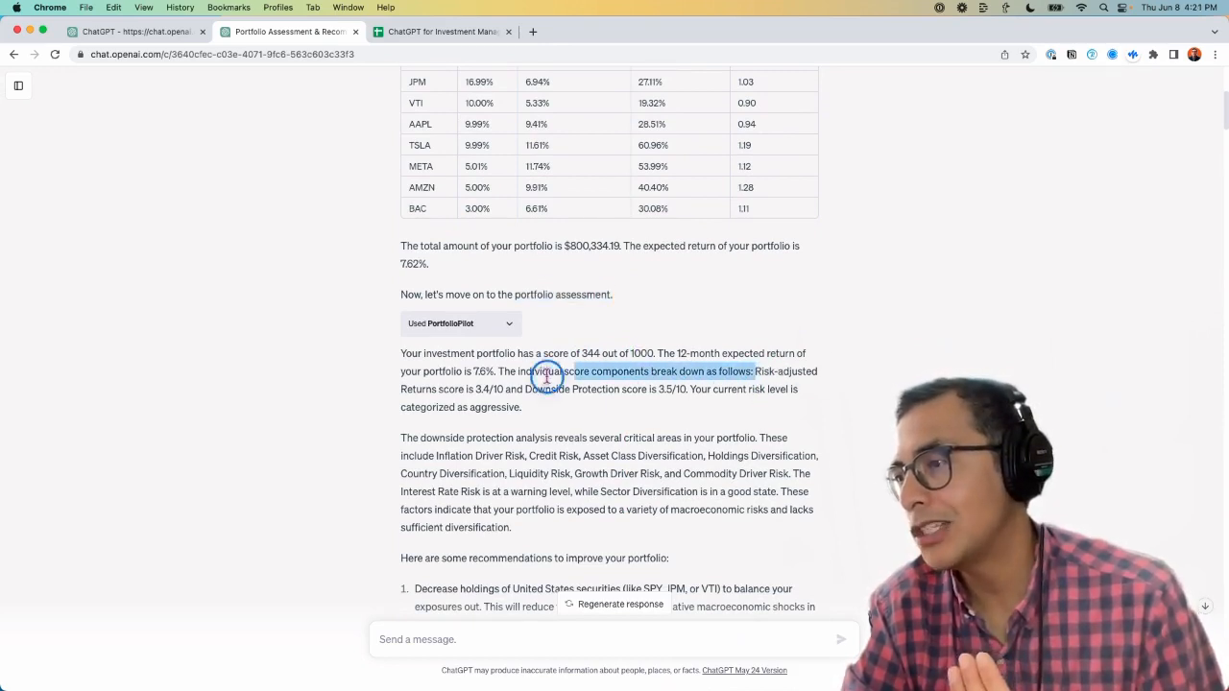
{"action": "mouse_move", "coordinate": [526, 389]}
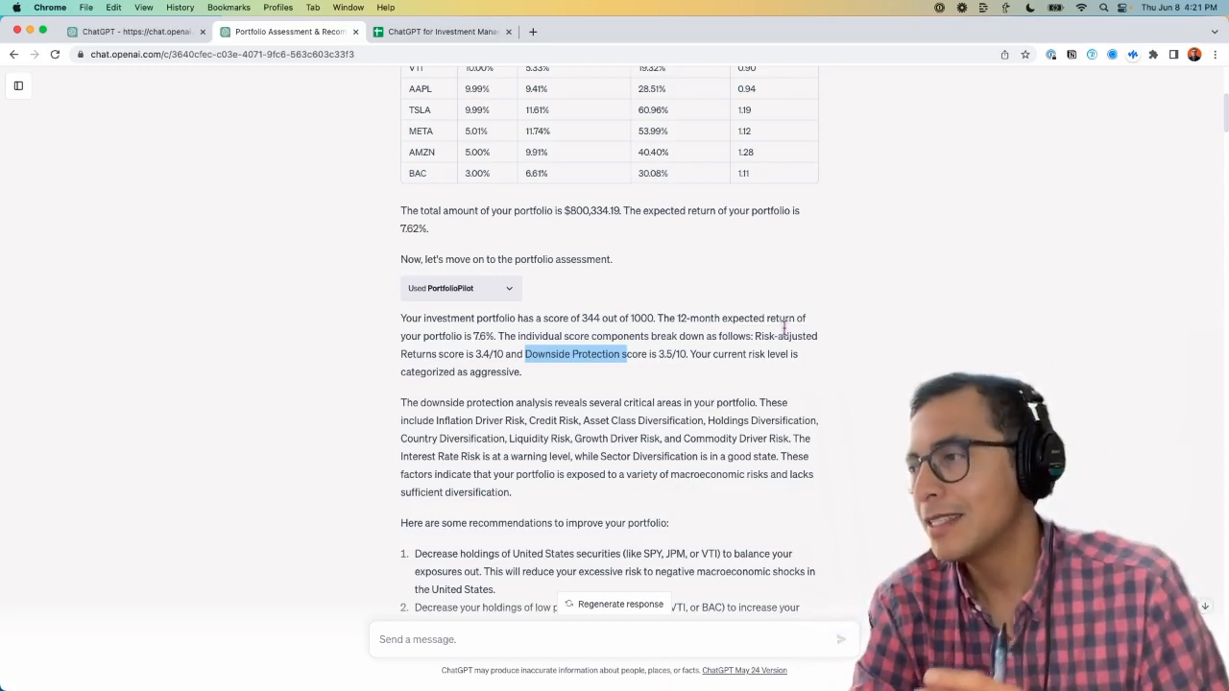
{"action": "mouse_move", "coordinate": [470, 360]}
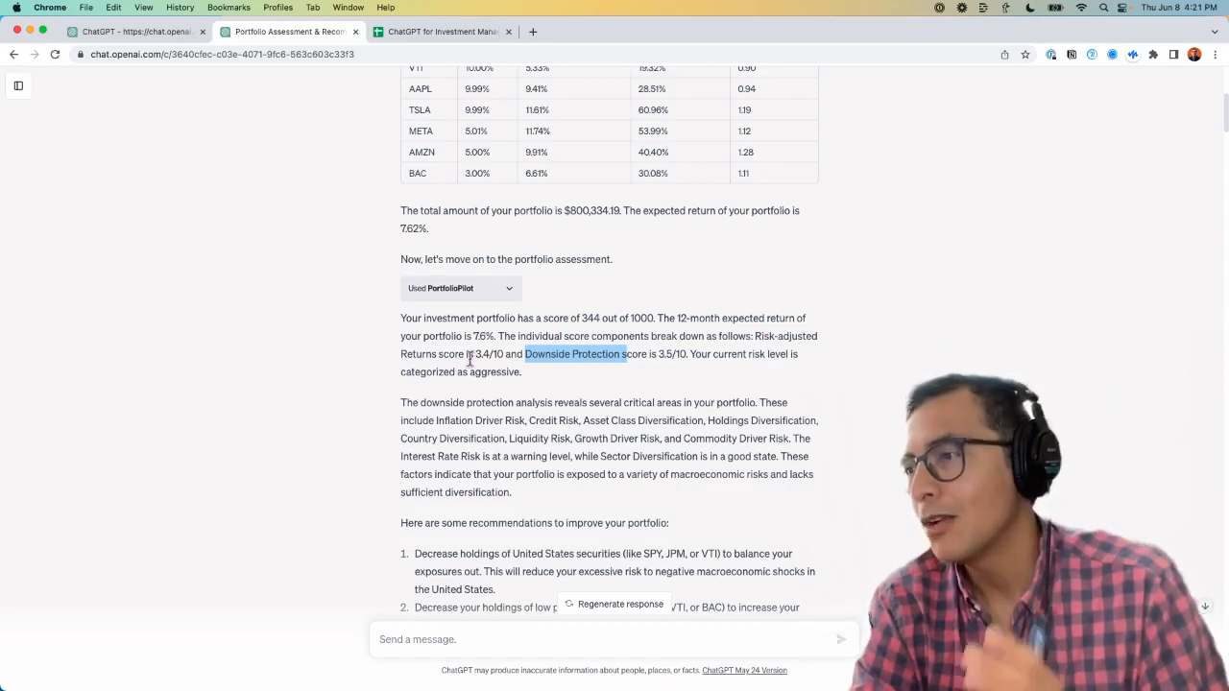
{"action": "scroll", "scroll_direction": "down", "scroll_amount": 3}
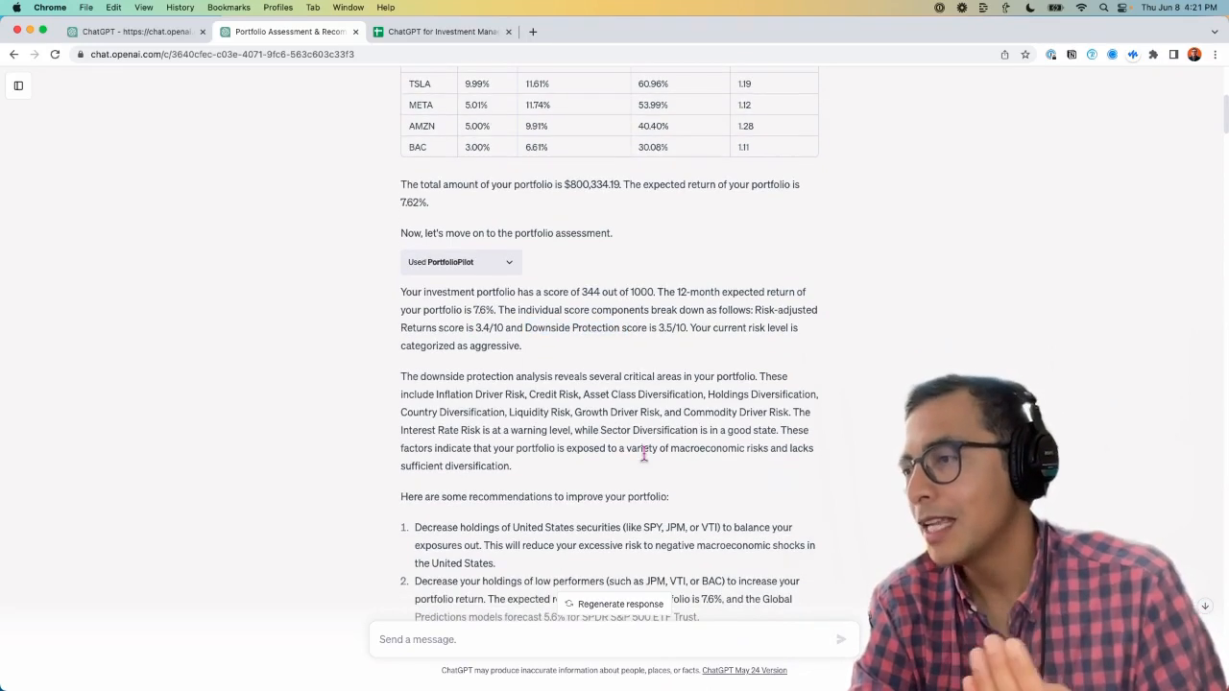
{"action": "scroll", "scroll_direction": "down", "scroll_amount": 3}
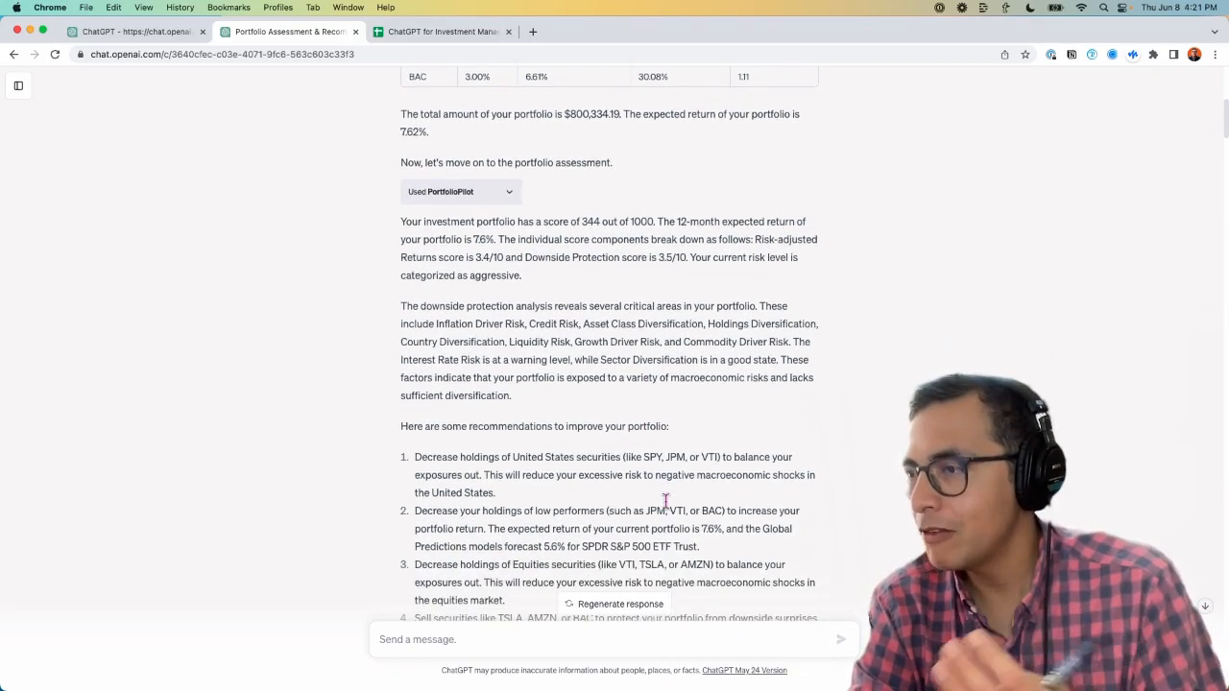
{"action": "scroll", "scroll_direction": "down", "scroll_amount": 3}
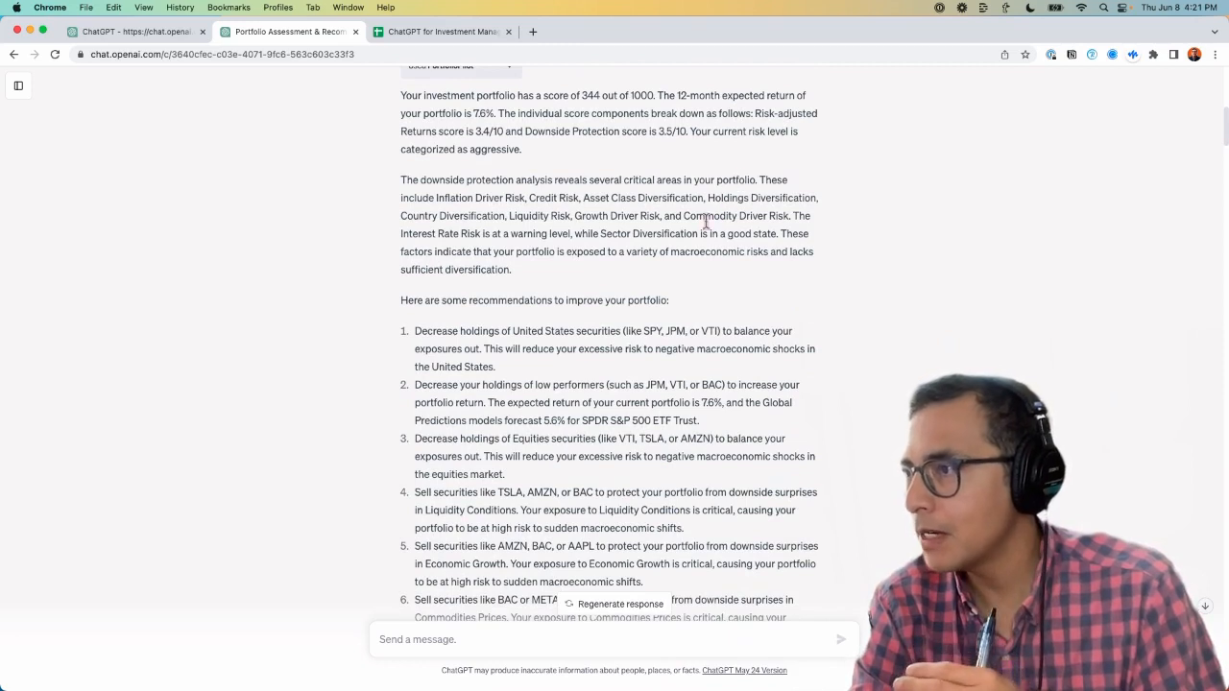
{"action": "mouse_move", "coordinate": [533, 199]}
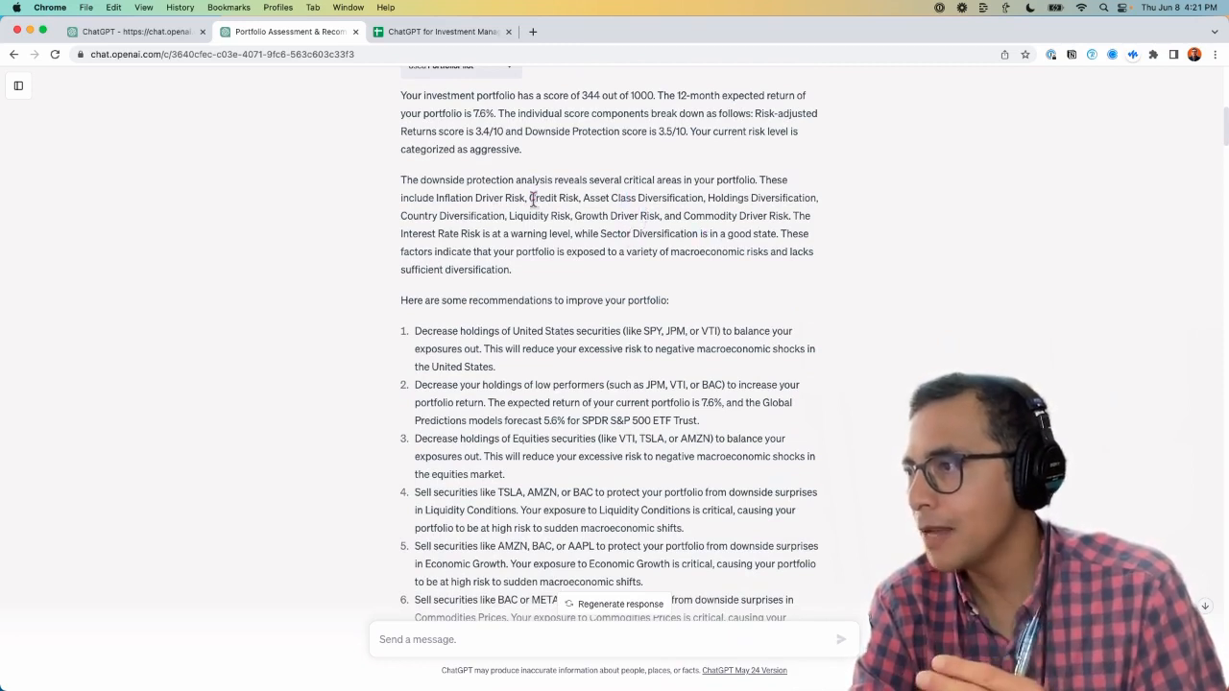
{"action": "mouse_move", "coordinate": [672, 249]}
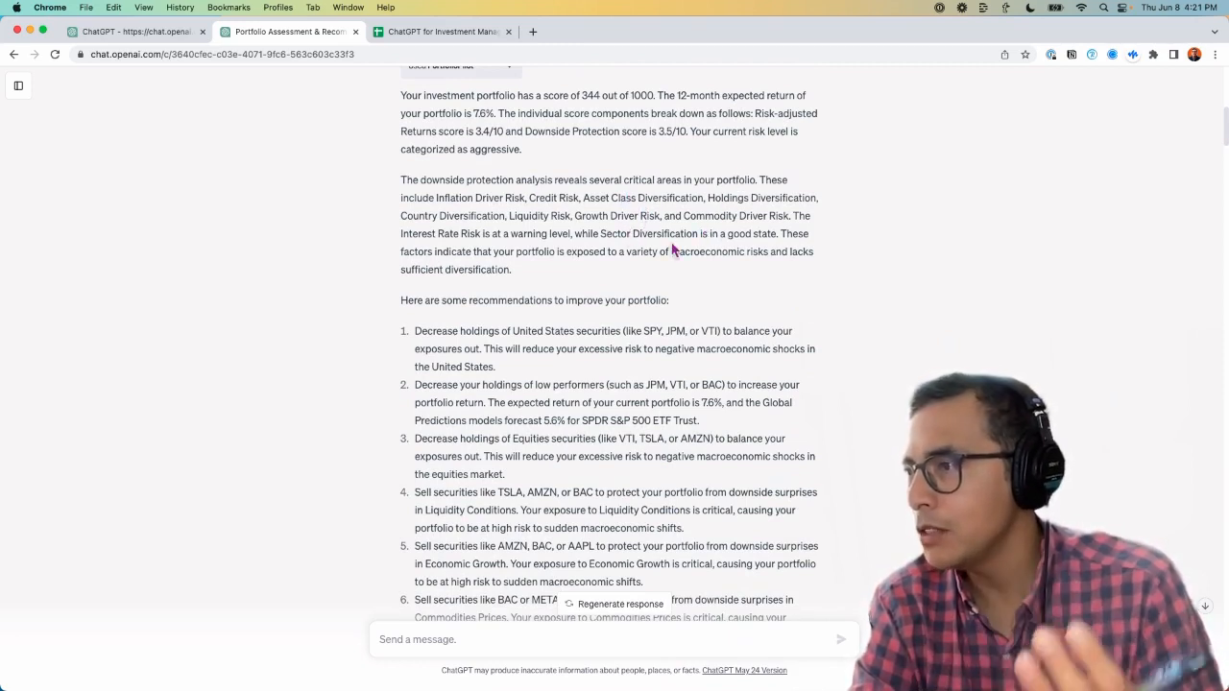
{"action": "mouse_move", "coordinate": [515, 270]}
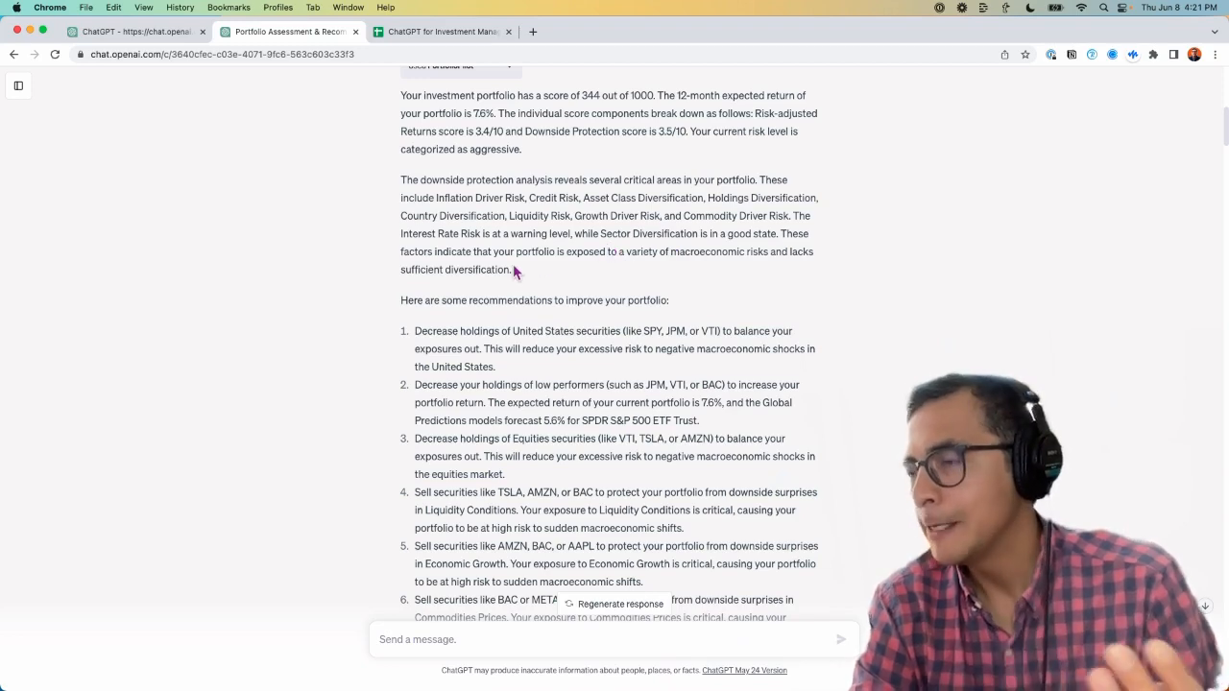
{"action": "scroll", "scroll_direction": "up", "scroll_amount": 3}
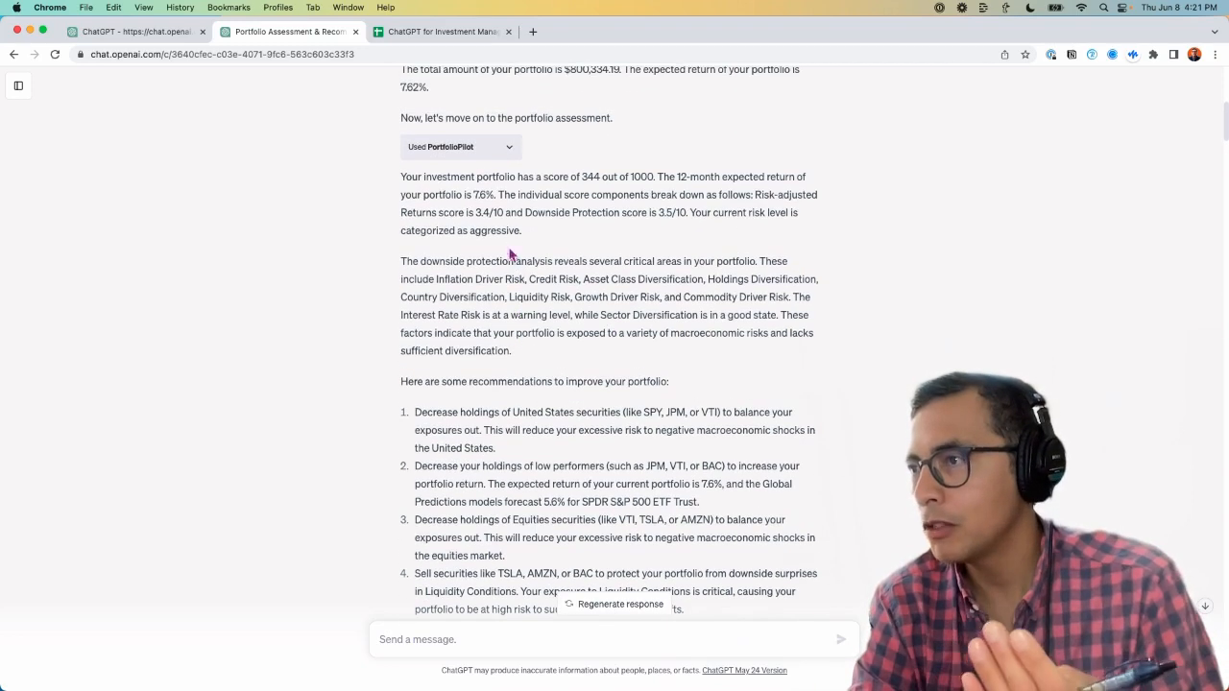
{"action": "scroll", "scroll_direction": "down", "scroll_amount": 3}
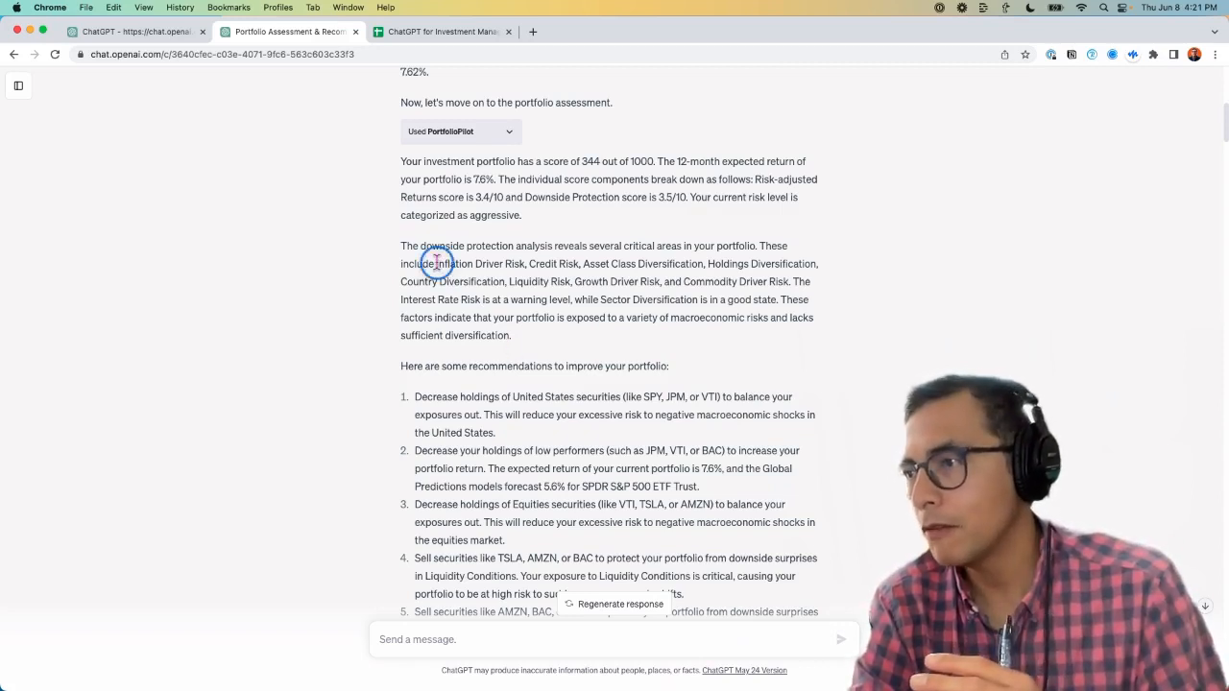
{"action": "mouse_move", "coordinate": [797, 281]}
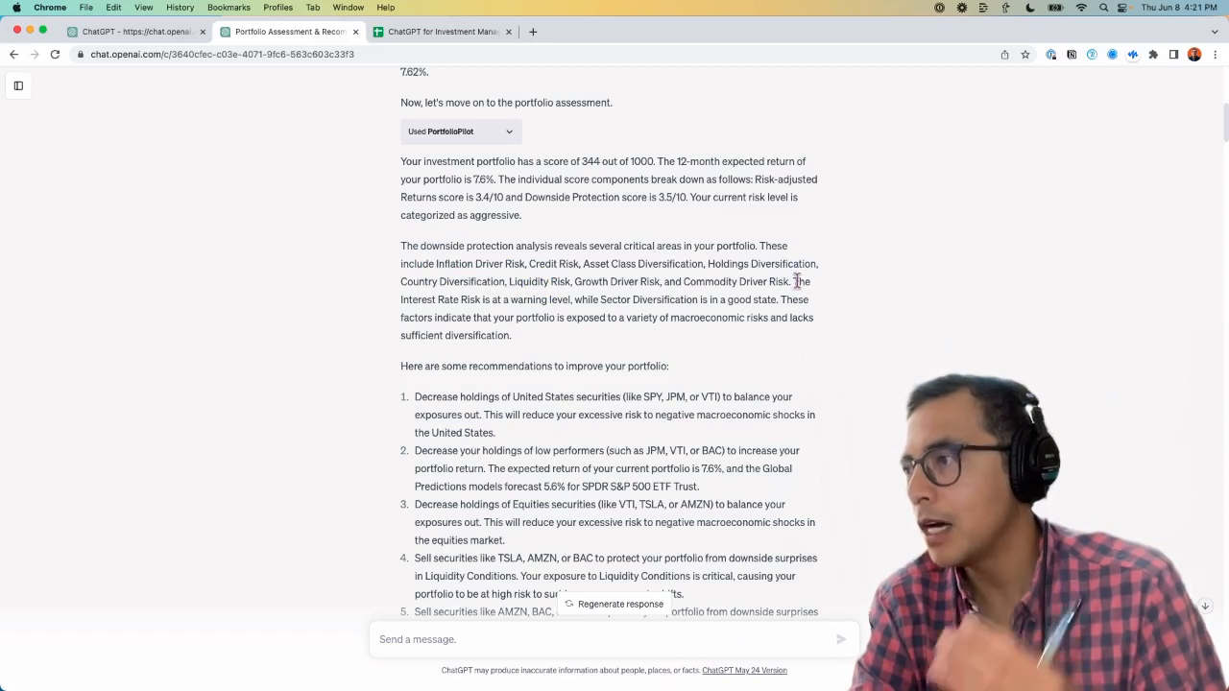
{"action": "double_click", "coordinate": [739, 281]}
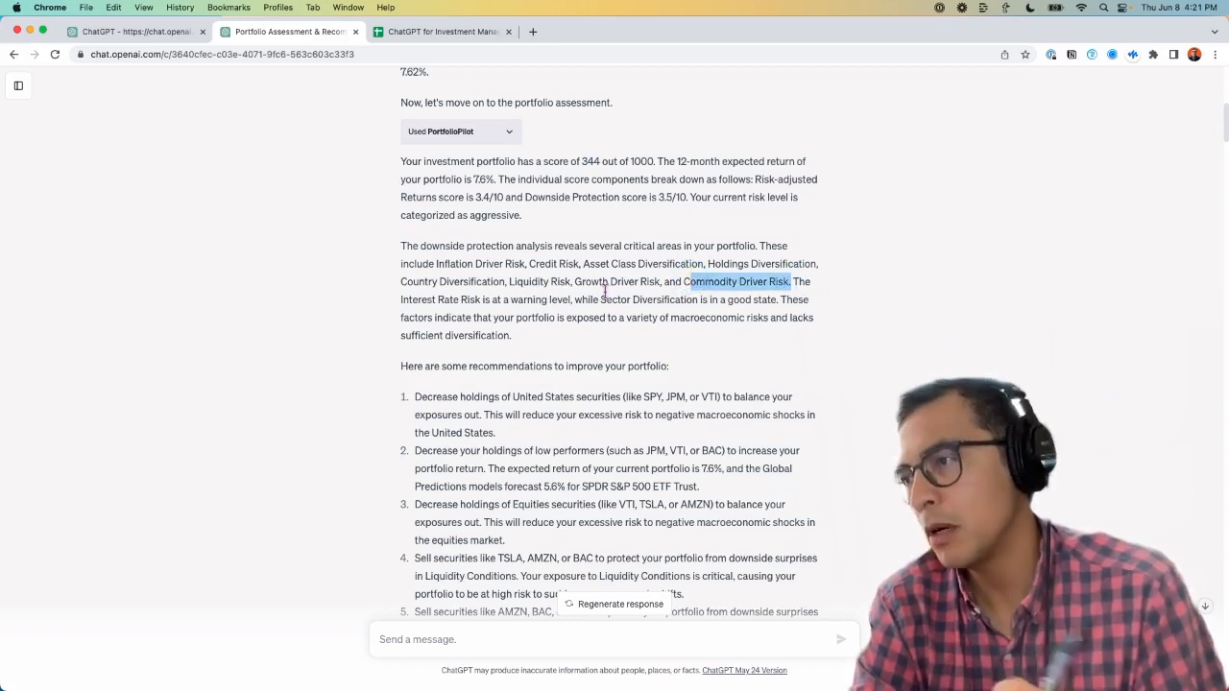
{"action": "mouse_move", "coordinate": [728, 320]}
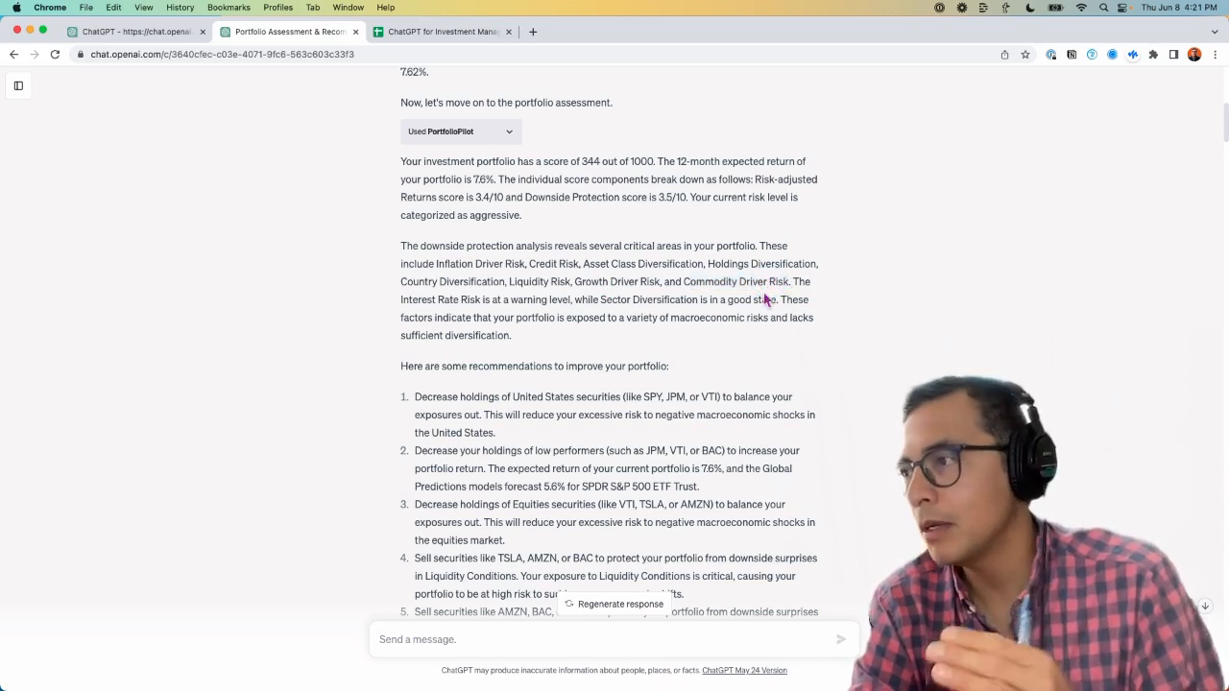
{"action": "left_click_drag", "start_coordinate": [513, 263], "coordinate": [792, 281]}
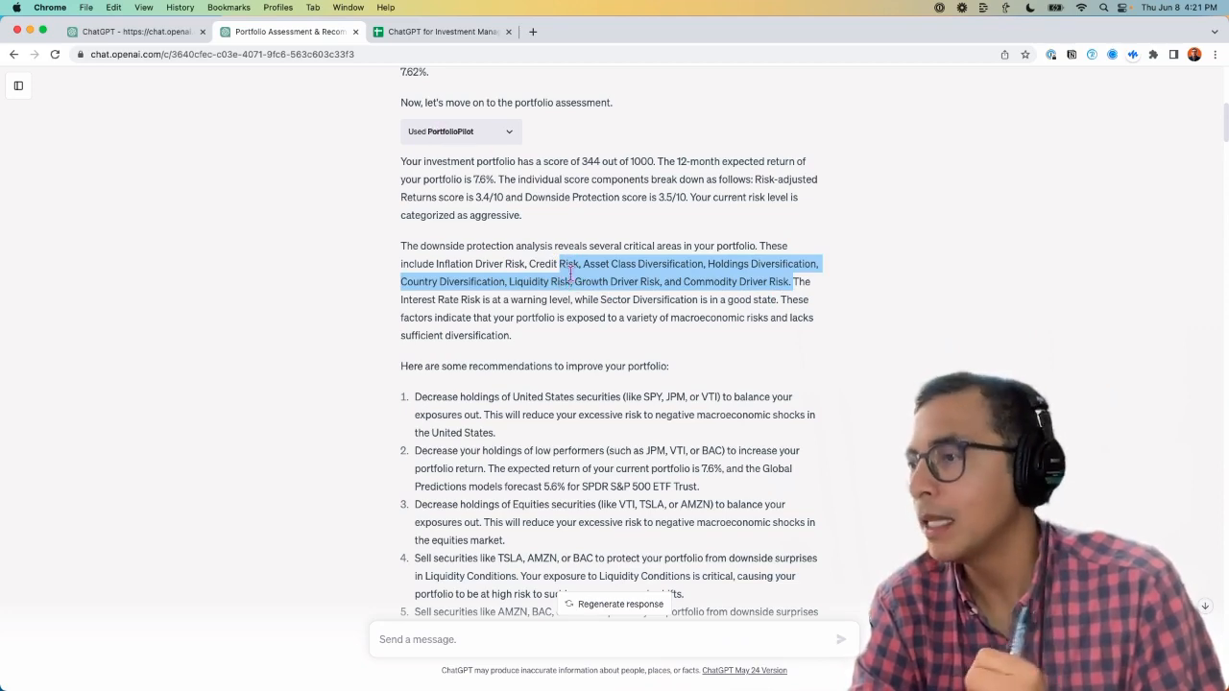
{"action": "scroll", "scroll_direction": "down", "scroll_amount": 3}
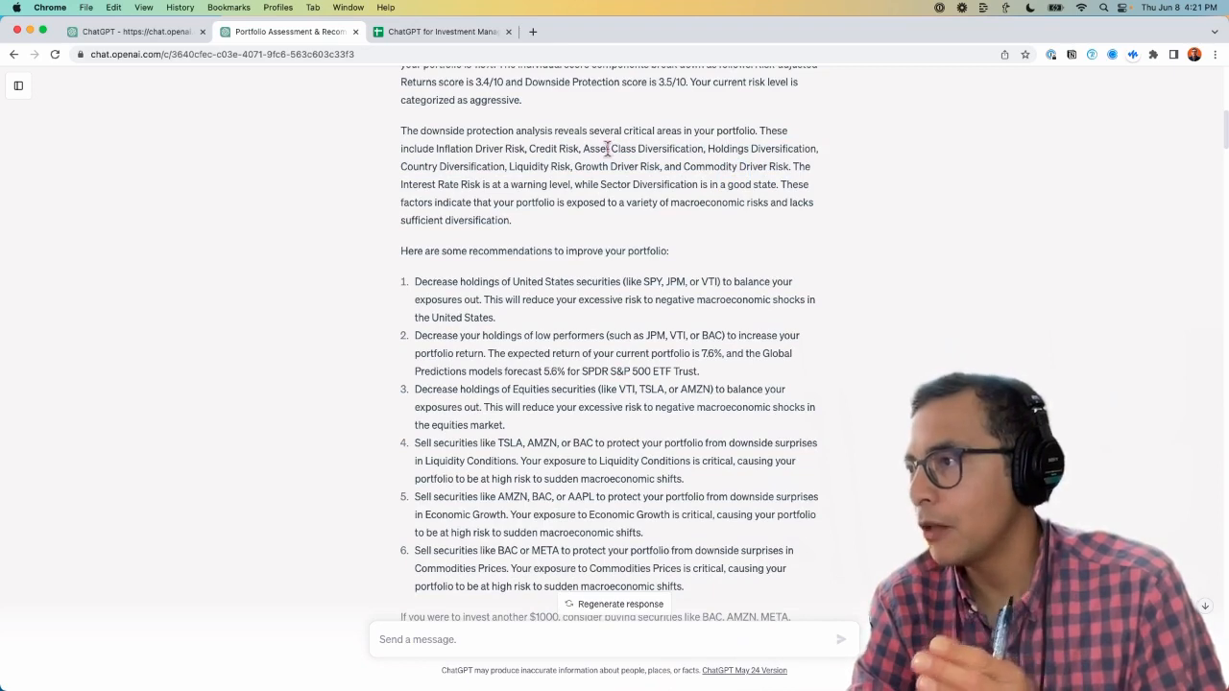
{"action": "scroll", "scroll_direction": "down", "scroll_amount": 3}
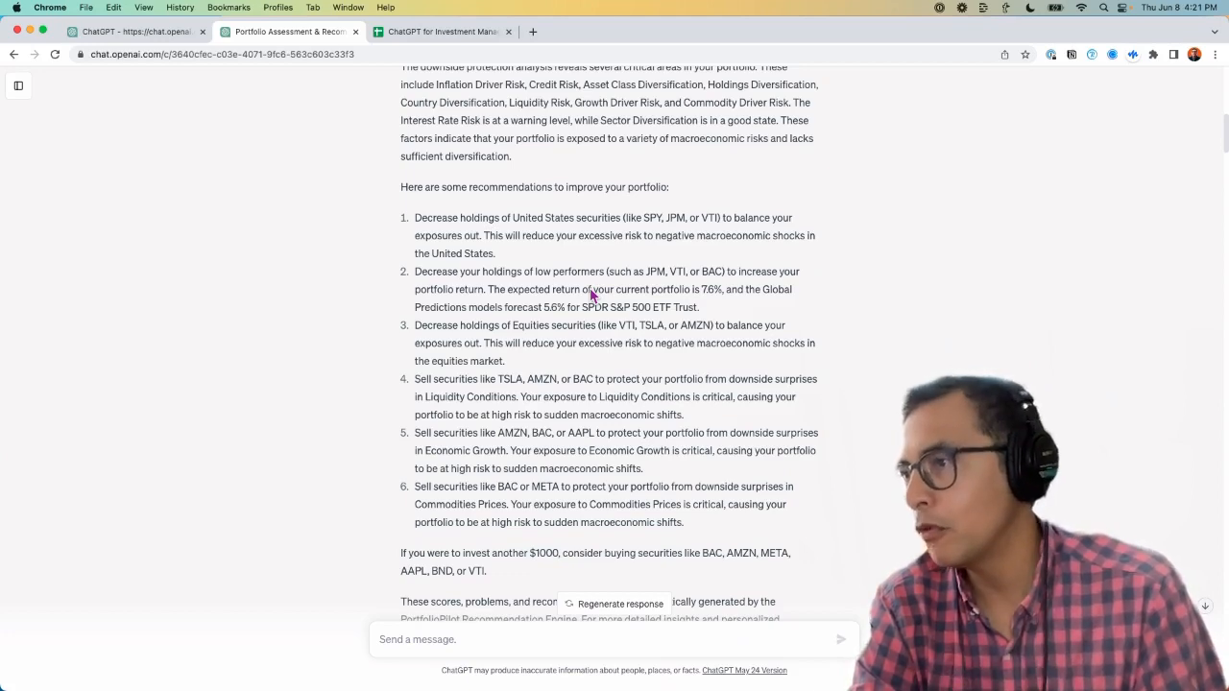
{"action": "scroll", "scroll_direction": "down", "scroll_amount": 3}
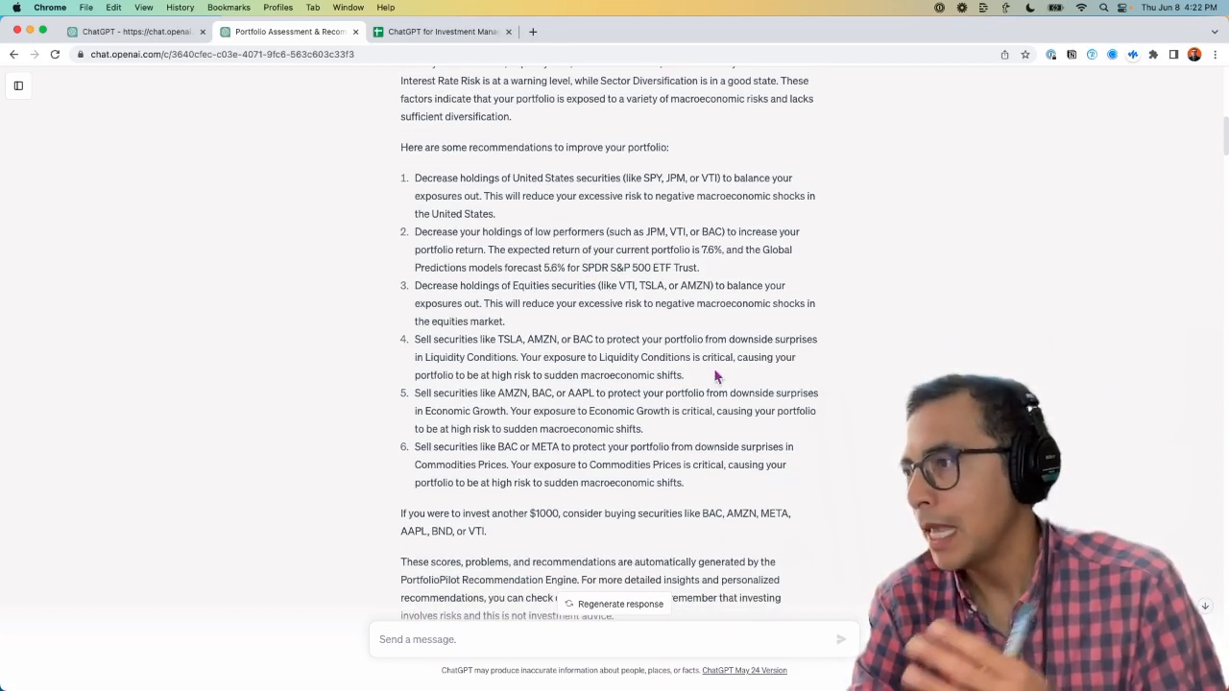
{"action": "mouse_move", "coordinate": [786, 438]}
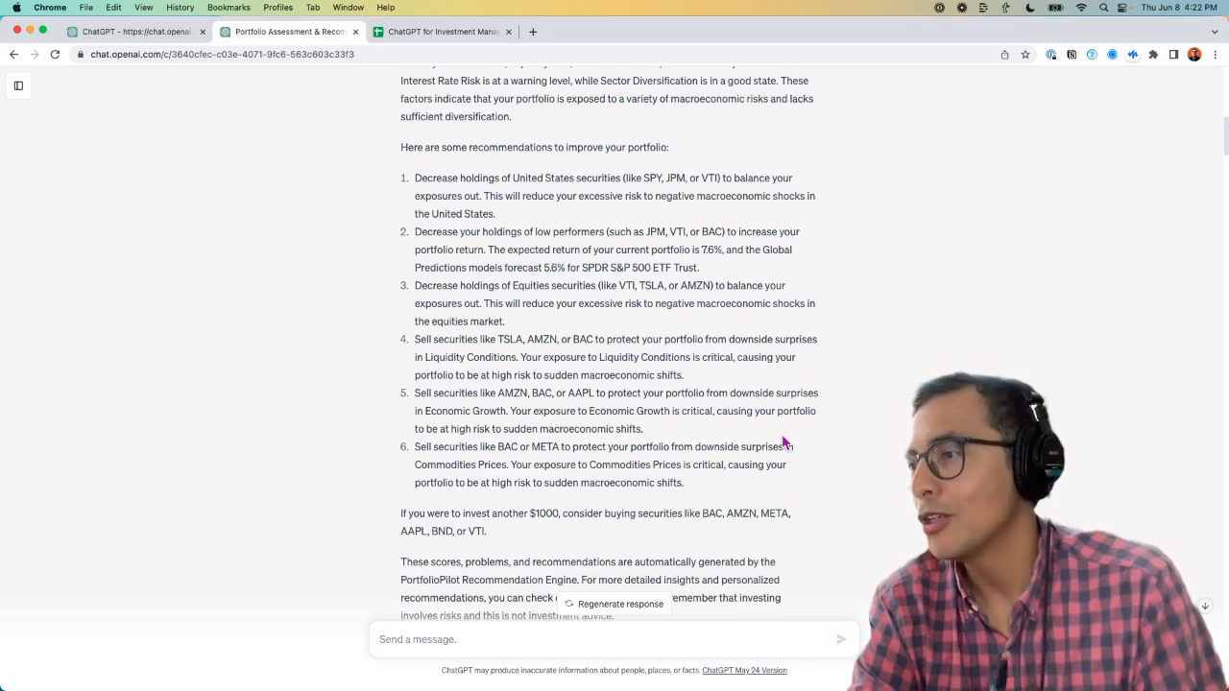
{"action": "mouse_move", "coordinate": [502, 346]}
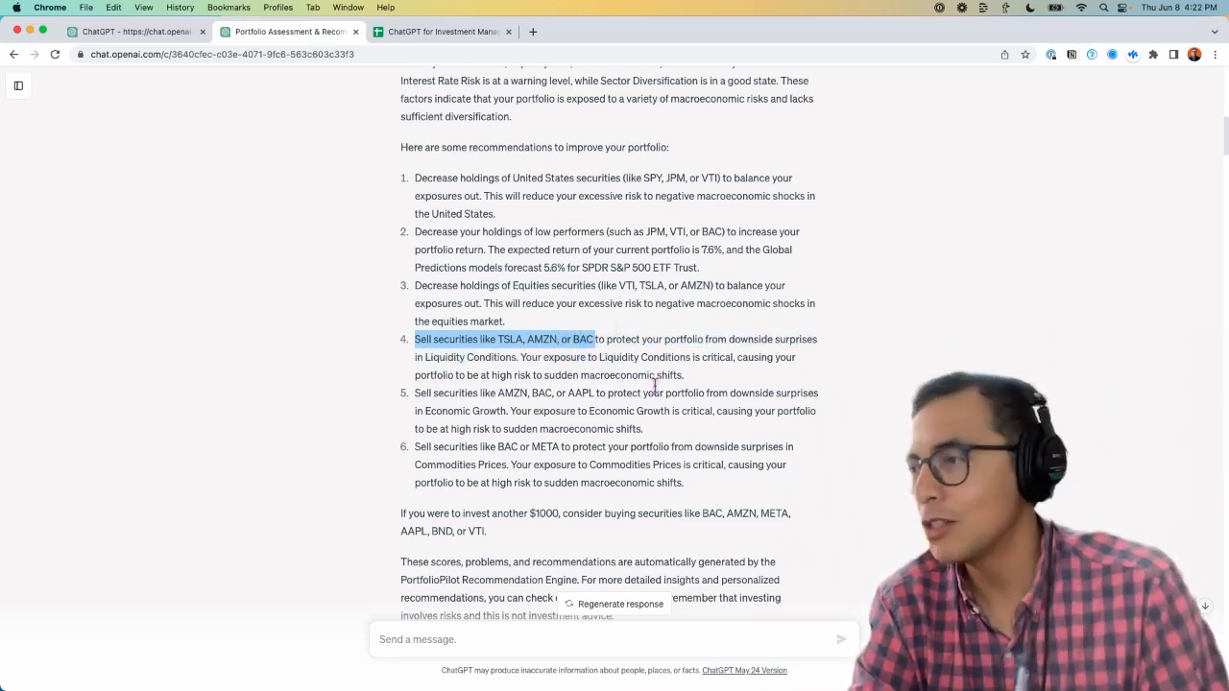
{"action": "scroll", "scroll_direction": "down", "scroll_amount": 3}
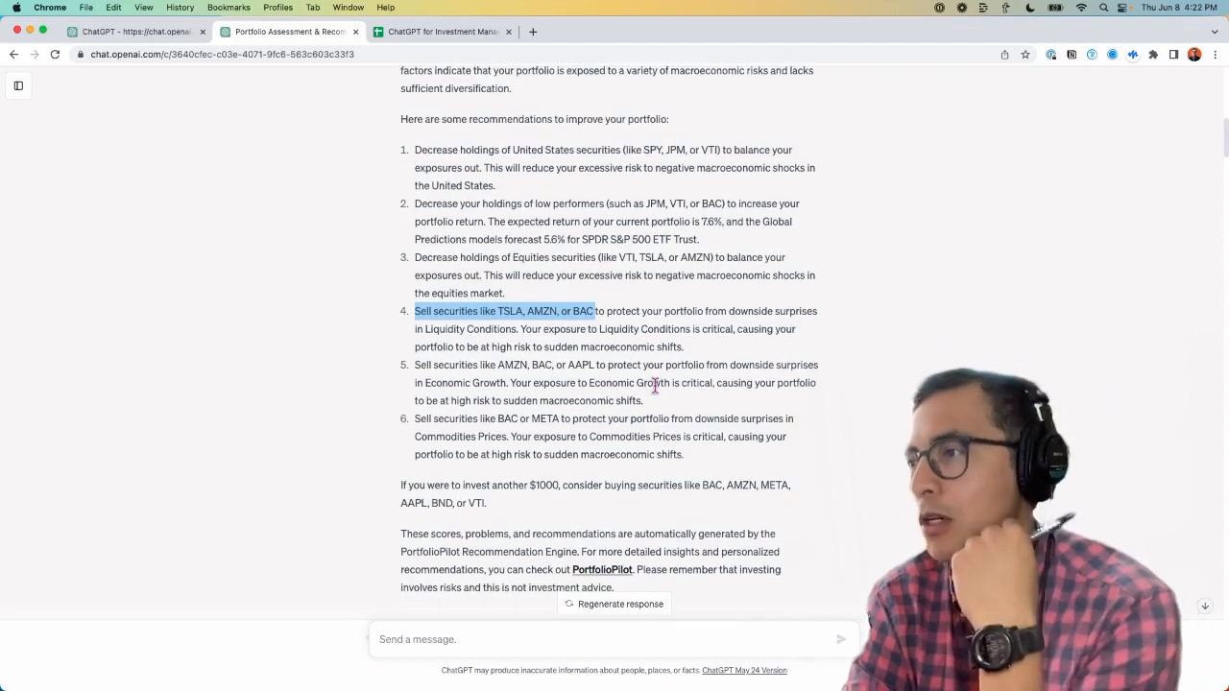
{"action": "scroll", "scroll_direction": "down", "scroll_amount": 3}
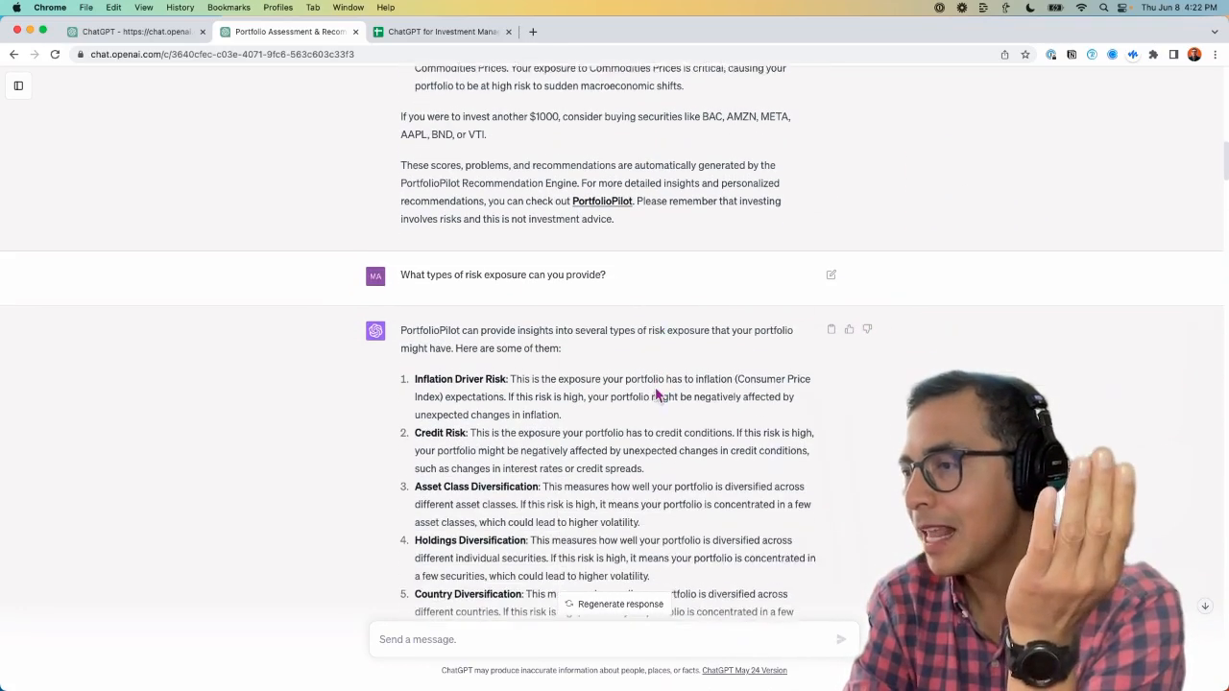
{"action": "scroll", "scroll_direction": "up", "scroll_amount": 3}
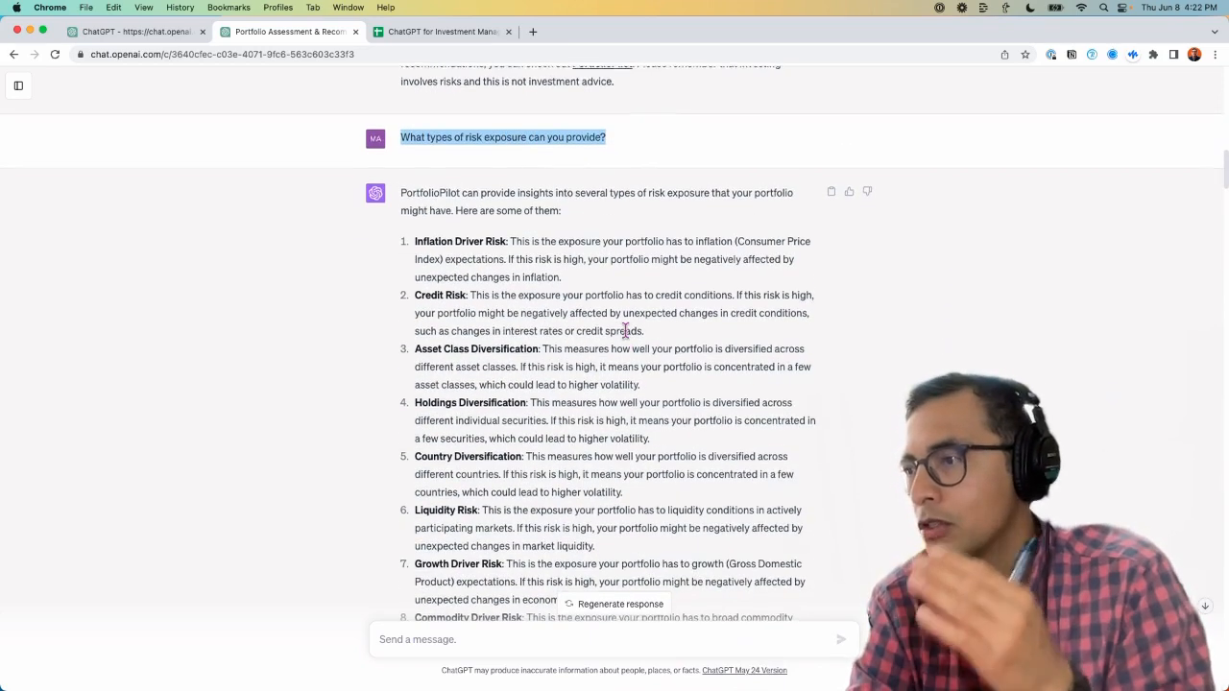
{"action": "scroll", "scroll_direction": "down", "scroll_amount": 3}
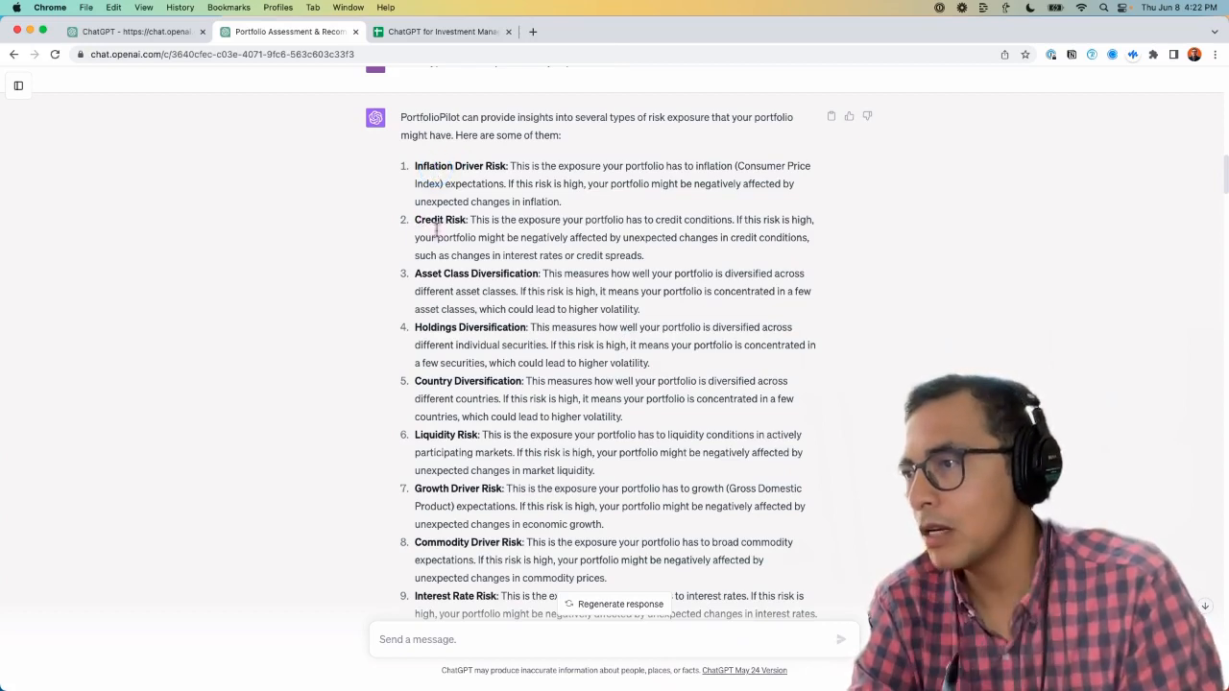
{"action": "mouse_move", "coordinate": [431, 326]}
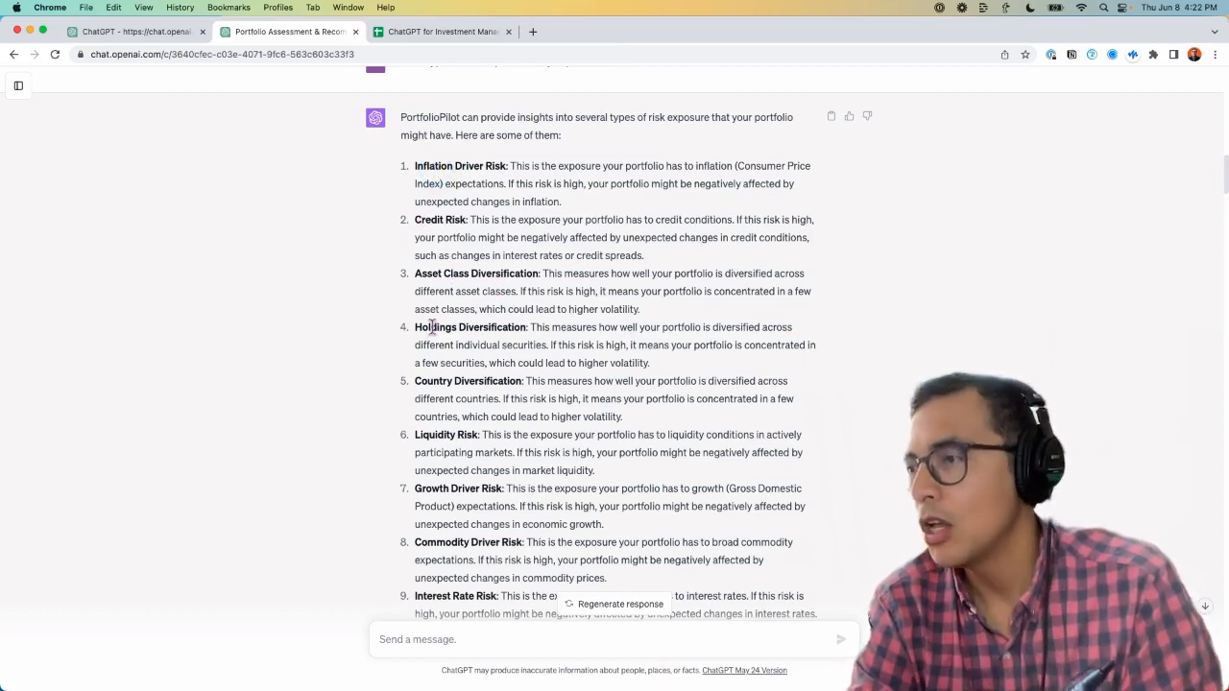
{"action": "scroll", "scroll_direction": "down", "scroll_amount": 3}
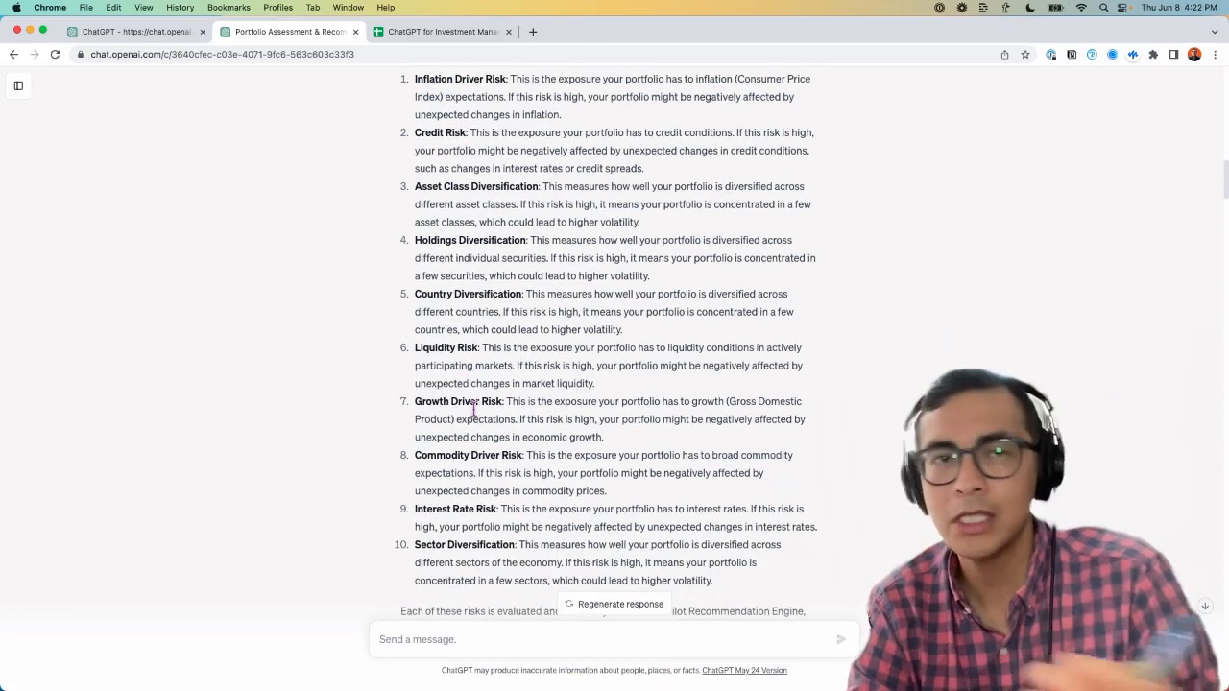
{"action": "scroll", "scroll_direction": "down", "scroll_amount": 3}
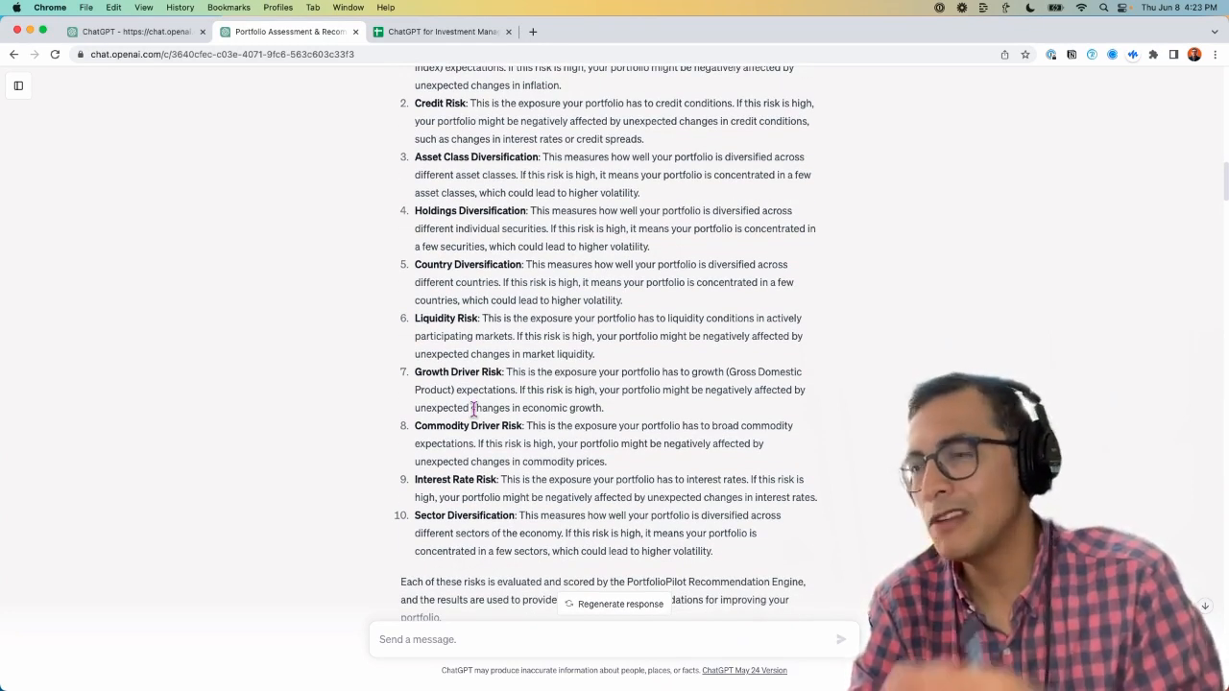
{"action": "scroll", "scroll_direction": "up", "scroll_amount": 3}
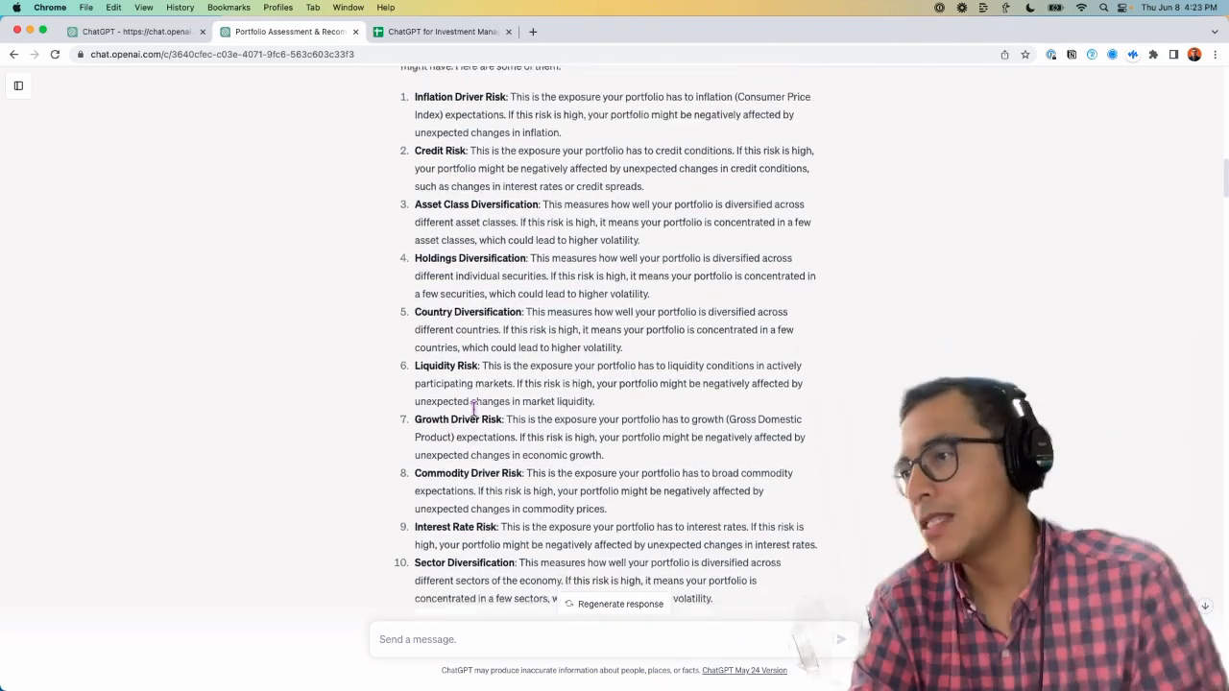
{"action": "scroll", "scroll_direction": "down", "scroll_amount": 3}
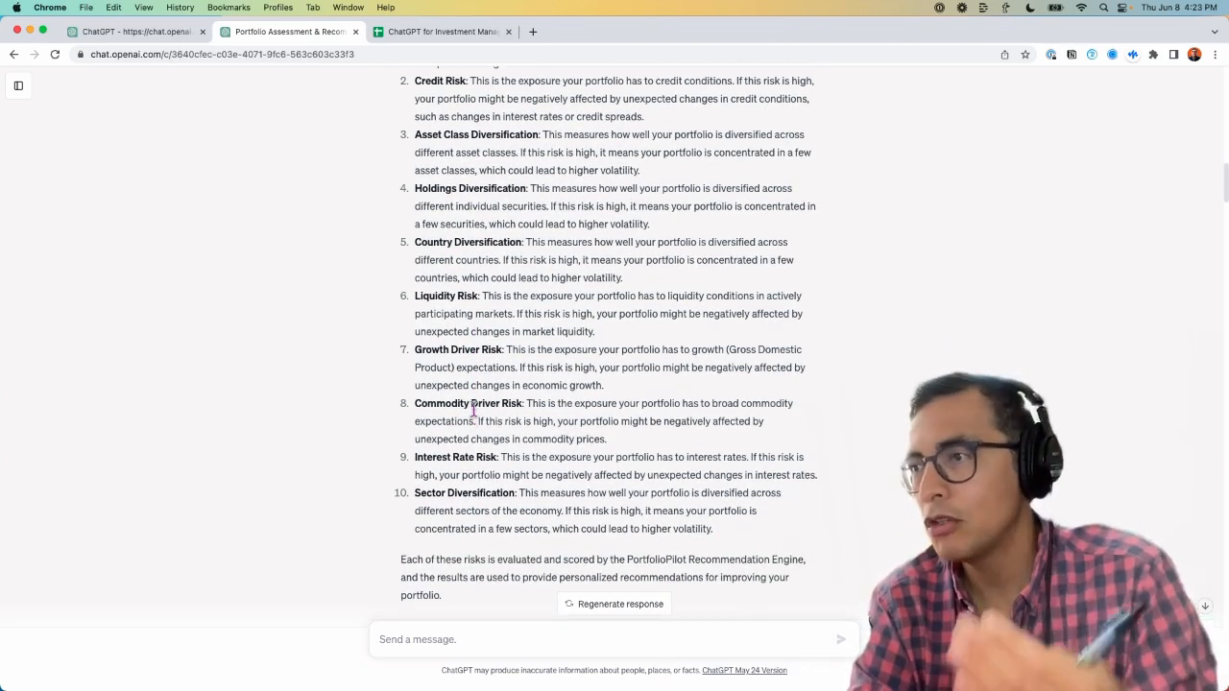
{"action": "scroll", "scroll_direction": "down", "scroll_amount": 3}
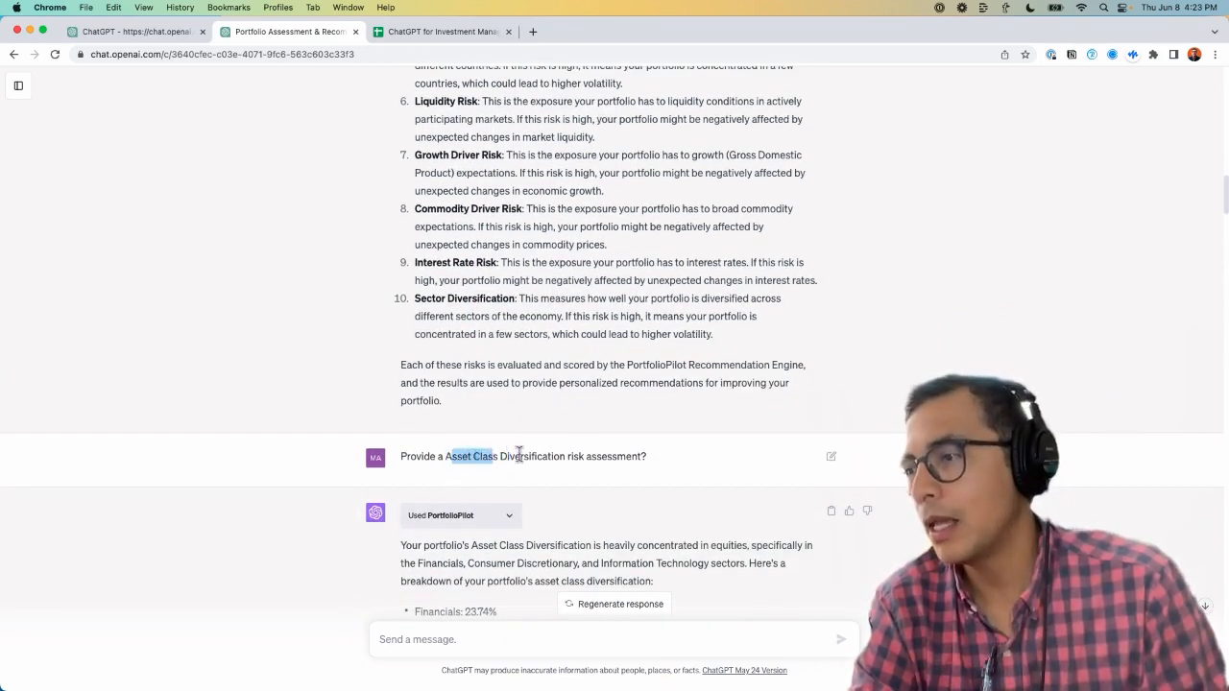
{"action": "scroll", "scroll_direction": "down", "scroll_amount": 3}
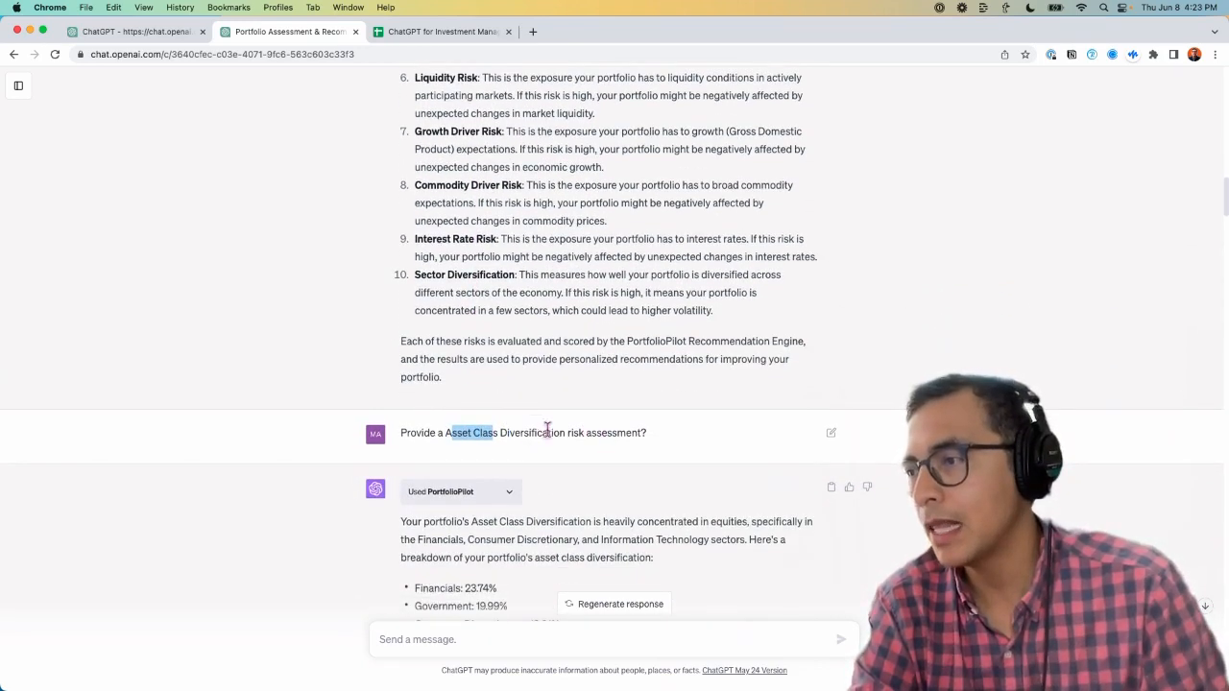
{"action": "scroll", "scroll_direction": "up", "scroll_amount": 3}
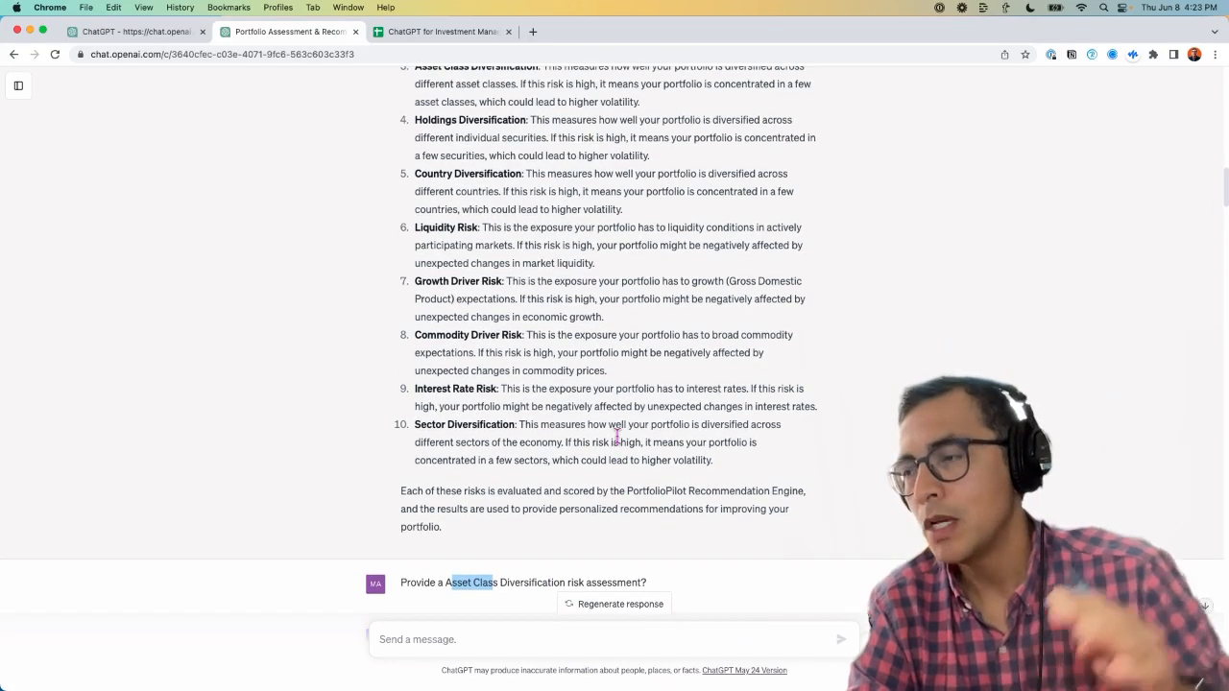
{"action": "mouse_move", "coordinate": [631, 403]}
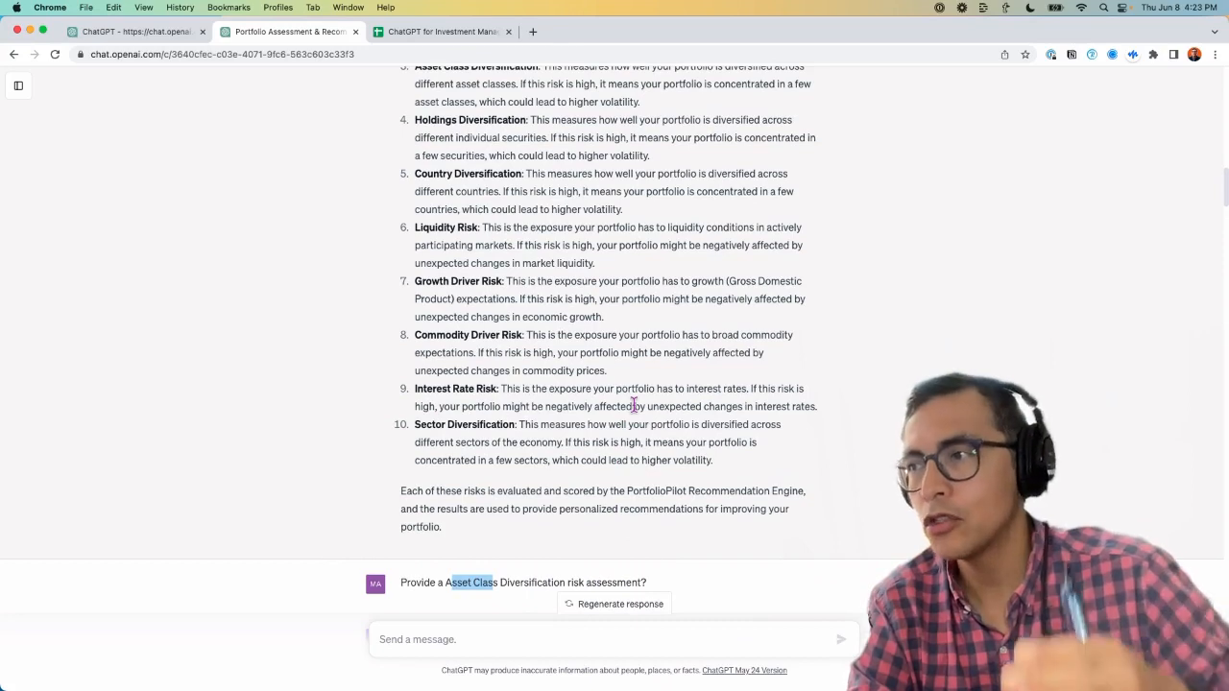
{"action": "scroll", "scroll_direction": "down", "scroll_amount": 3}
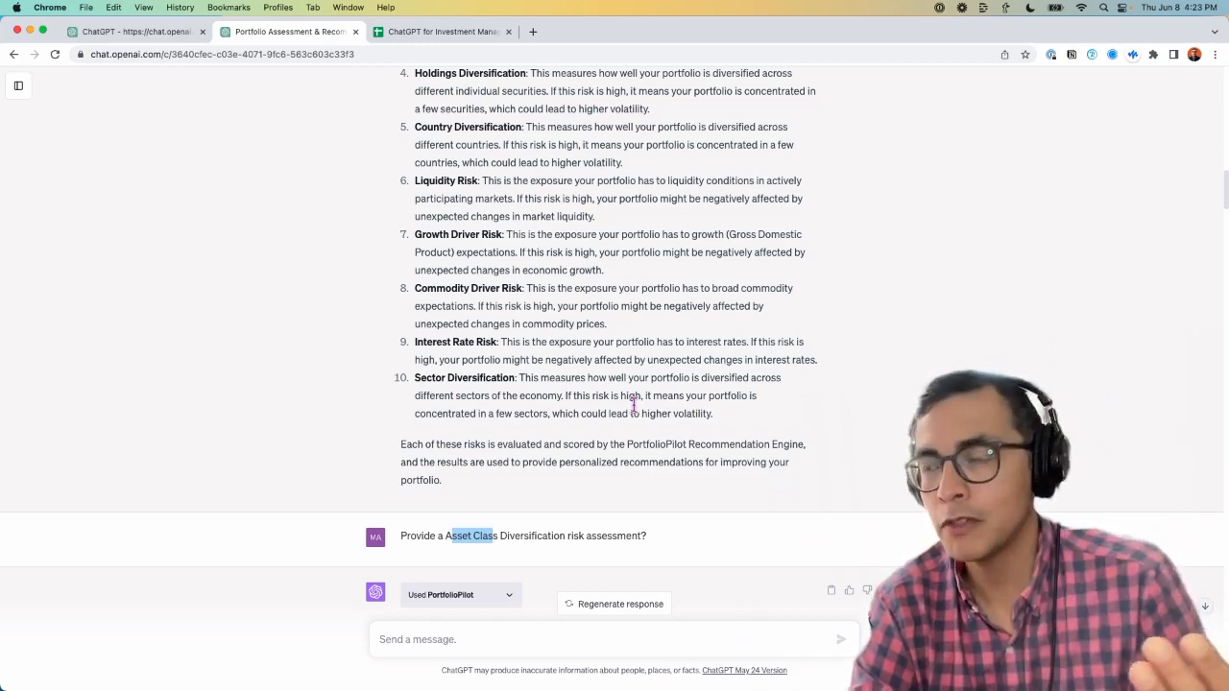
{"action": "scroll", "scroll_direction": "down", "scroll_amount": 3}
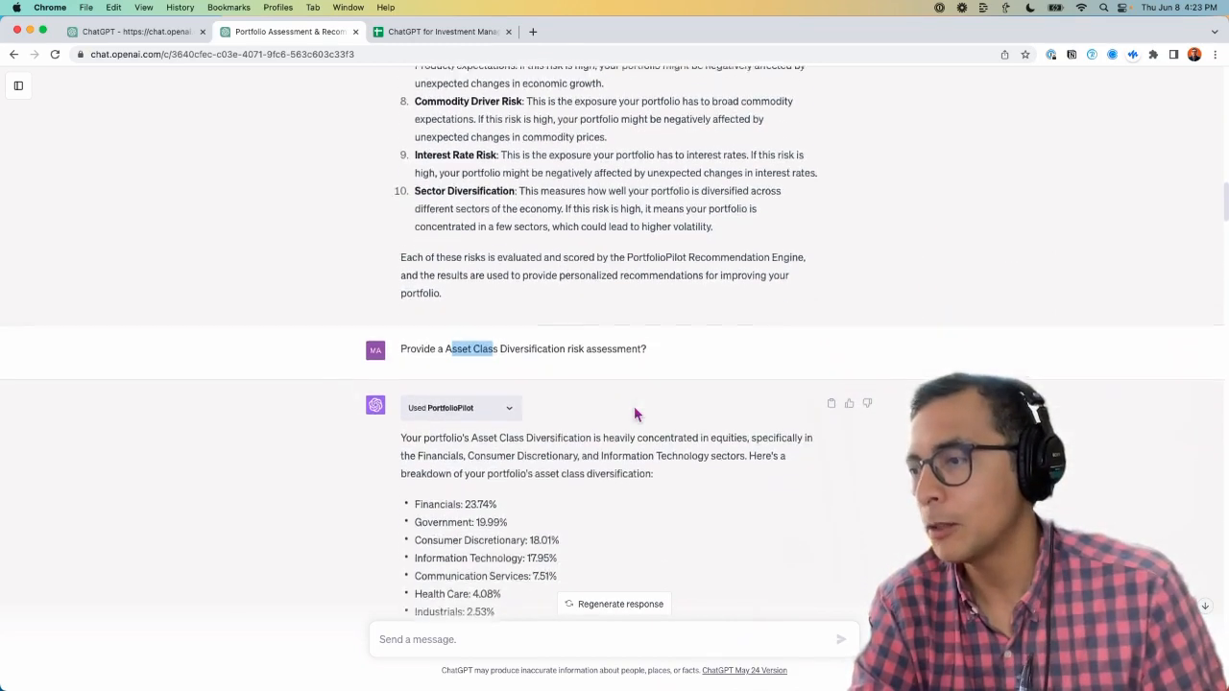
{"action": "scroll", "scroll_direction": "down", "scroll_amount": 3}
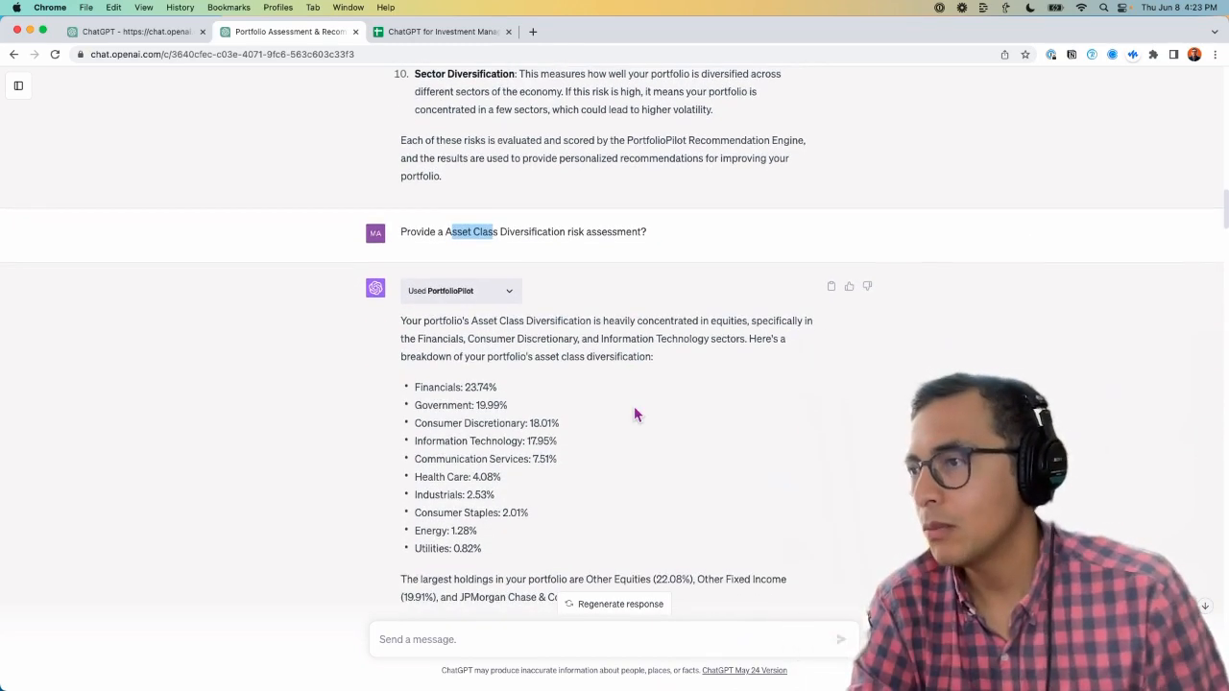
{"action": "scroll", "scroll_direction": "down", "scroll_amount": 3}
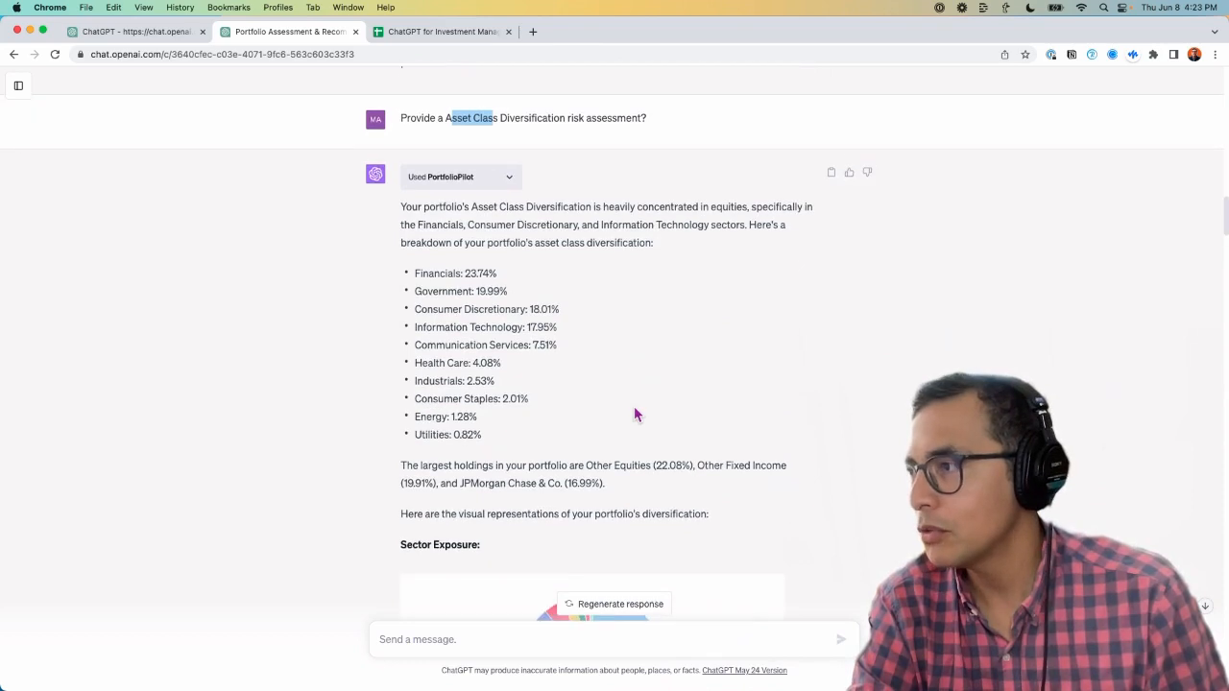
{"action": "mouse_move", "coordinate": [616, 273]}
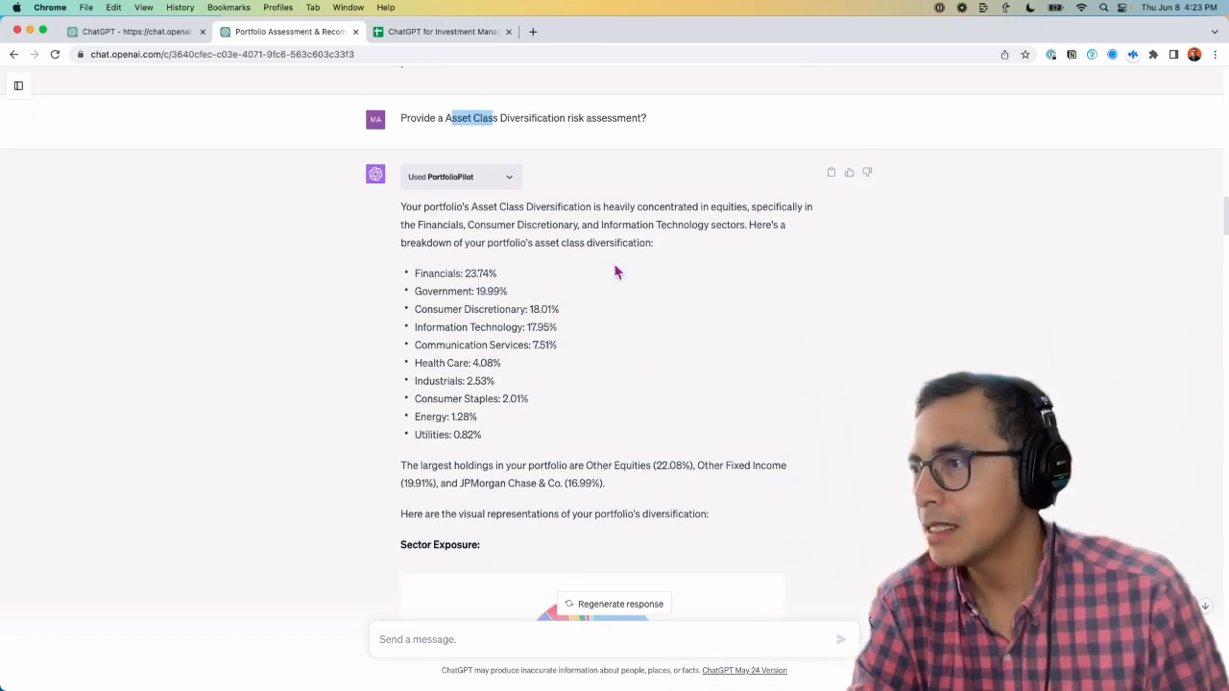
{"action": "mouse_move", "coordinate": [715, 238]}
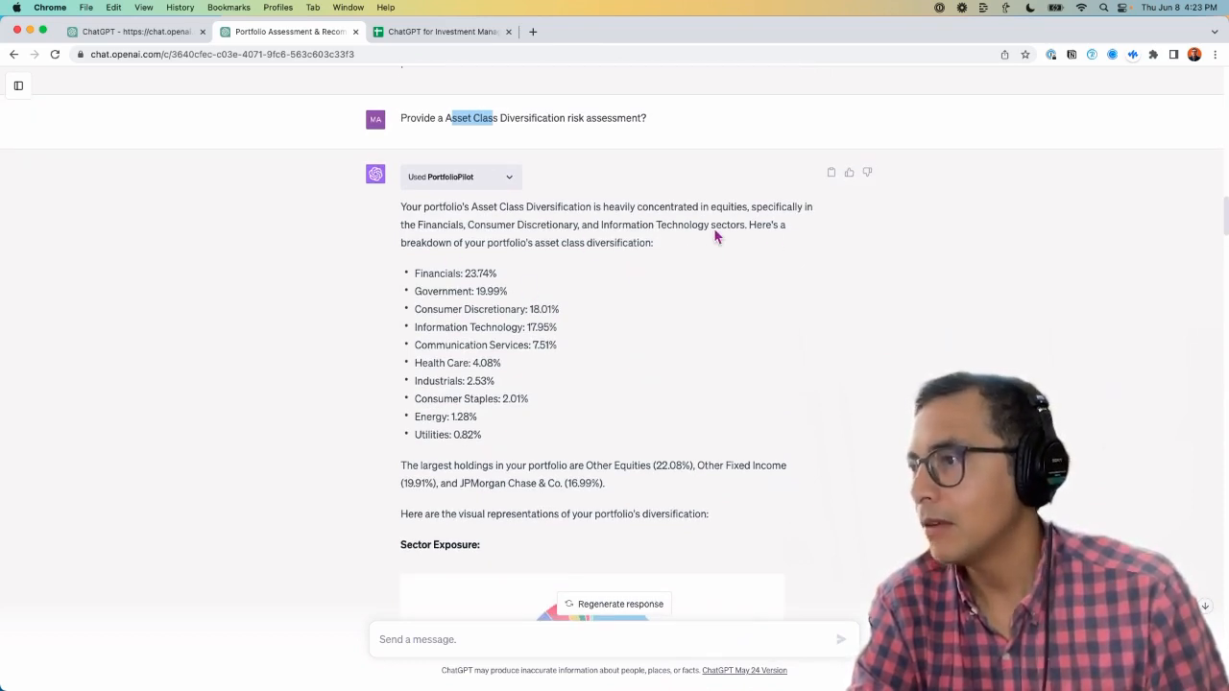
{"action": "mouse_move", "coordinate": [641, 206]}
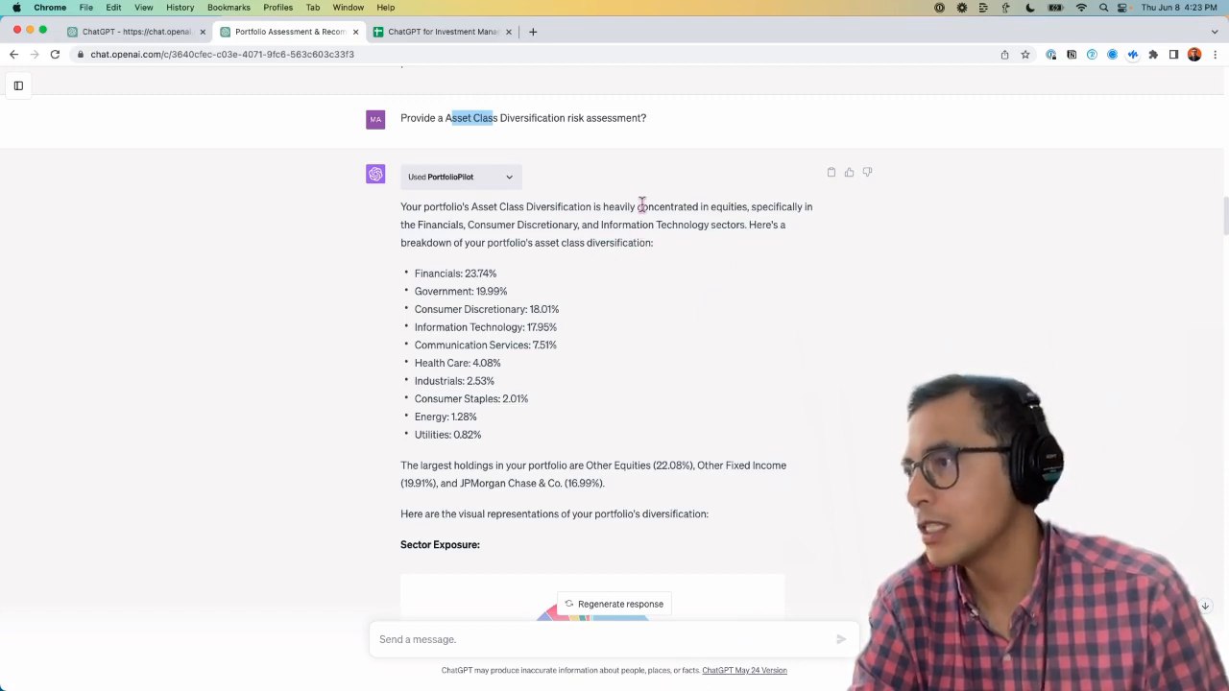
{"action": "mouse_move", "coordinate": [459, 269]}
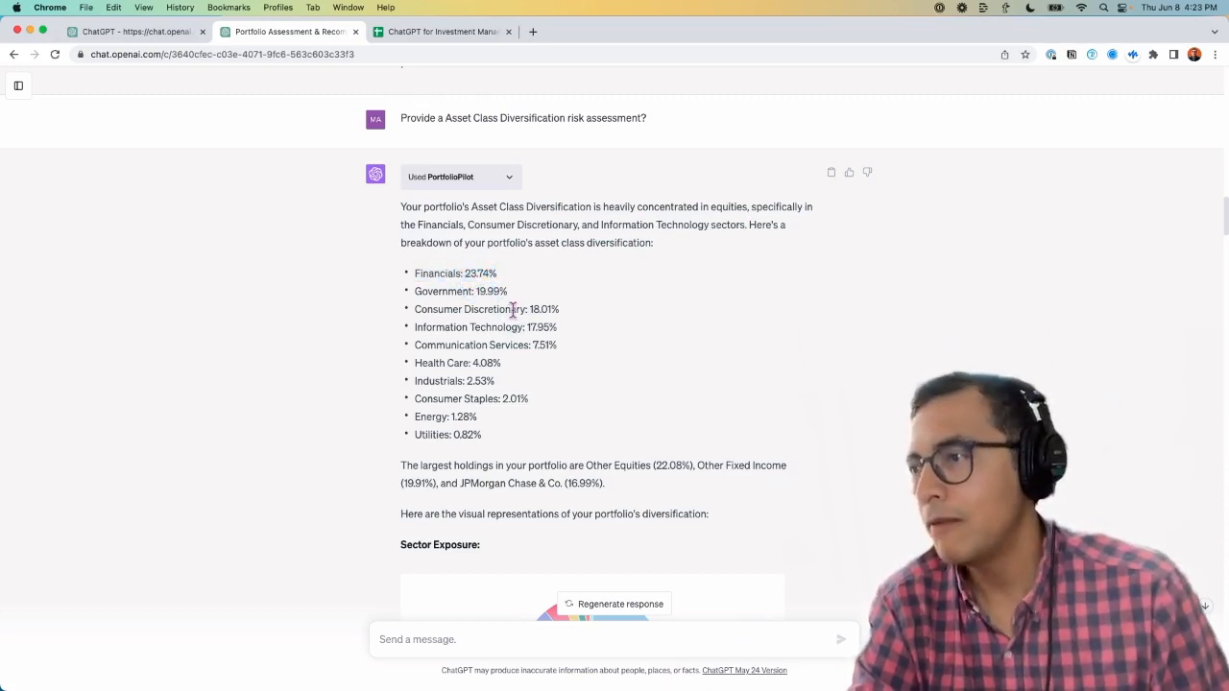
{"action": "mouse_move", "coordinate": [559, 333]}
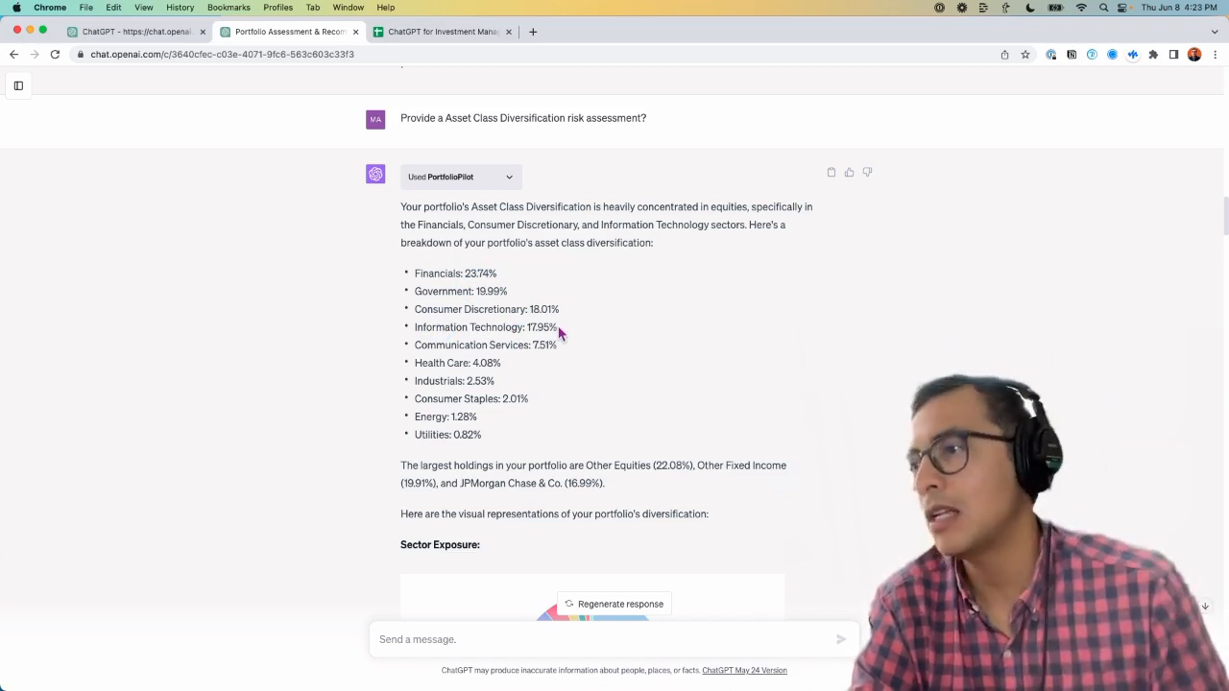
{"action": "scroll", "scroll_direction": "down", "scroll_amount": 3}
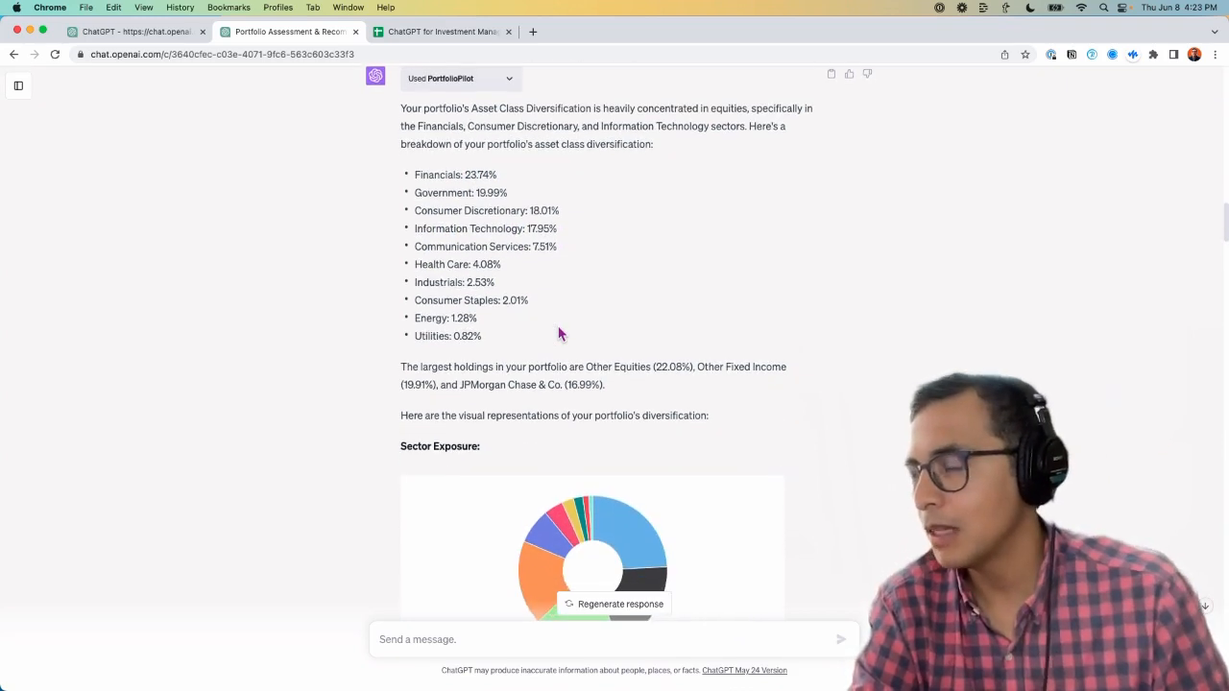
{"action": "scroll", "scroll_direction": "down", "scroll_amount": 3}
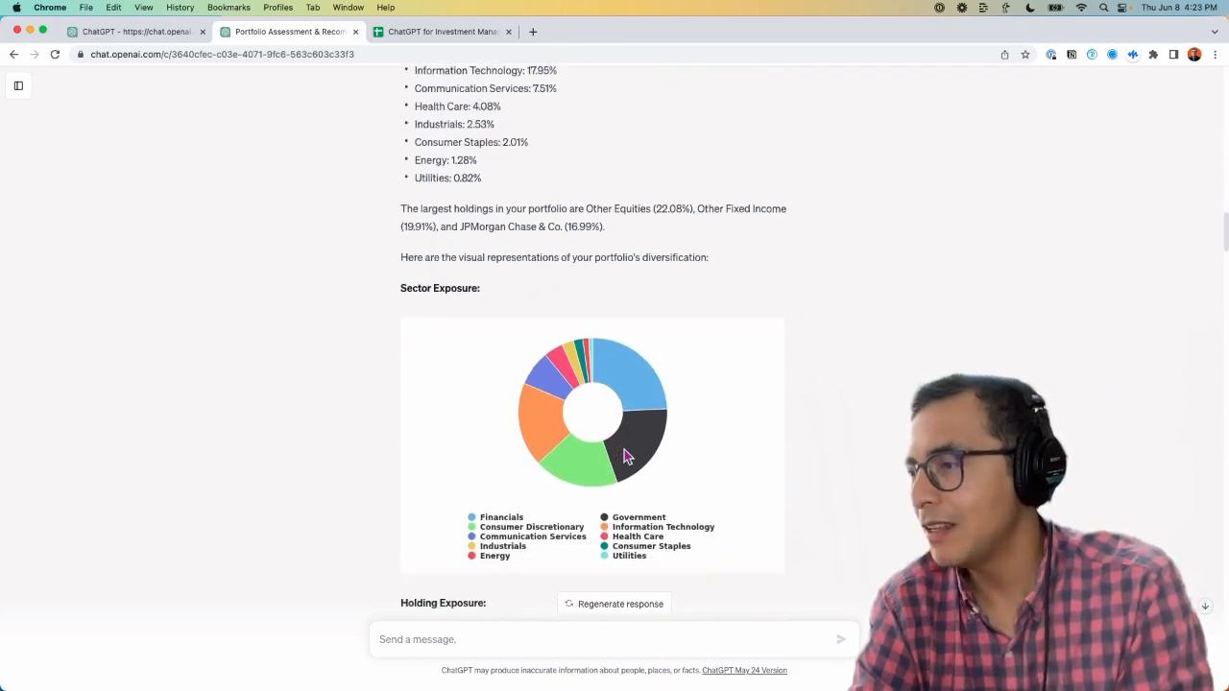
{"action": "scroll", "scroll_direction": "down", "scroll_amount": 3}
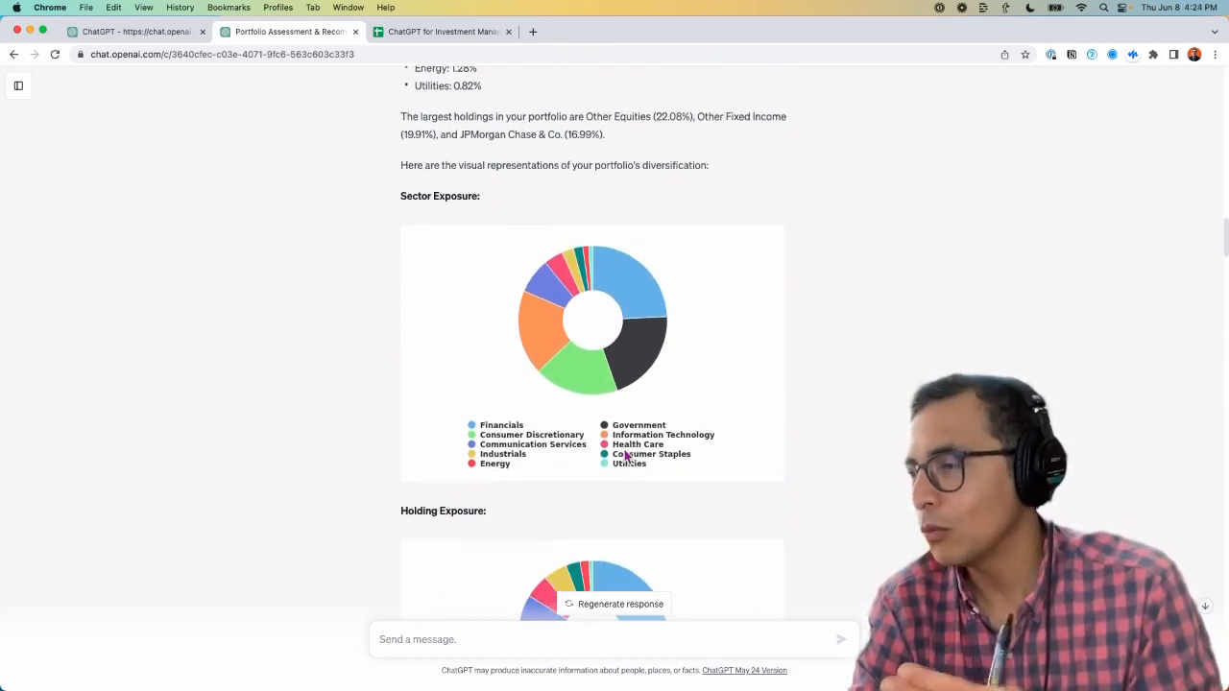
{"action": "scroll", "scroll_direction": "down", "scroll_amount": 3}
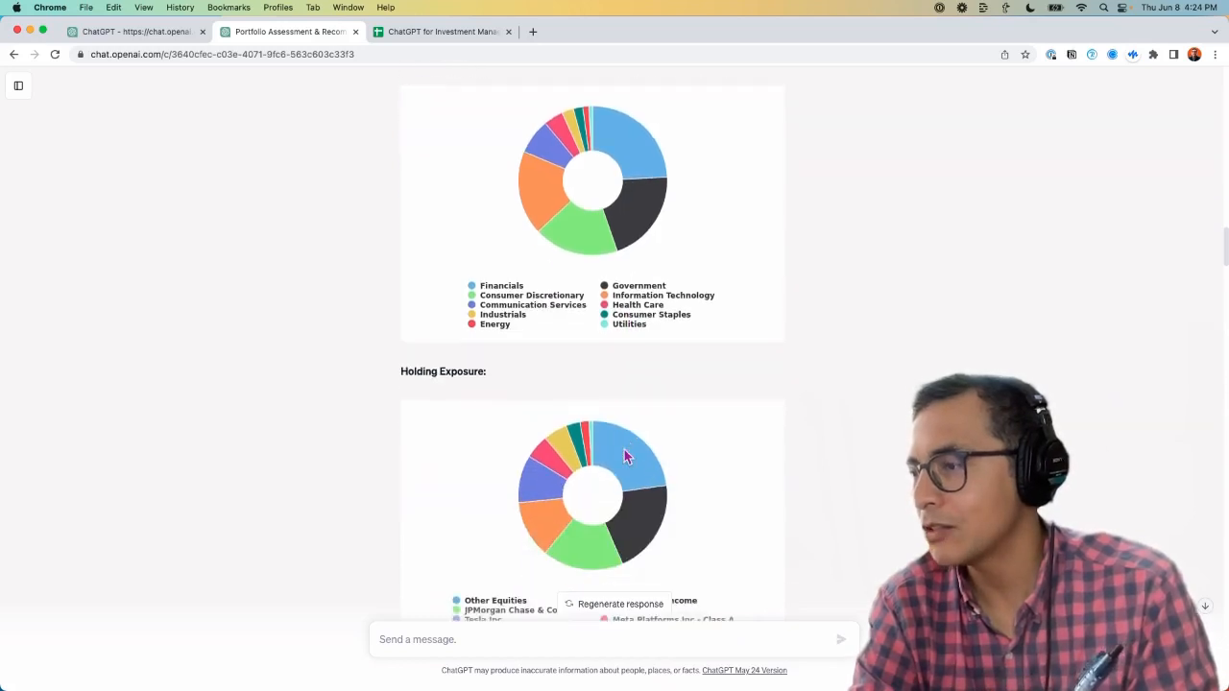
{"action": "scroll", "scroll_direction": "up", "scroll_amount": 3}
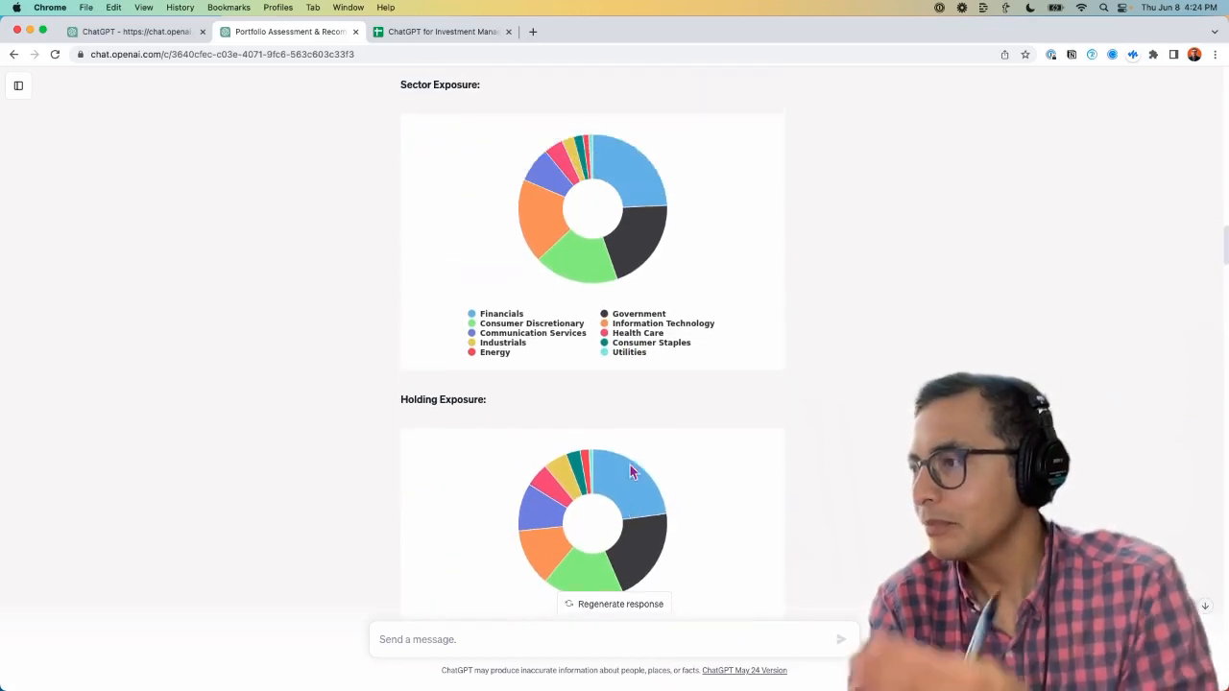
{"action": "scroll", "scroll_direction": "down", "scroll_amount": 3}
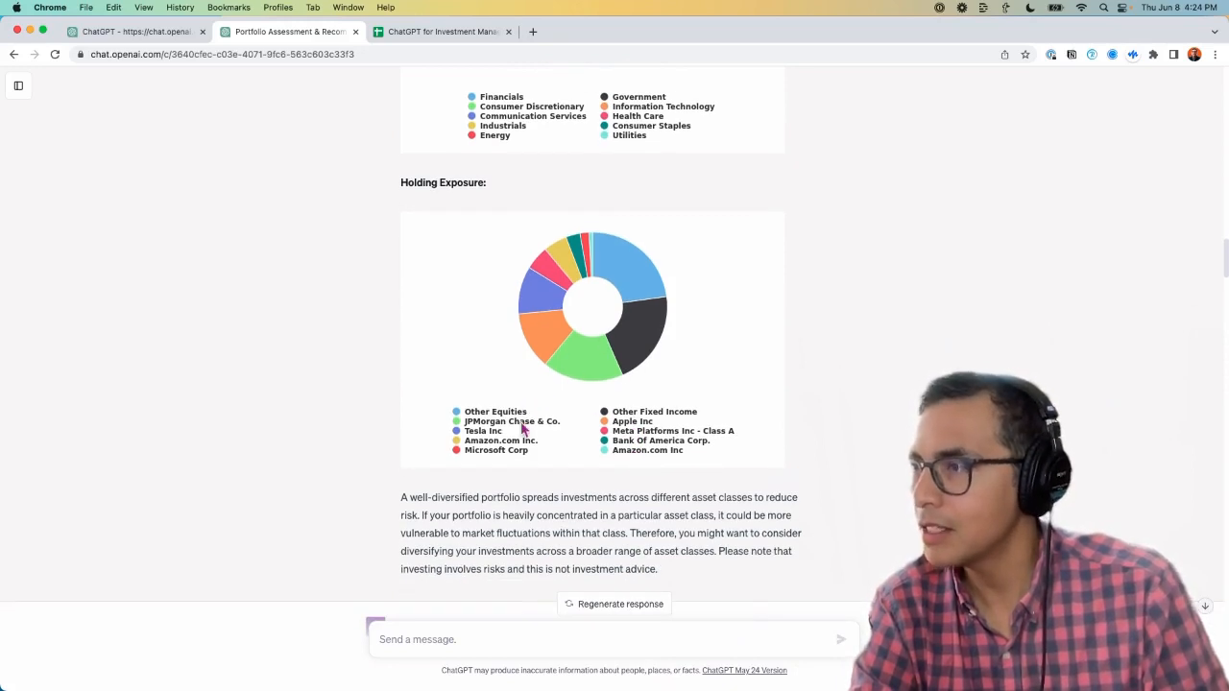
{"action": "mouse_move", "coordinate": [667, 379]}
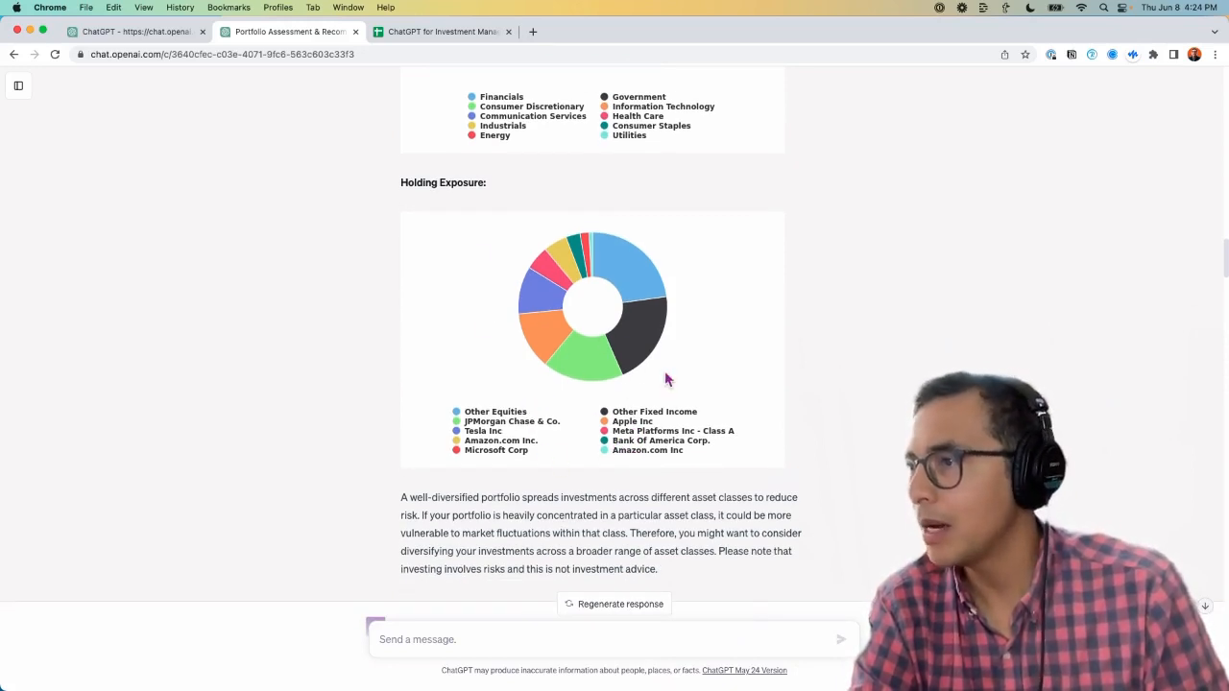
{"action": "scroll", "scroll_direction": "down", "scroll_amount": 3}
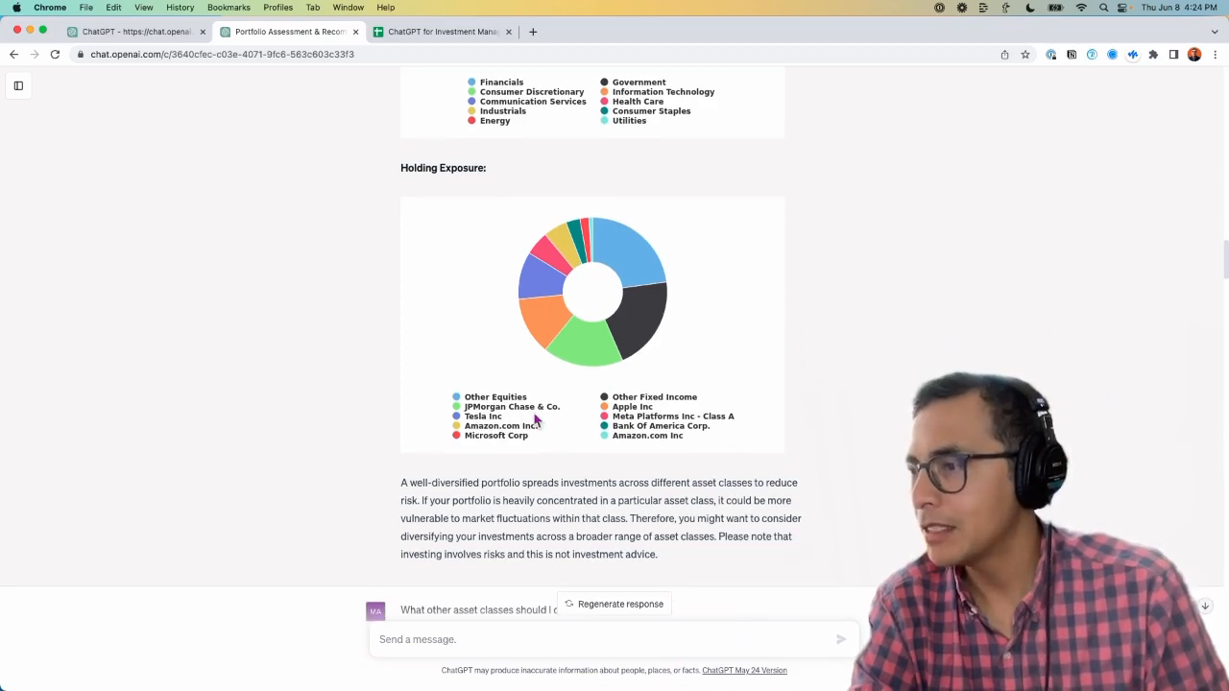
{"action": "mouse_move", "coordinate": [583, 432]}
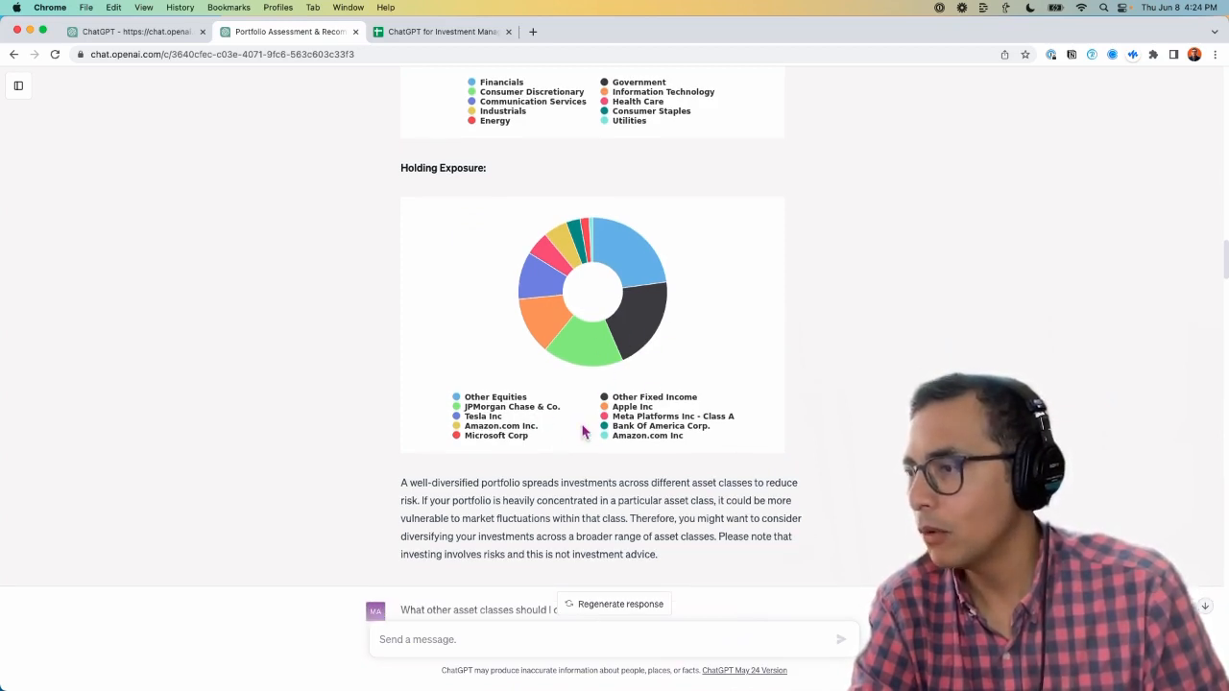
{"action": "scroll", "scroll_direction": "down", "scroll_amount": 3}
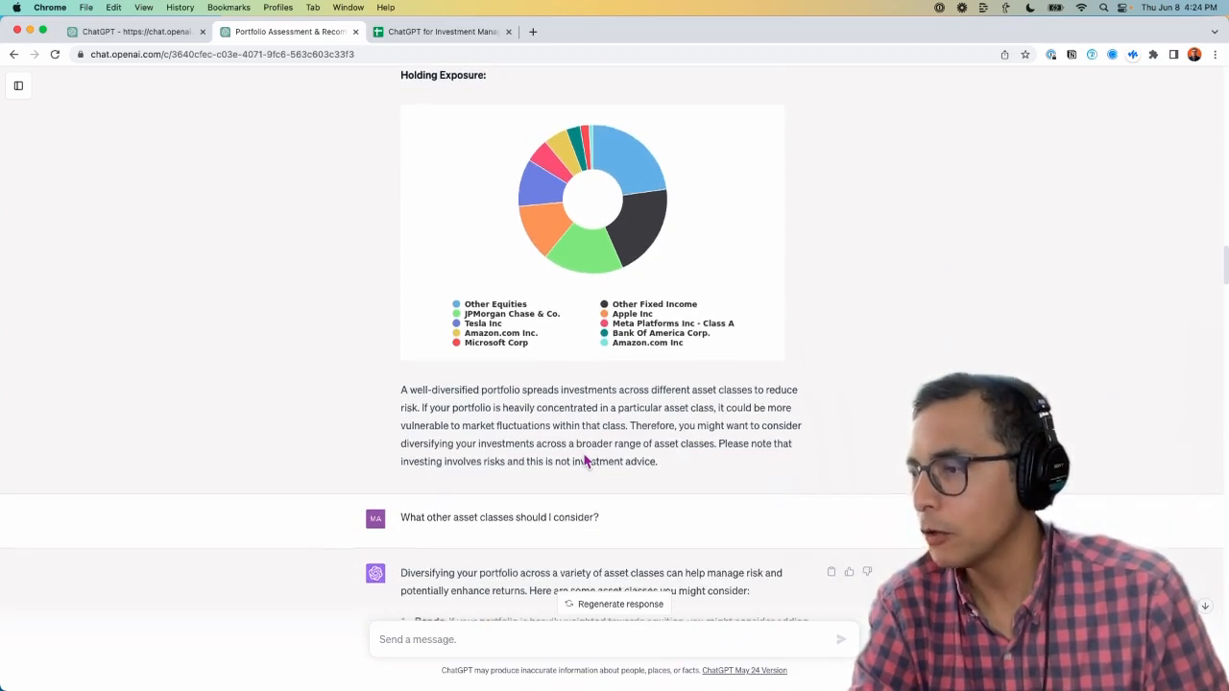
{"action": "scroll", "scroll_direction": "down", "scroll_amount": 3}
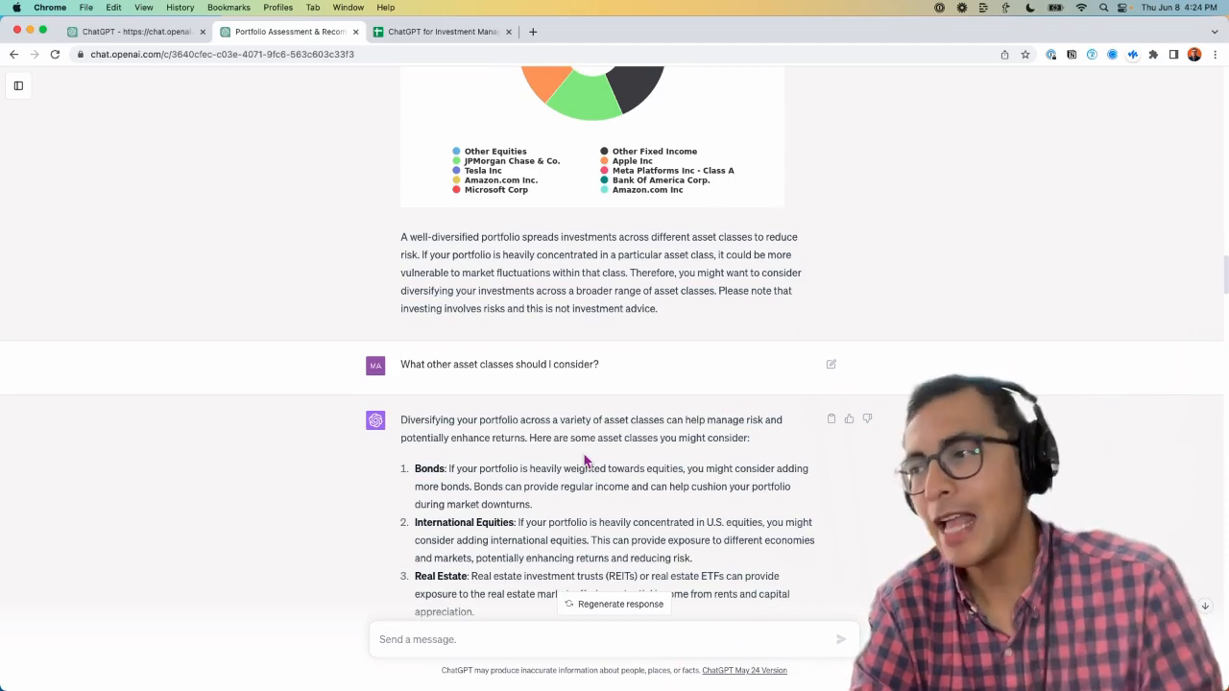
{"action": "scroll", "scroll_direction": "up", "scroll_amount": 3}
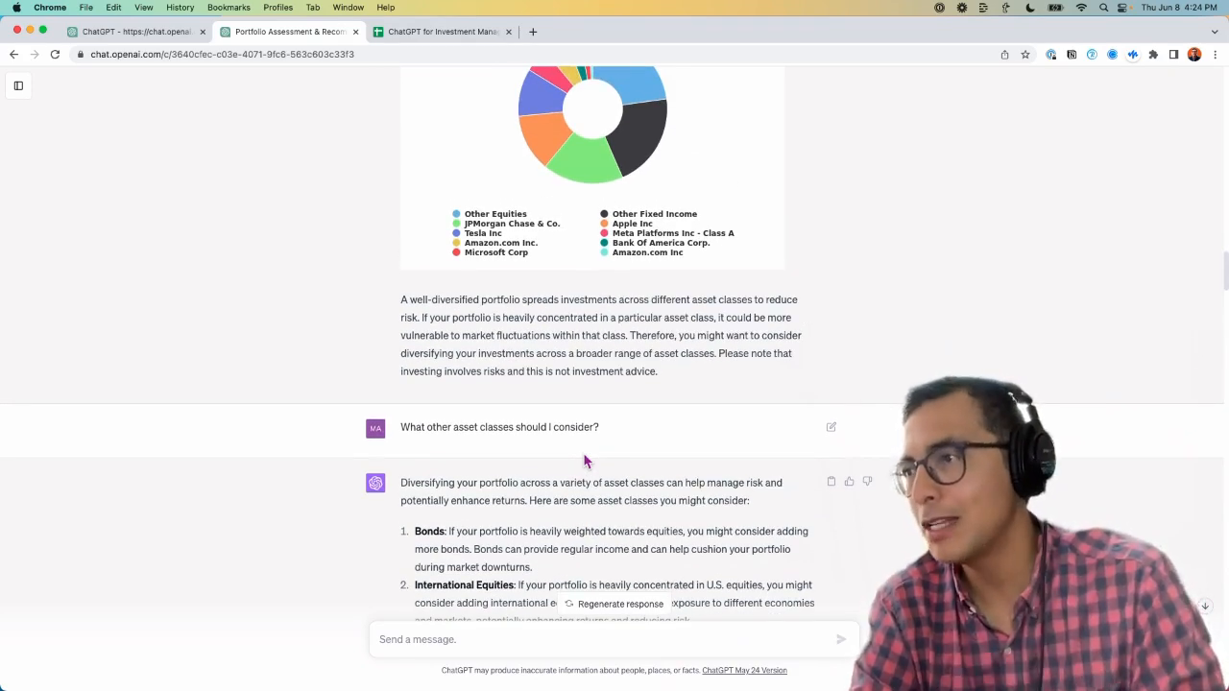
{"action": "scroll", "scroll_direction": "down", "scroll_amount": 3}
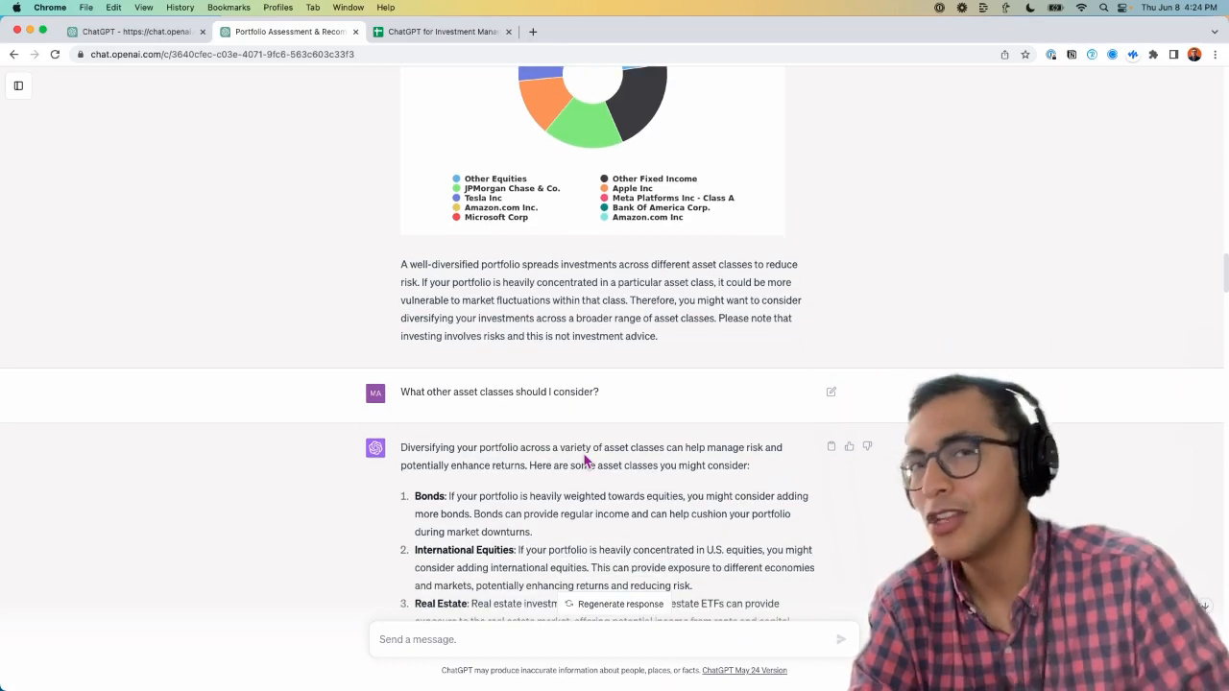
{"action": "scroll", "scroll_direction": "down", "scroll_amount": 3}
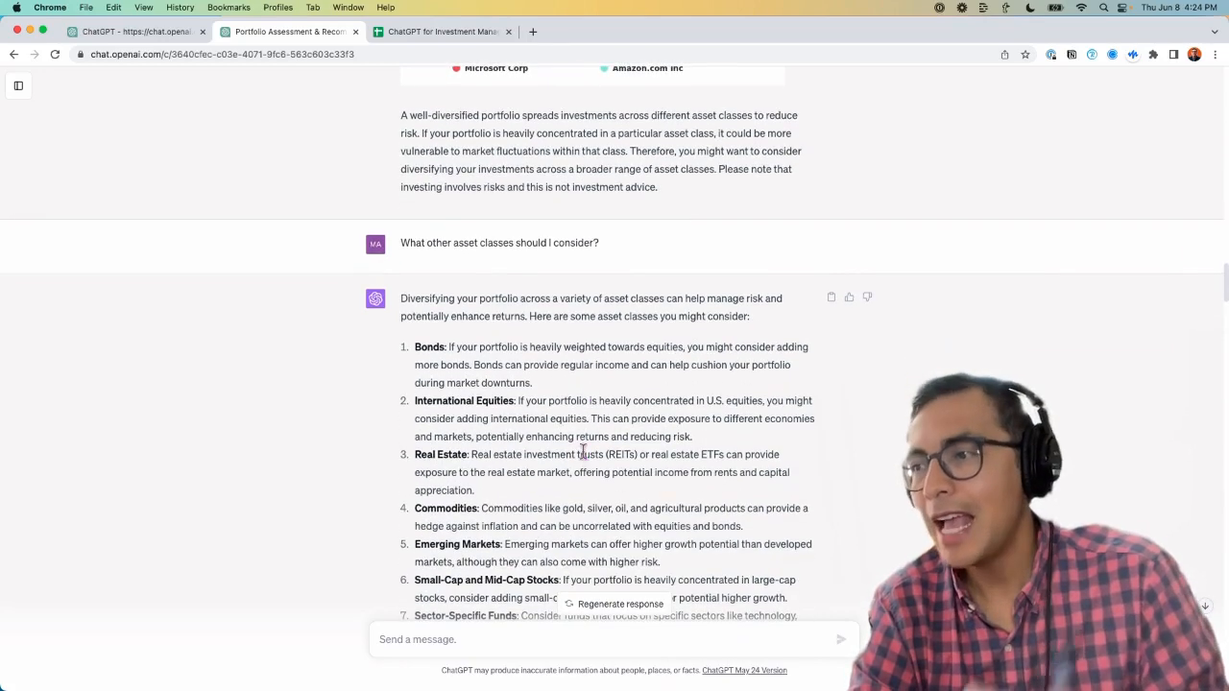
{"action": "scroll", "scroll_direction": "down", "scroll_amount": 3}
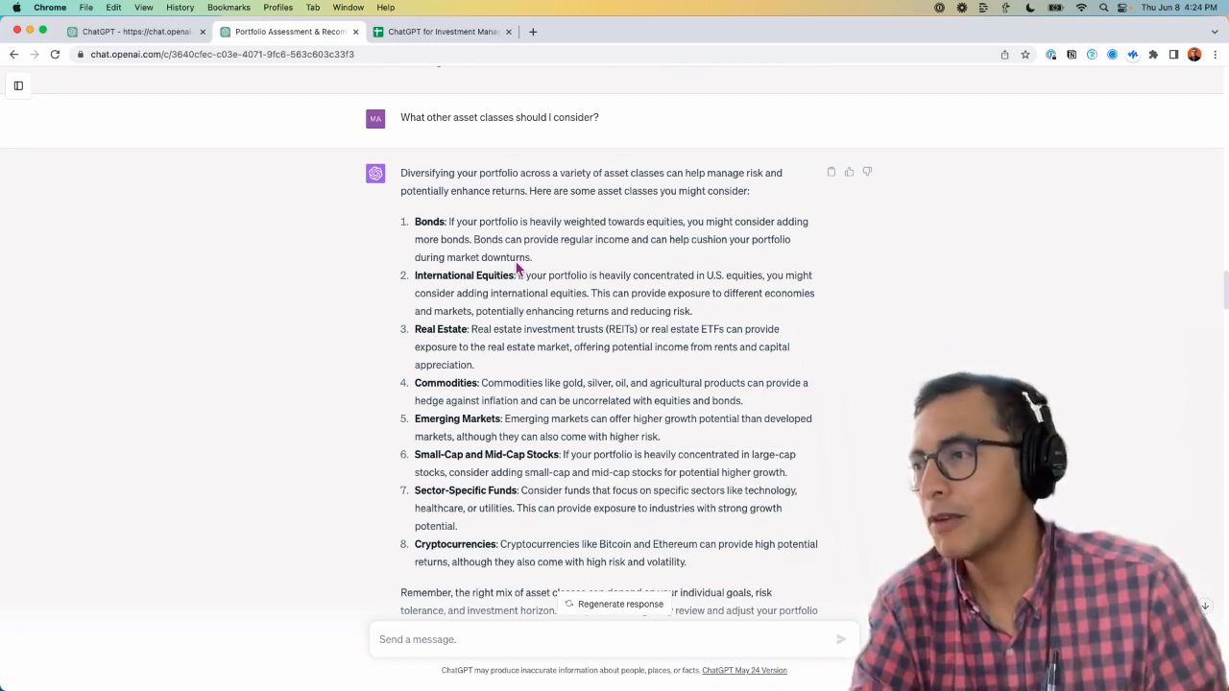
{"action": "scroll", "scroll_direction": "down", "scroll_amount": 3}
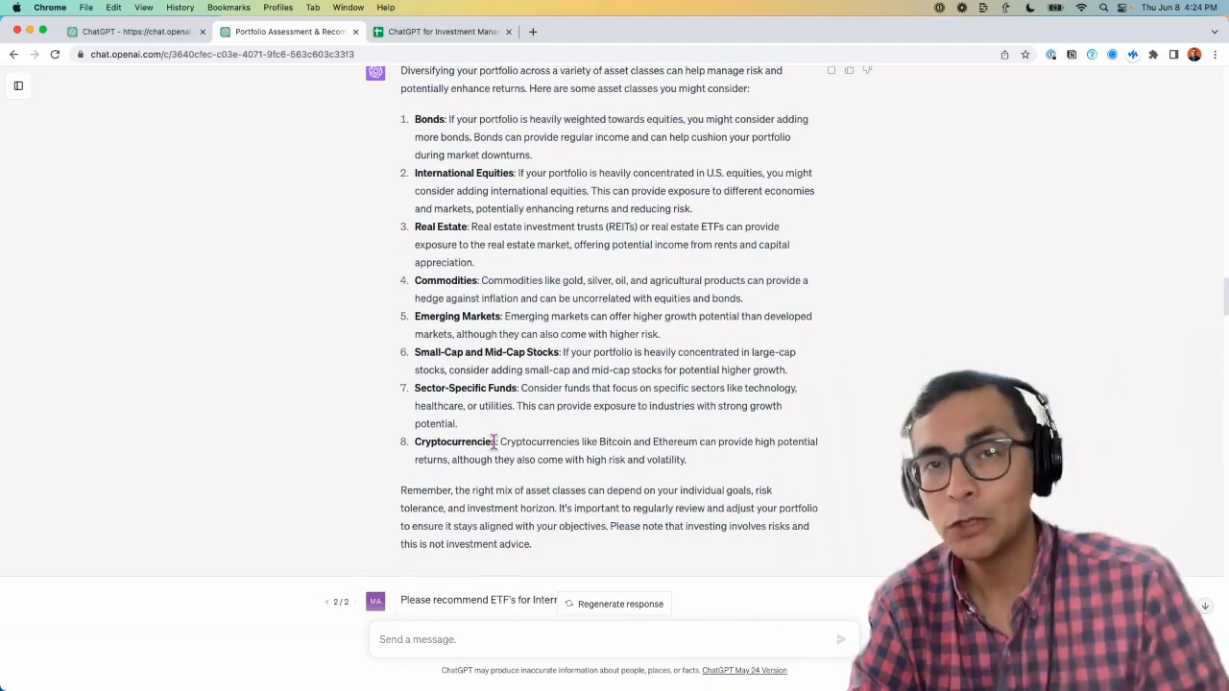
{"action": "scroll", "scroll_direction": "down", "scroll_amount": 3}
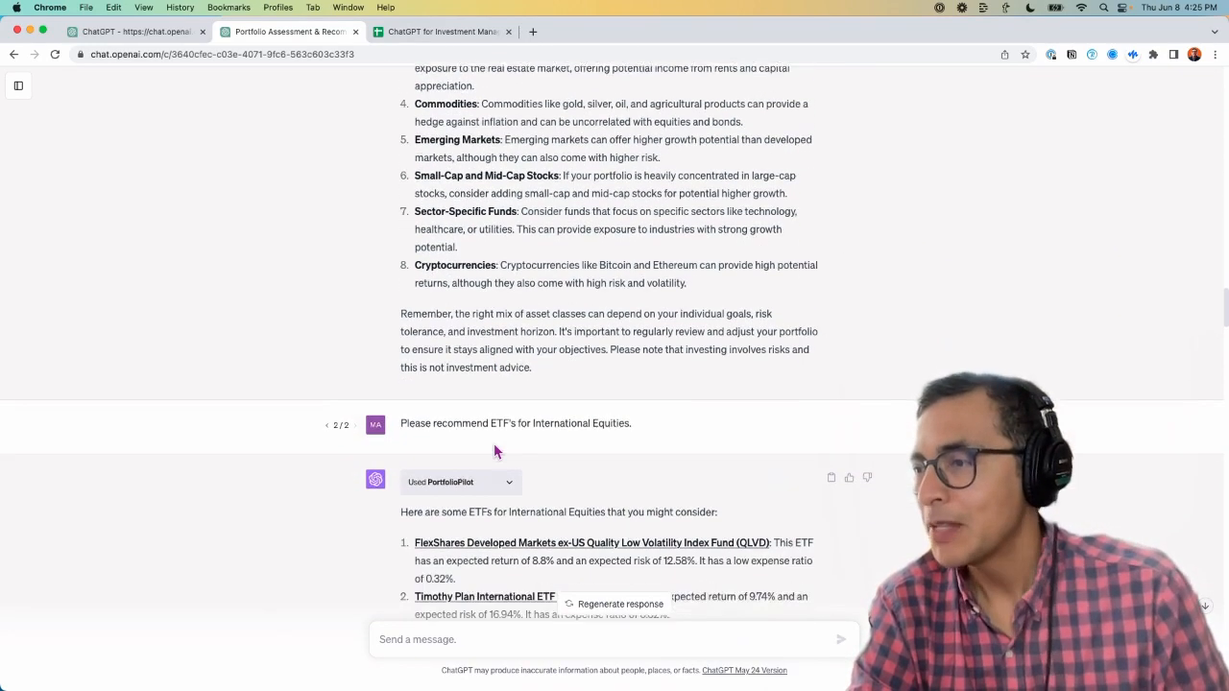
{"action": "scroll", "scroll_direction": "down", "scroll_amount": 3}
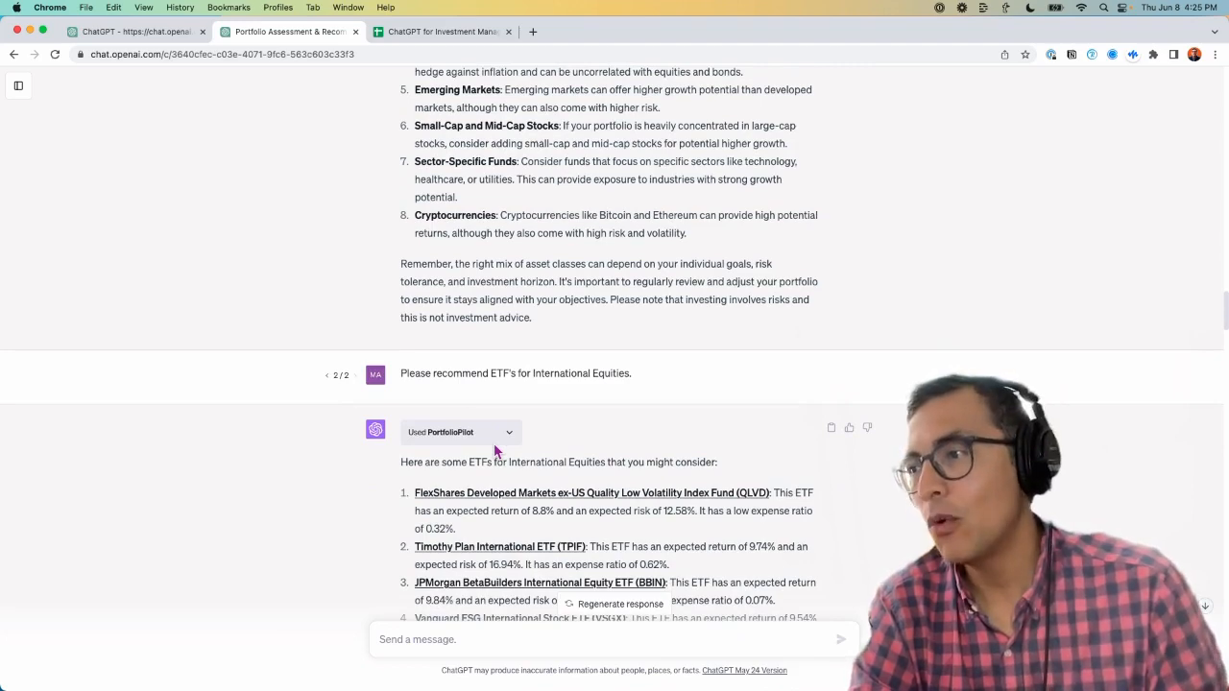
{"action": "scroll", "scroll_direction": "up", "scroll_amount": 3}
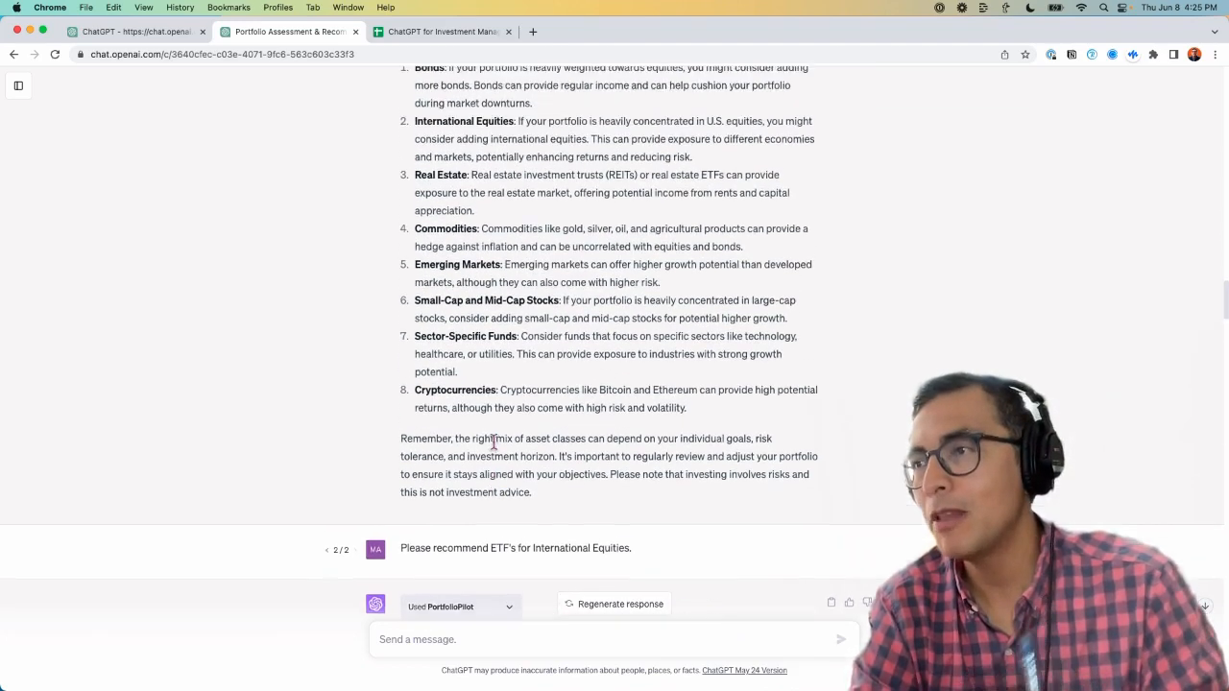
{"action": "scroll", "scroll_direction": "down", "scroll_amount": 3}
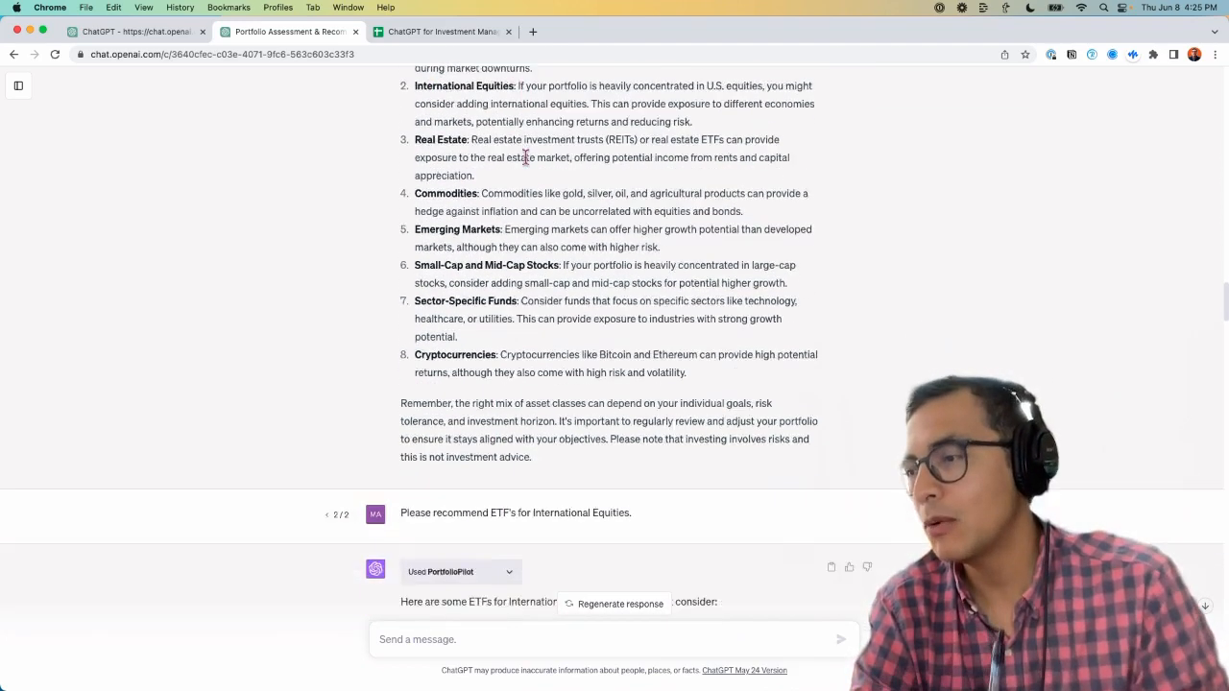
{"action": "scroll", "scroll_direction": "down", "scroll_amount": 3}
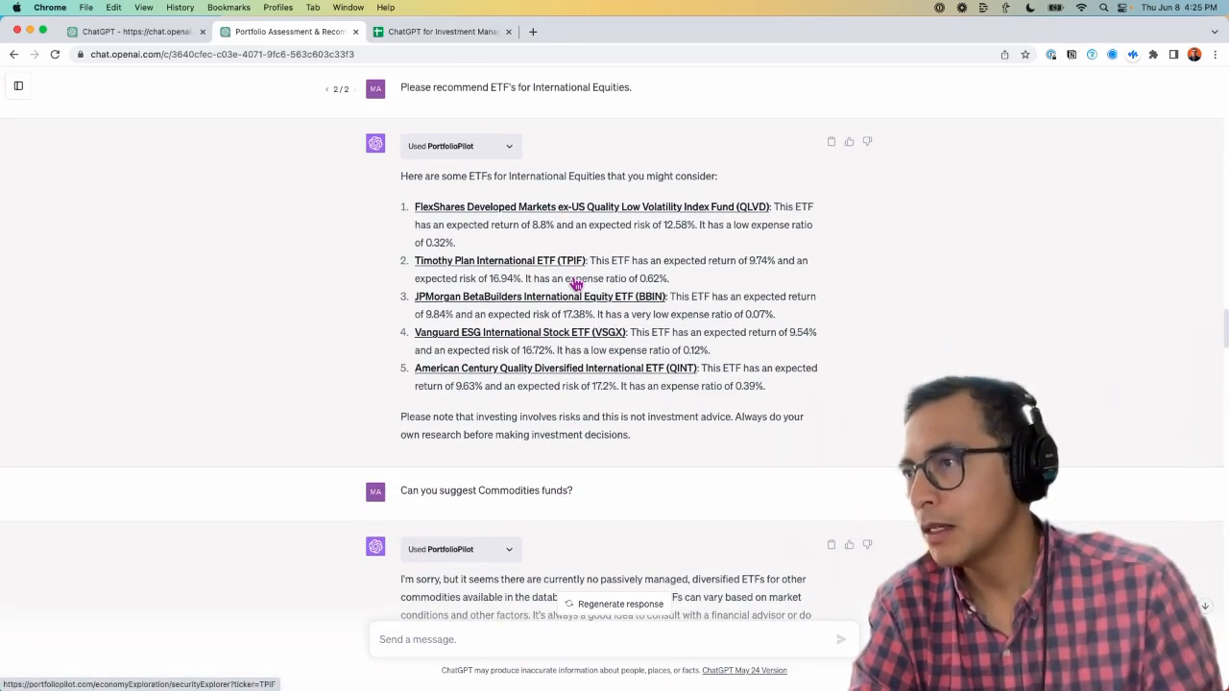
{"action": "mouse_move", "coordinate": [806, 226]}
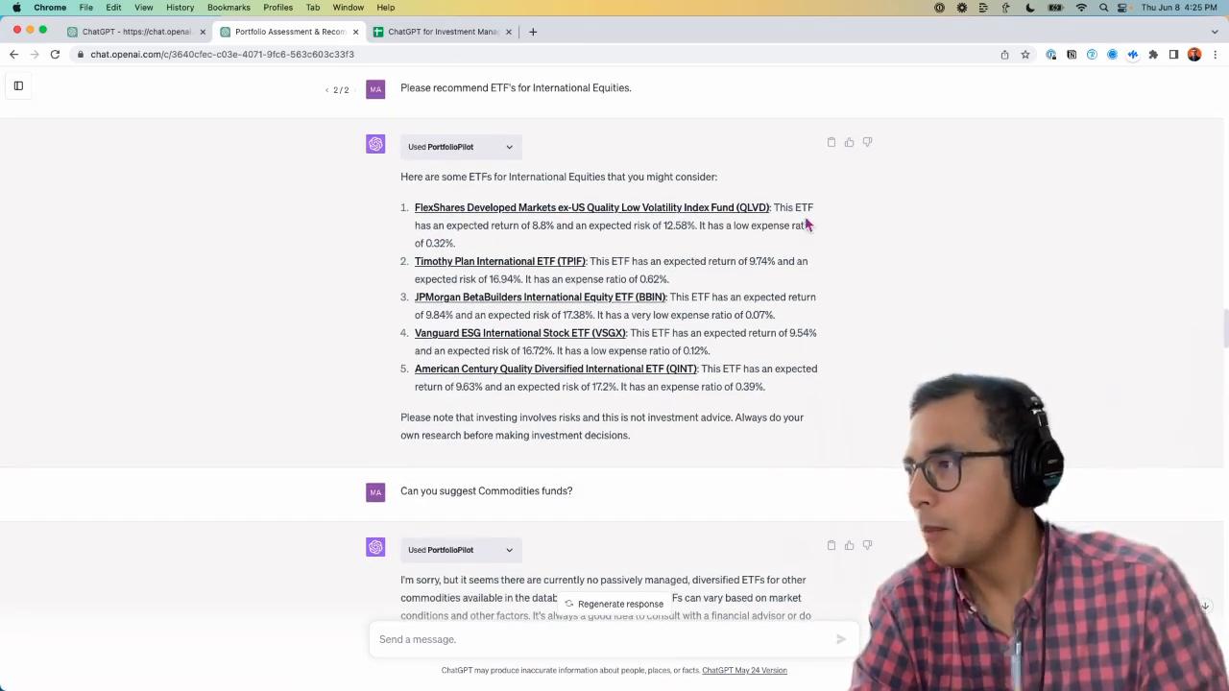
{"action": "mouse_move", "coordinate": [759, 283]}
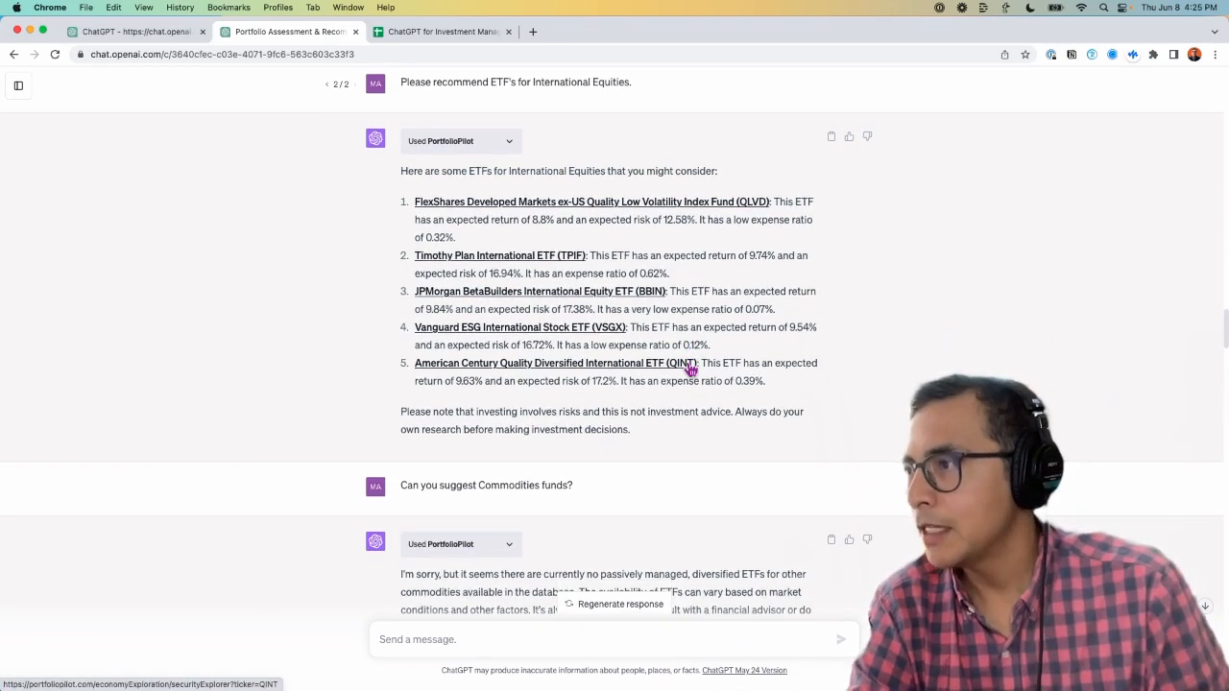
{"action": "mouse_move", "coordinate": [722, 377]}
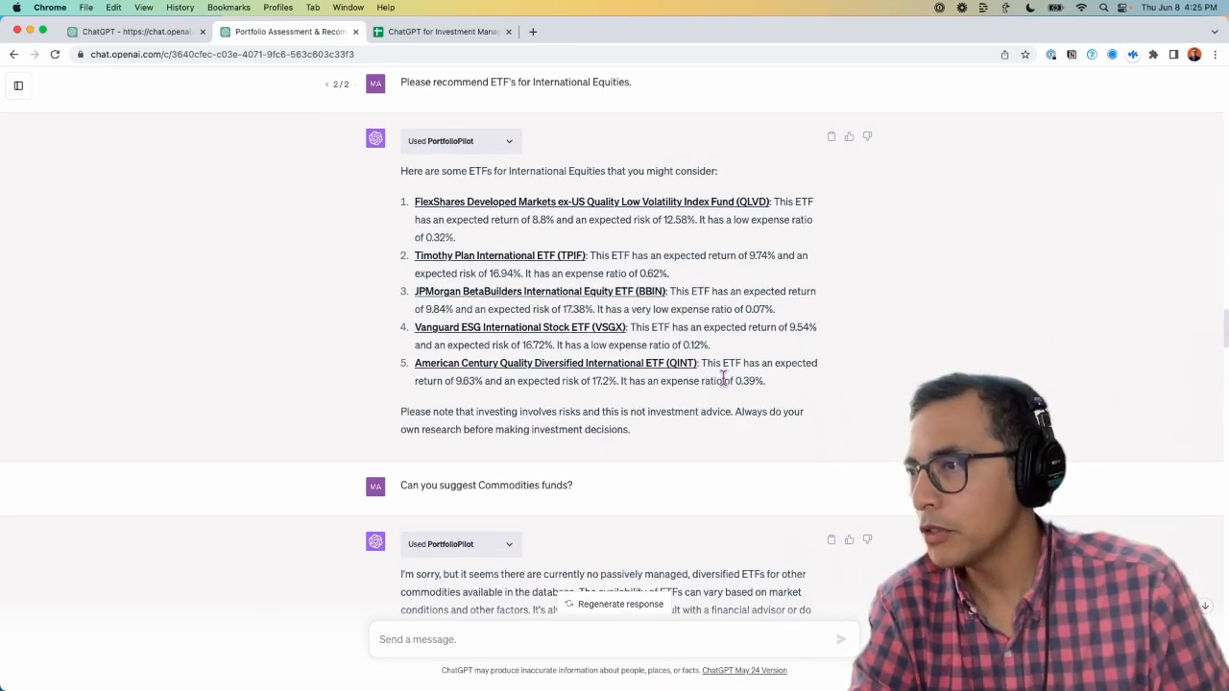
{"action": "scroll", "scroll_direction": "down", "scroll_amount": 3}
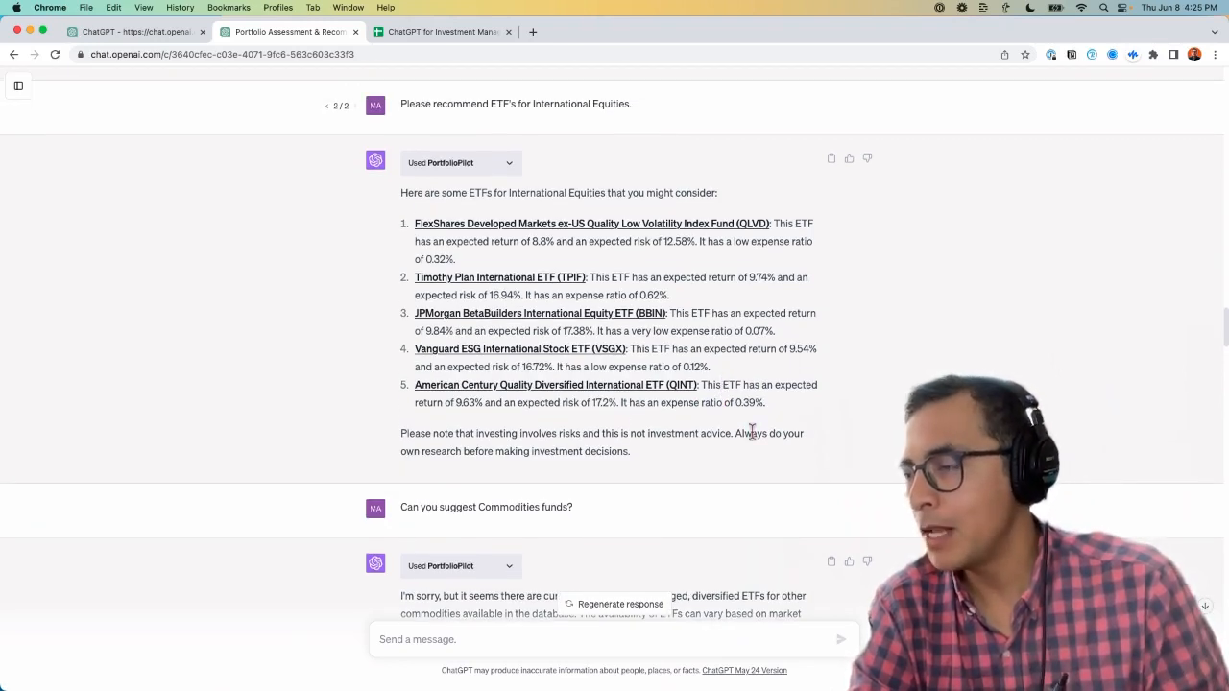
{"action": "mouse_move", "coordinate": [485, 282]}
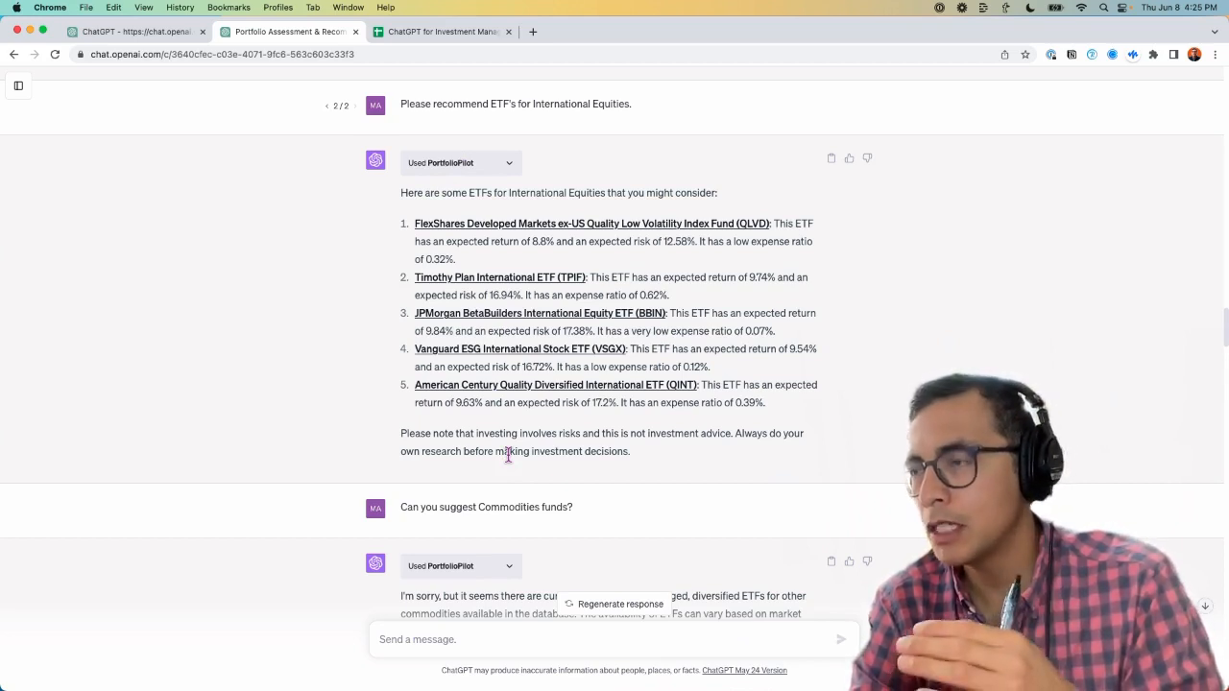
{"action": "mouse_move", "coordinate": [518, 223]}
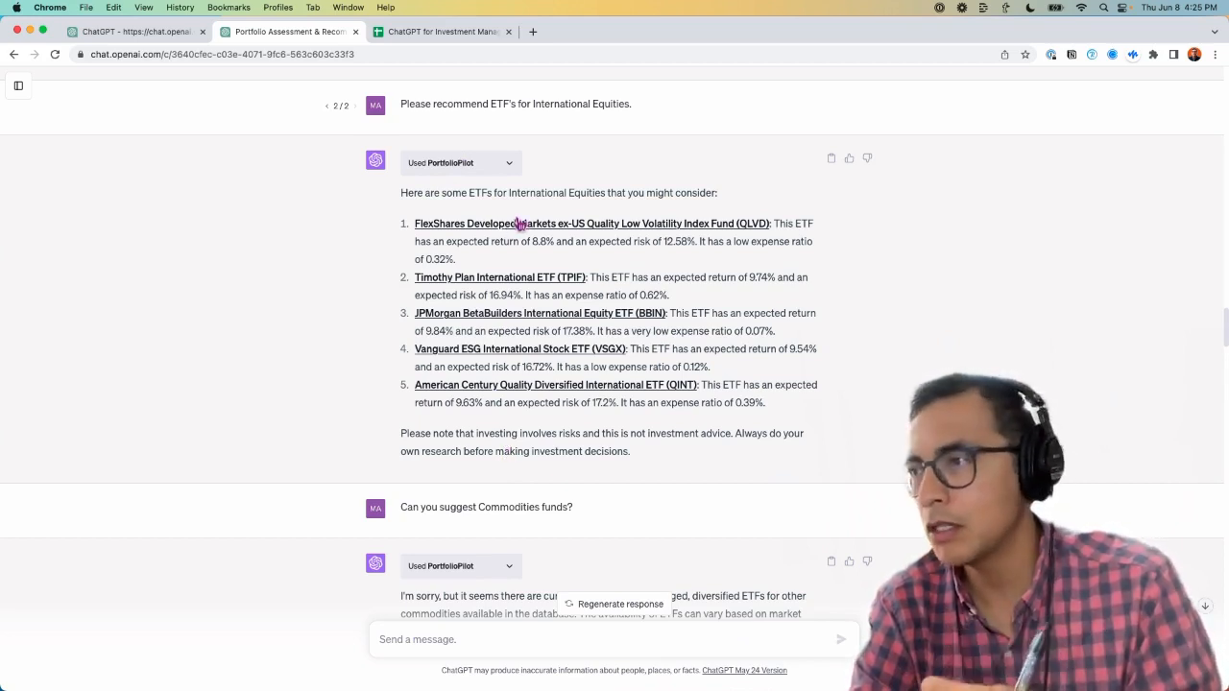
{"action": "mouse_move", "coordinate": [508, 261]}
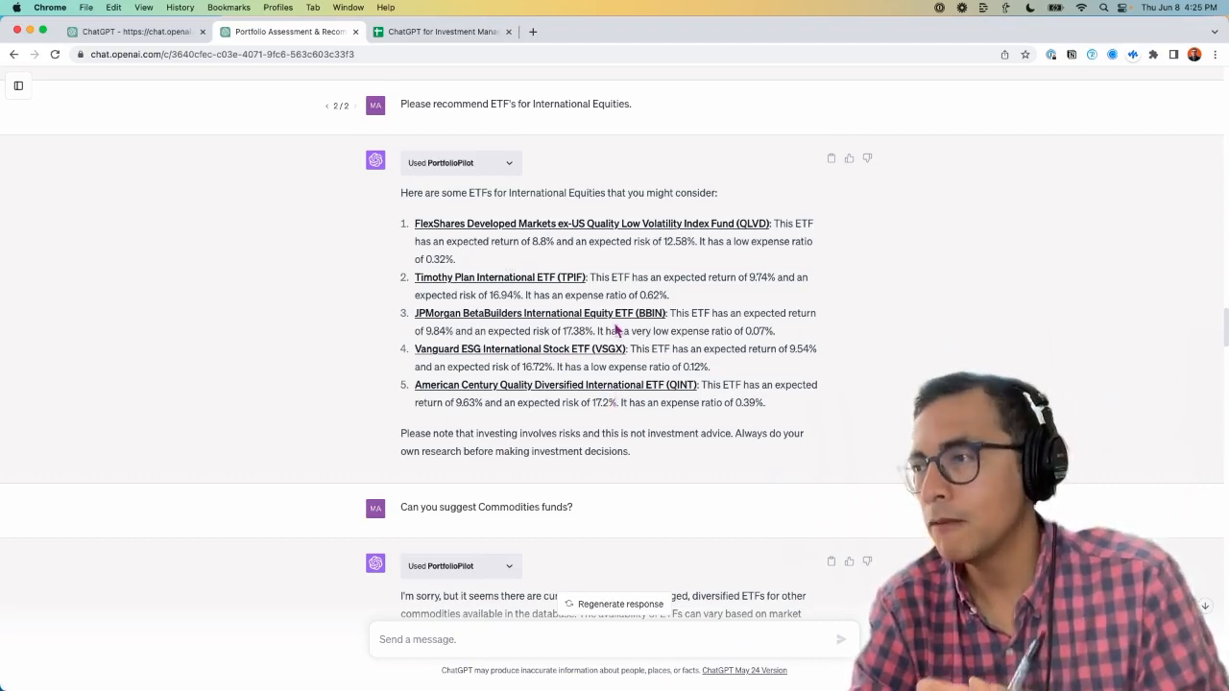
{"action": "scroll", "scroll_direction": "up", "scroll_amount": 3}
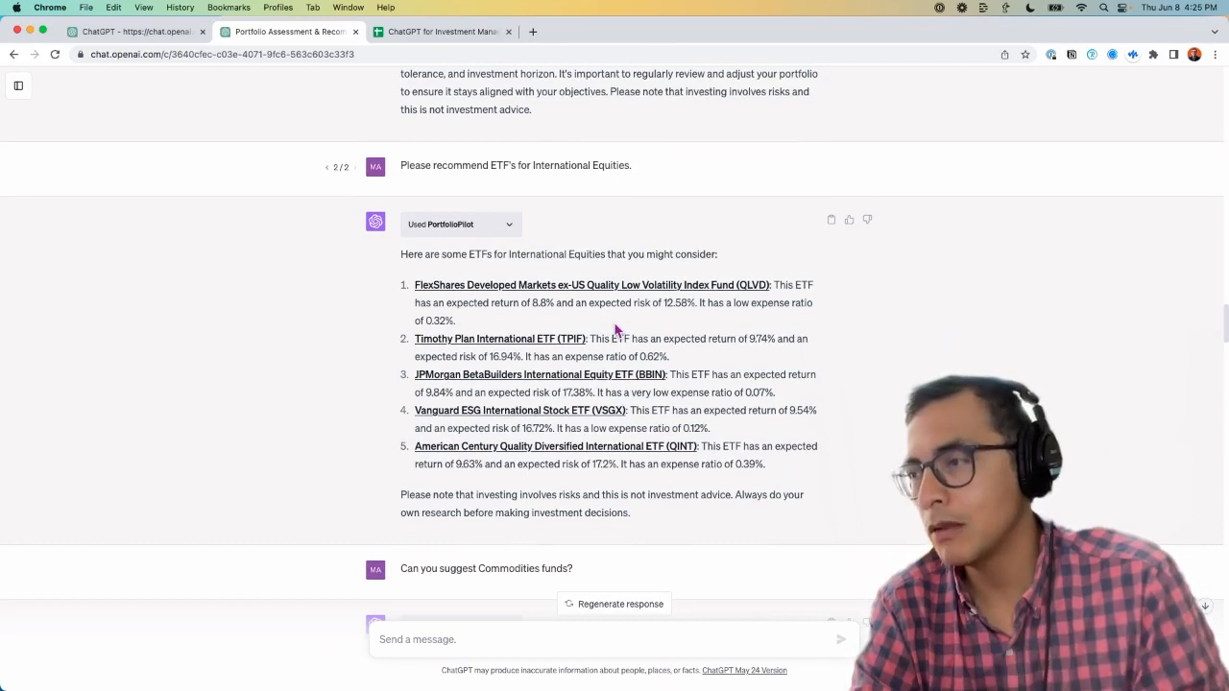
{"action": "mouse_move", "coordinate": [744, 442]}
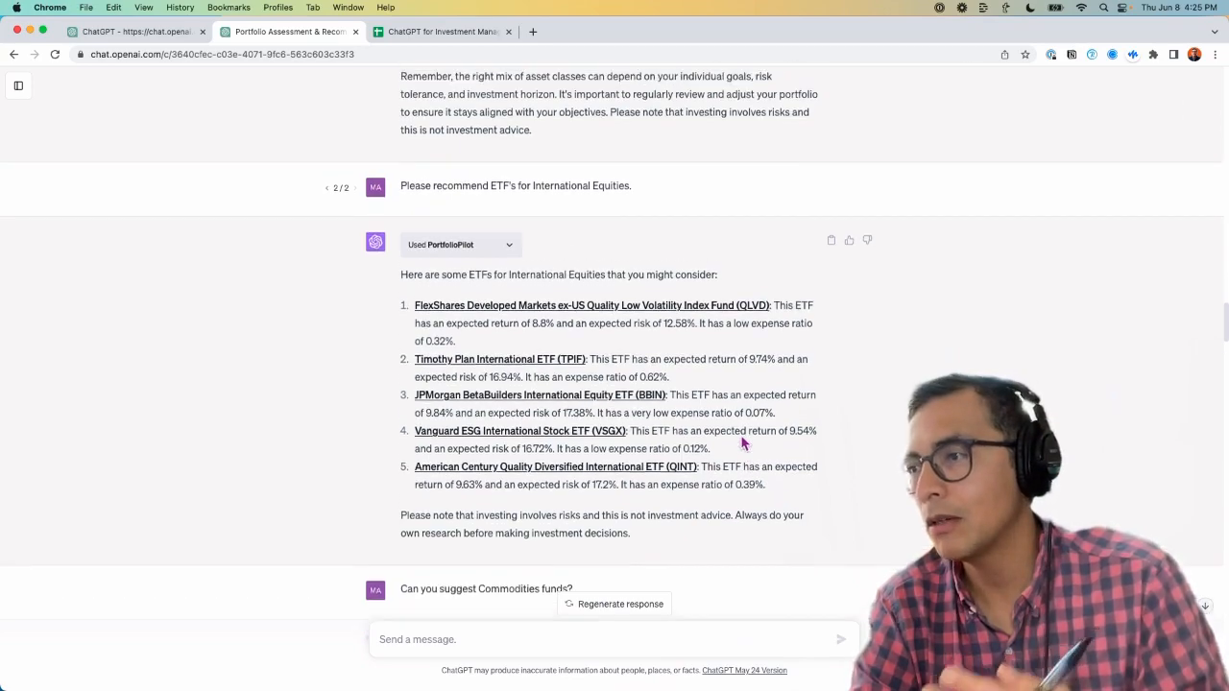
{"action": "scroll", "scroll_direction": "up", "scroll_amount": 3}
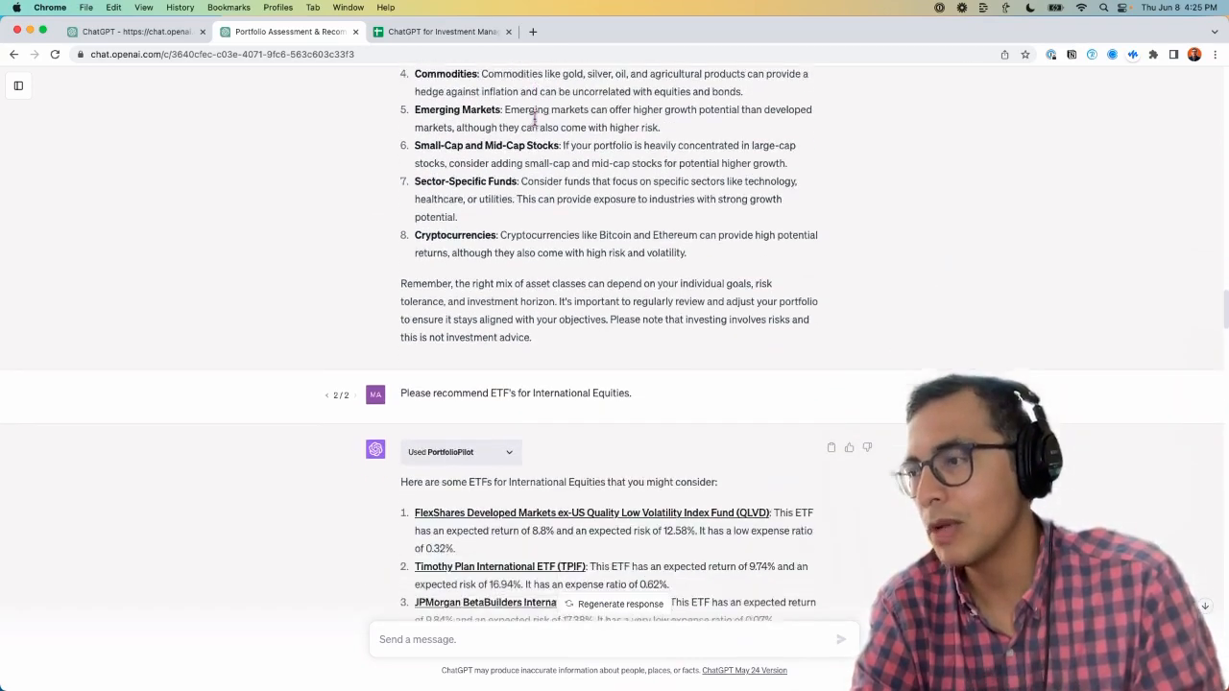
{"action": "scroll", "scroll_direction": "down", "scroll_amount": 3}
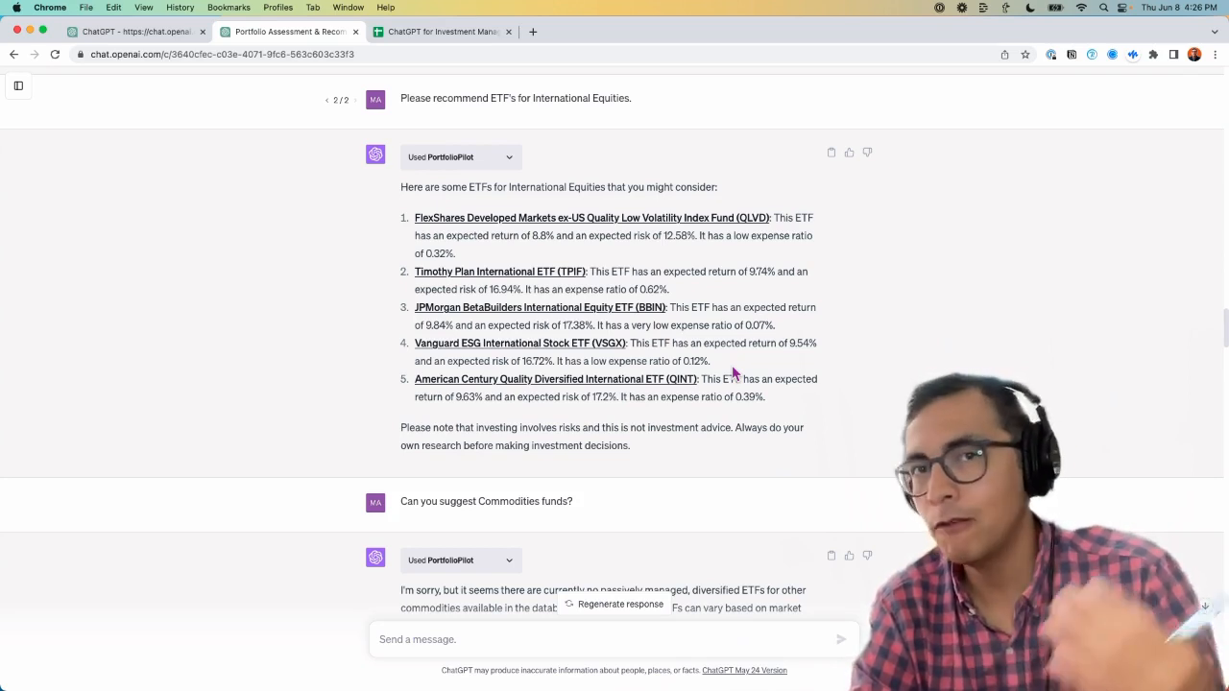
{"action": "scroll", "scroll_direction": "up", "scroll_amount": 3}
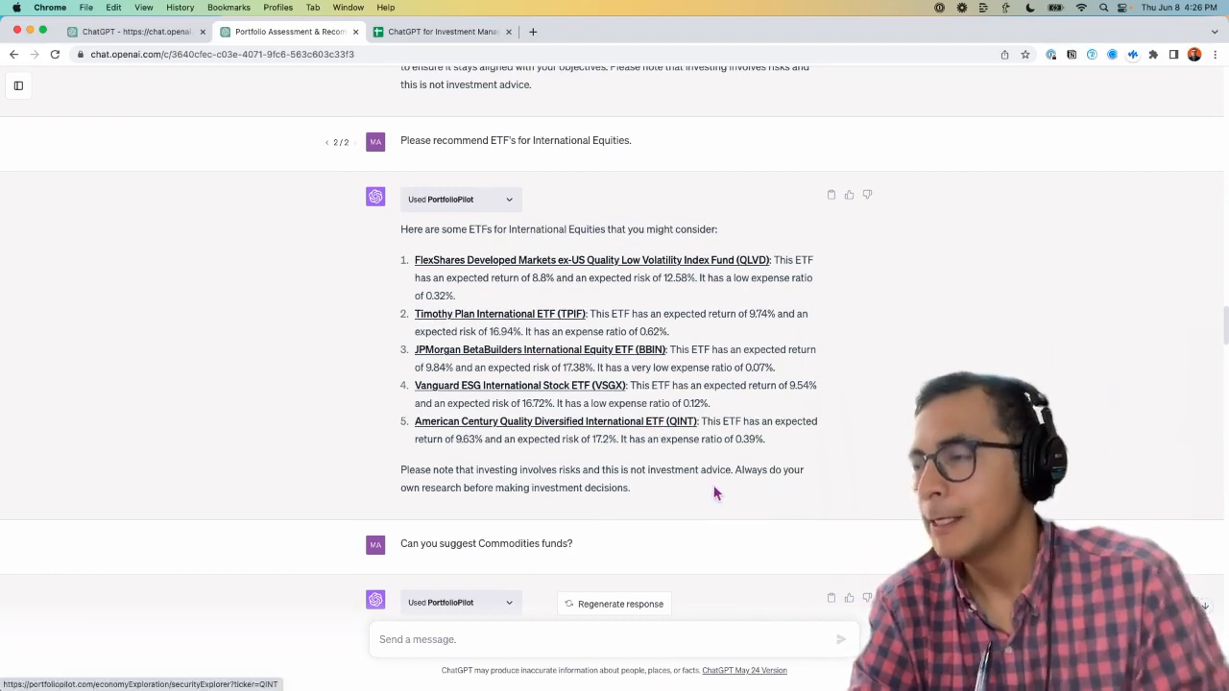
{"action": "mouse_move", "coordinate": [716, 345]}
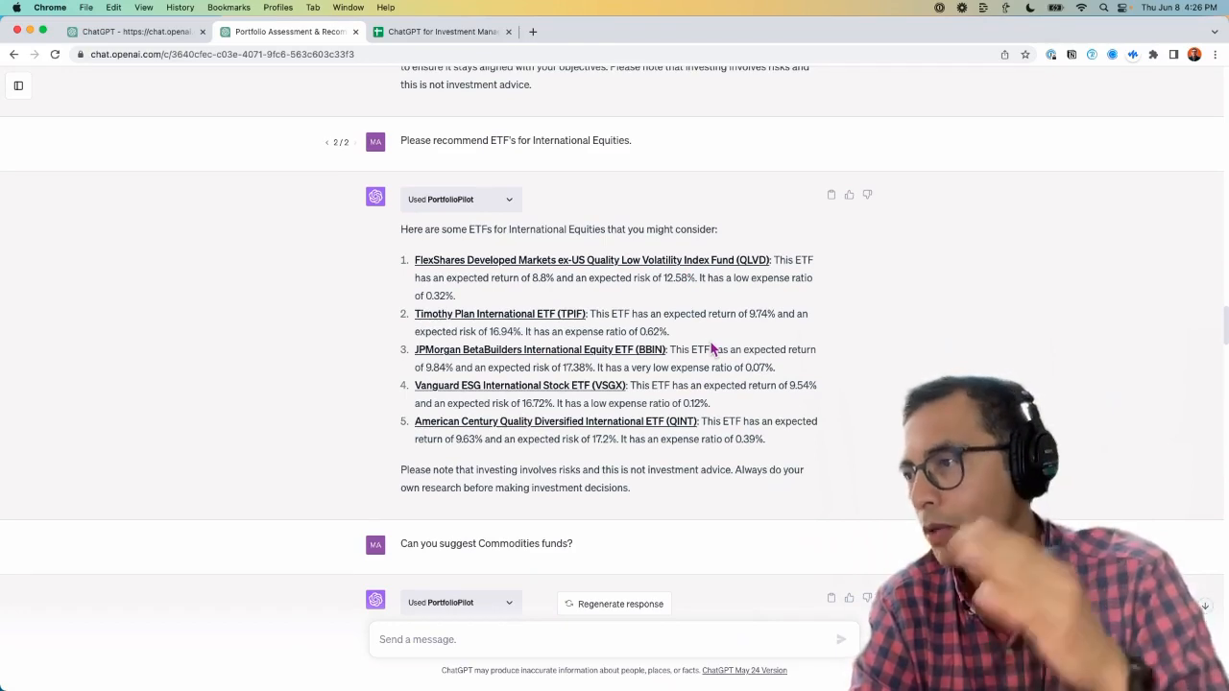
{"action": "scroll", "scroll_direction": "down", "scroll_amount": 3}
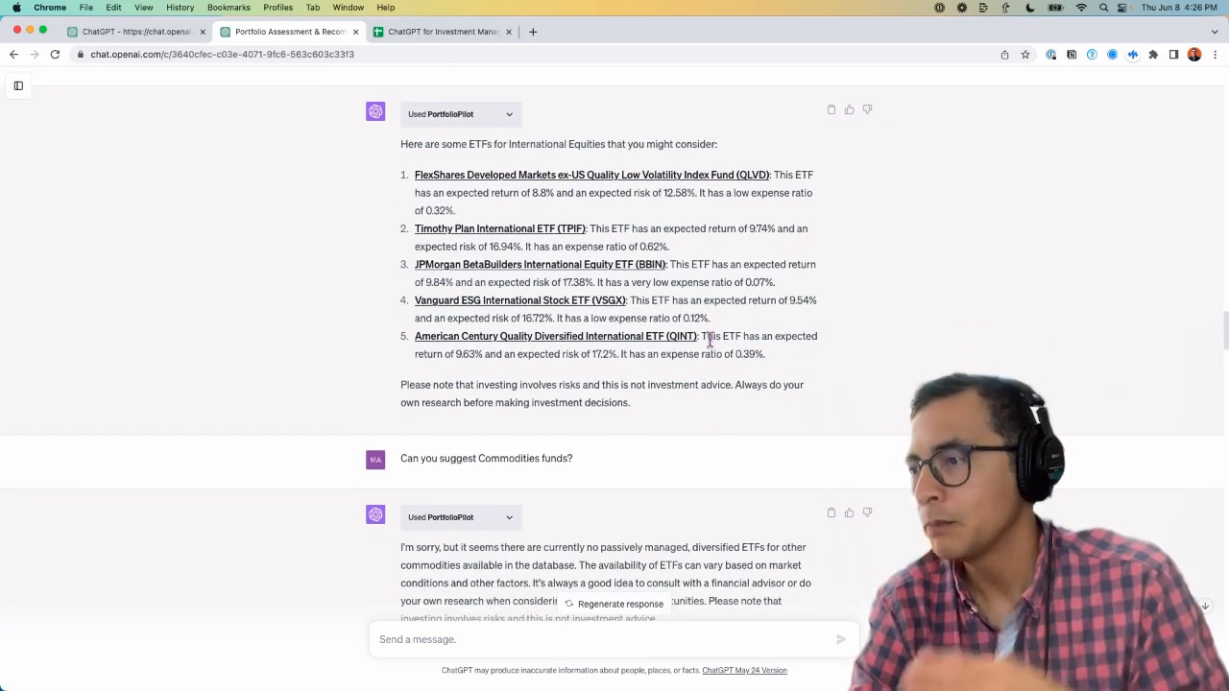
{"action": "scroll", "scroll_direction": "down", "scroll_amount": 3}
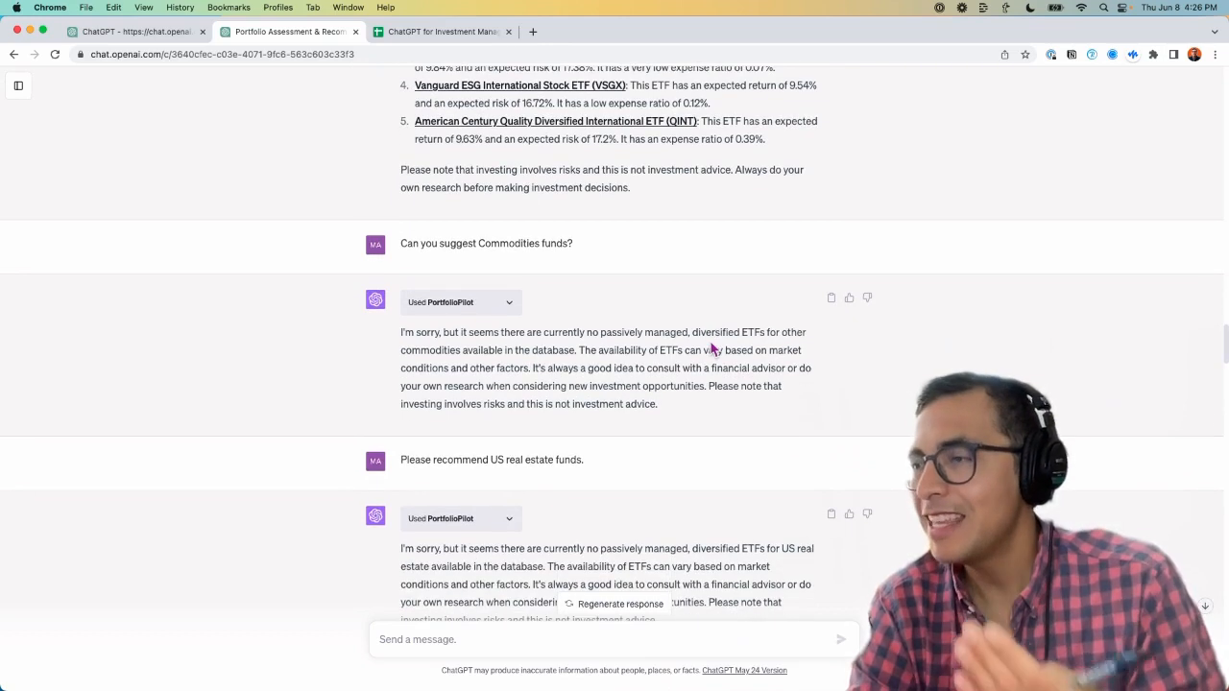
{"action": "mouse_move", "coordinate": [509, 243]}
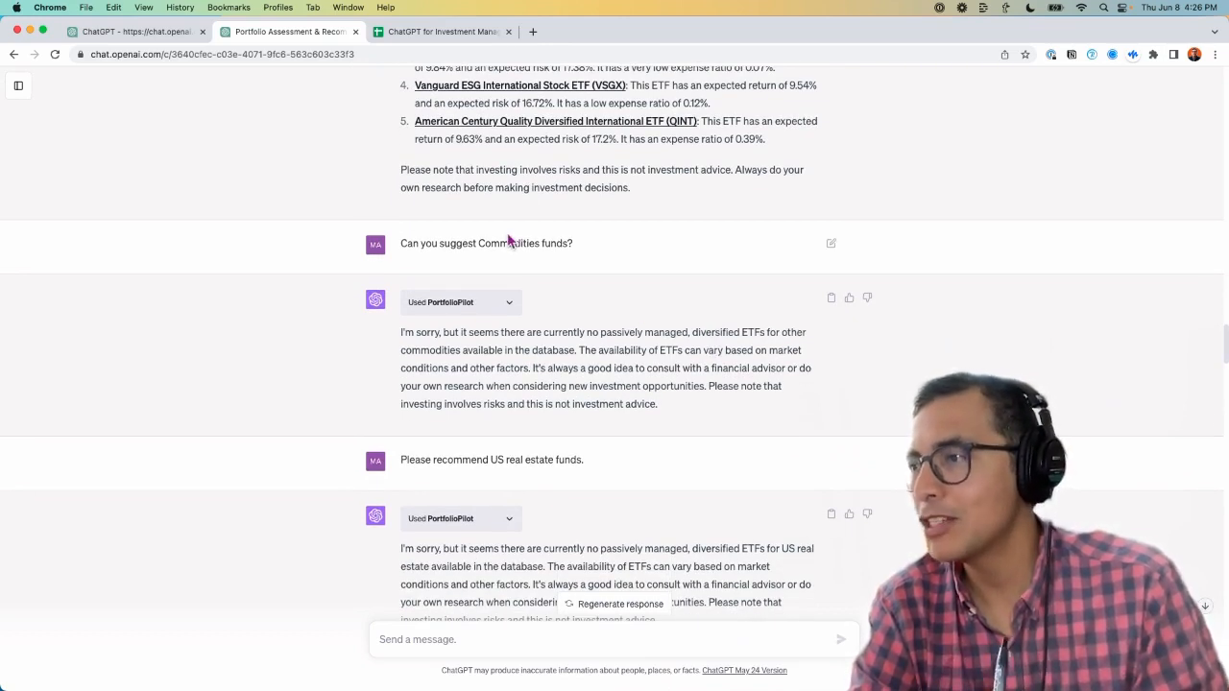
{"action": "double_click", "coordinate": [508, 243]}
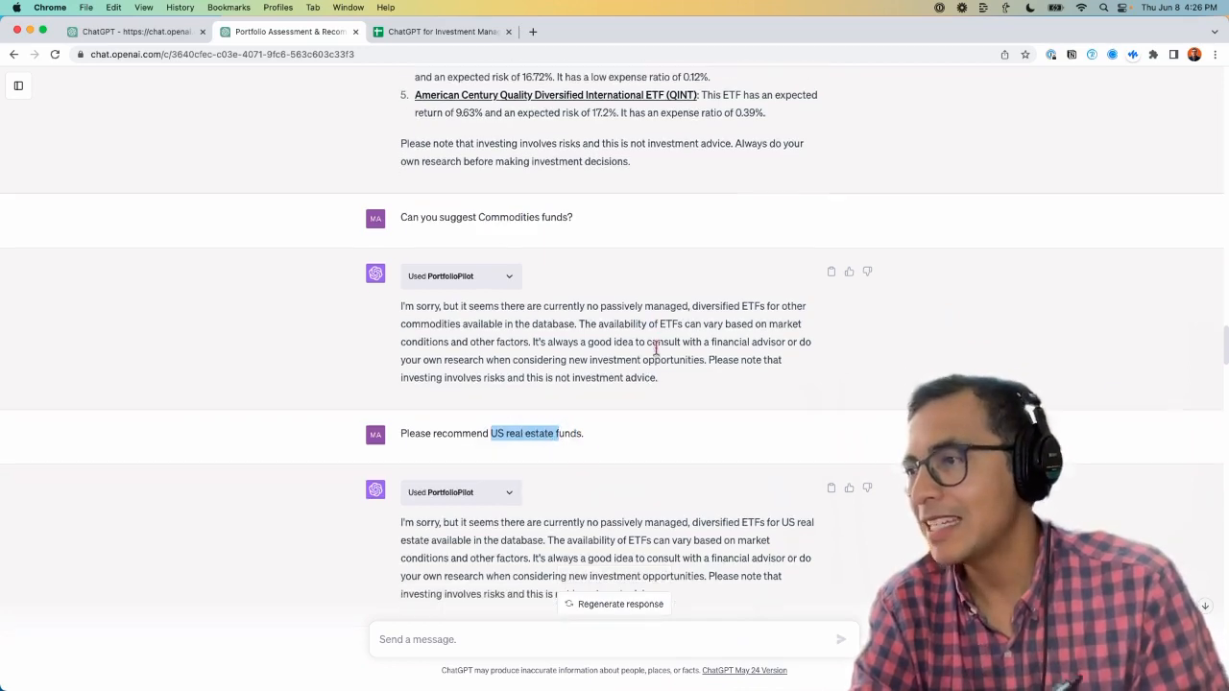
{"action": "scroll", "scroll_direction": "down", "scroll_amount": 3}
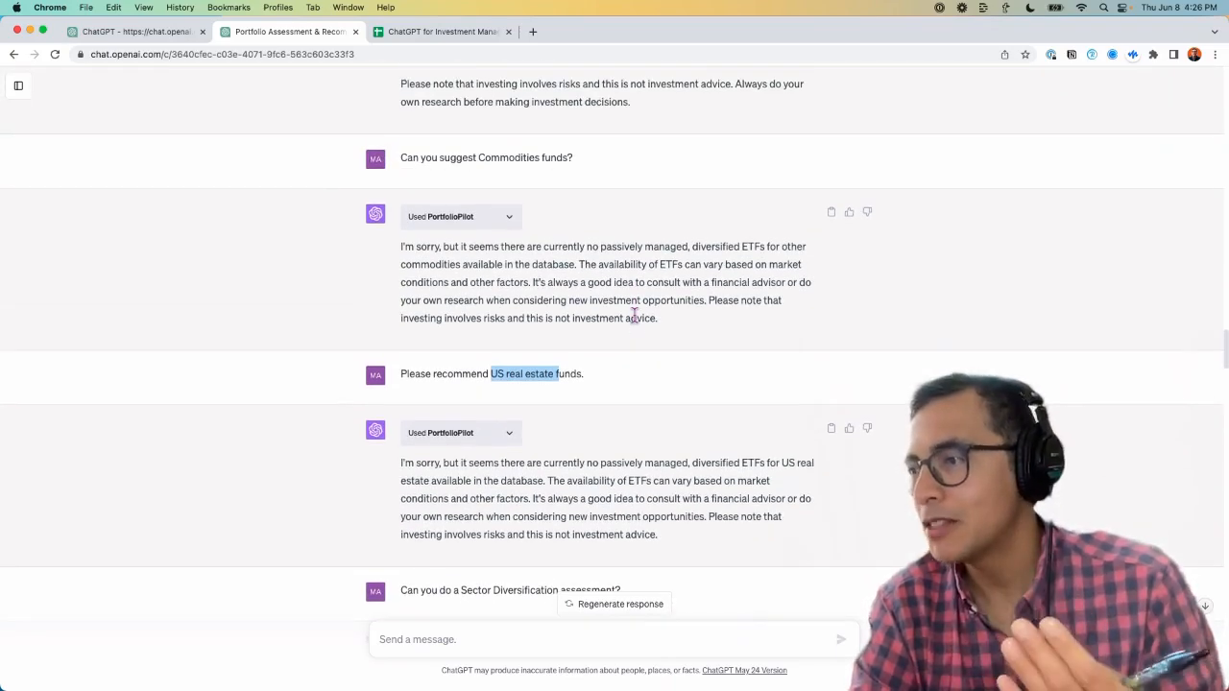
{"action": "scroll", "scroll_direction": "up", "scroll_amount": 3}
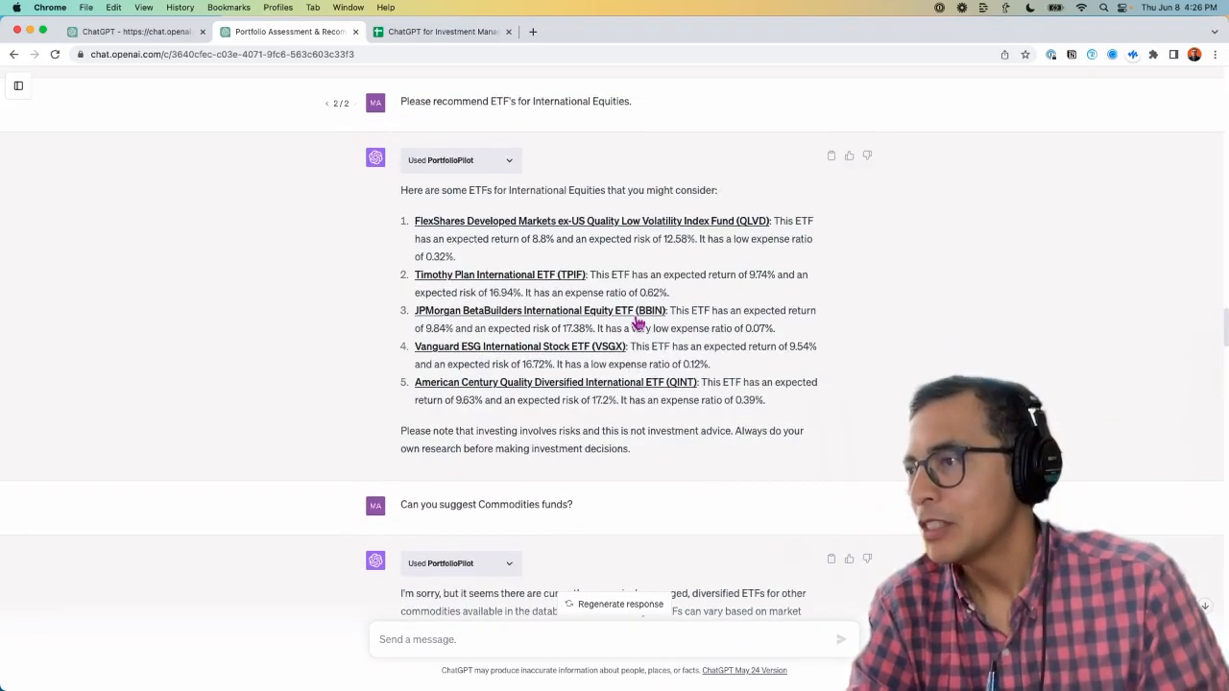
{"action": "scroll", "scroll_direction": "down", "scroll_amount": 3}
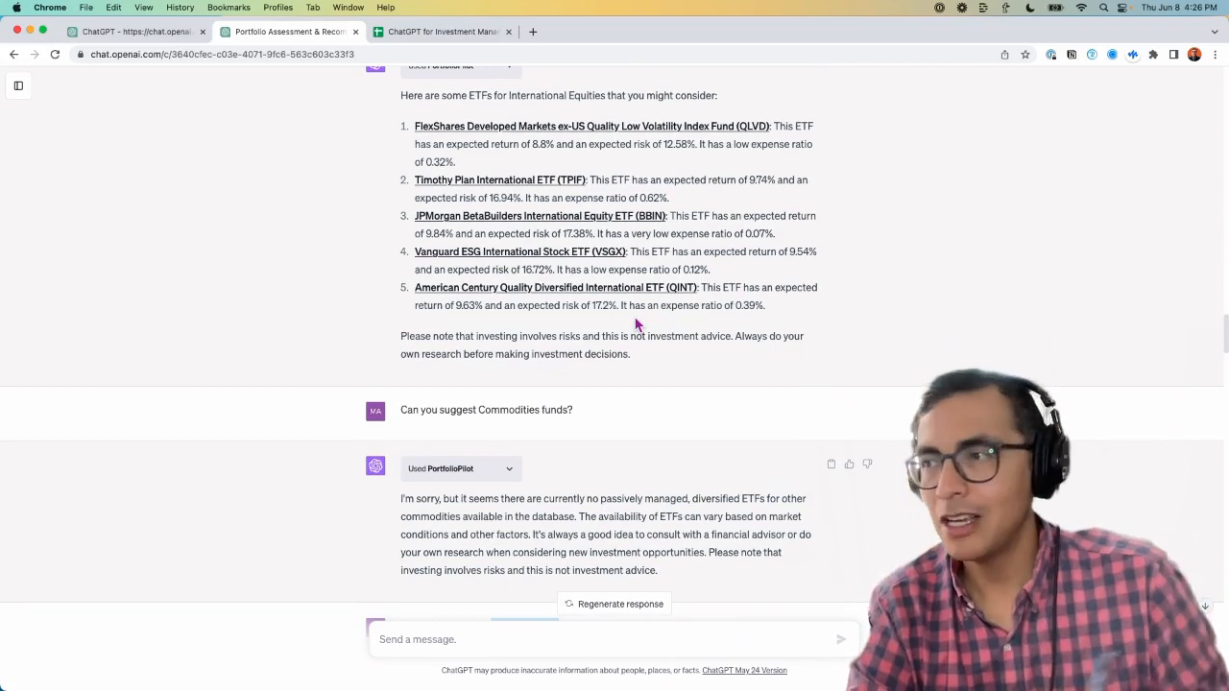
{"action": "scroll", "scroll_direction": "up", "scroll_amount": 3}
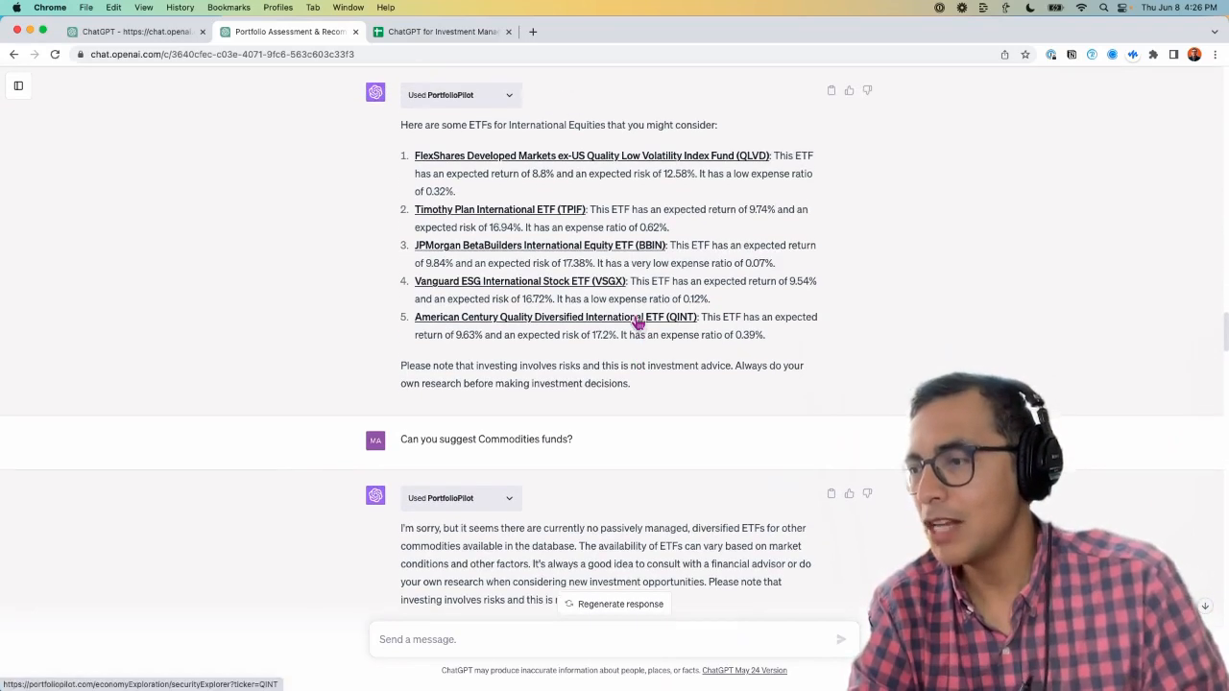
{"action": "scroll", "scroll_direction": "down", "scroll_amount": 3}
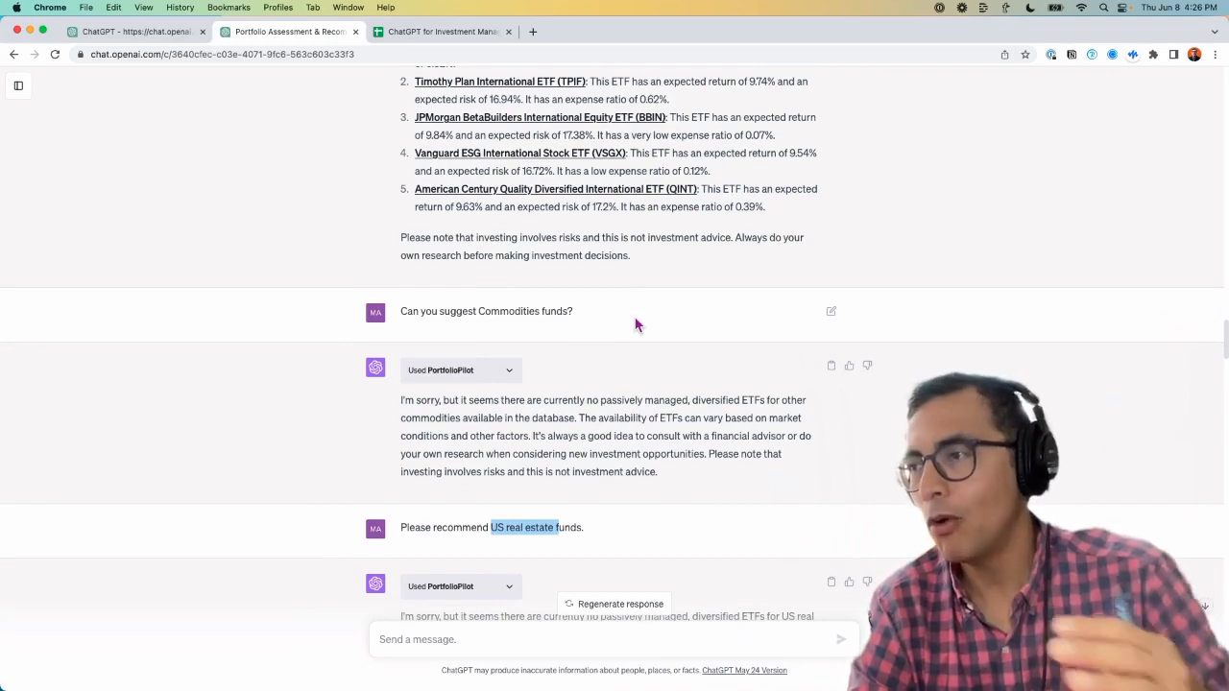
{"action": "scroll", "scroll_direction": "up", "scroll_amount": 3}
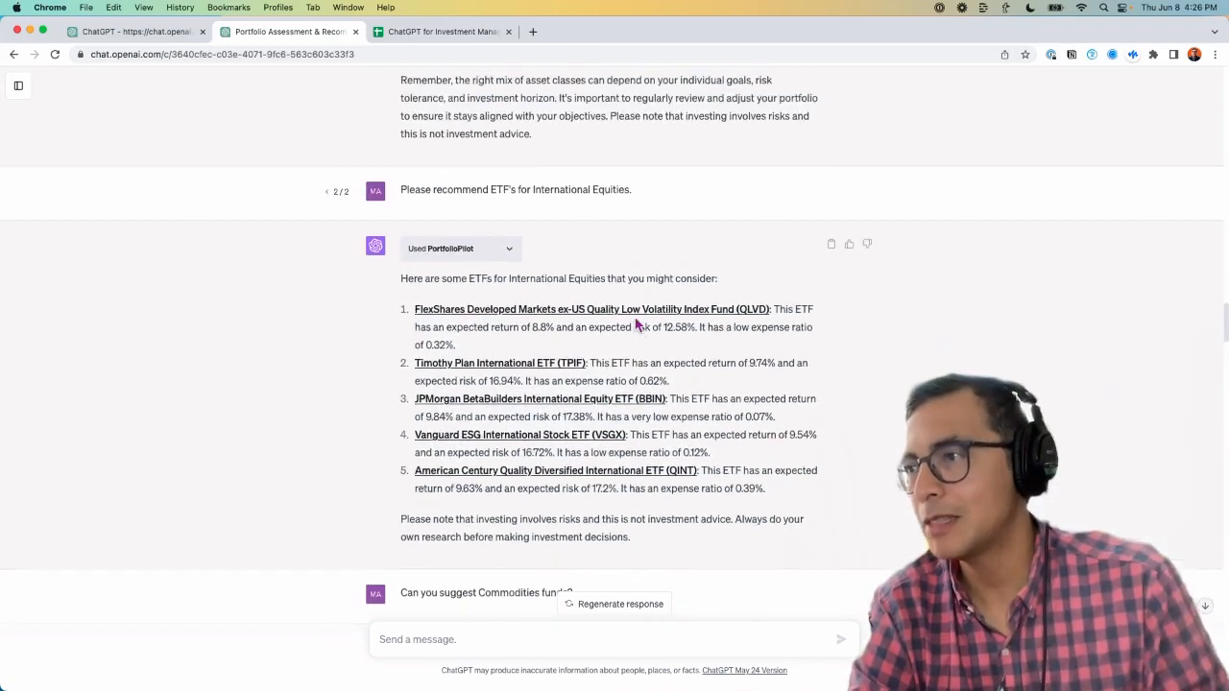
{"action": "scroll", "scroll_direction": "up", "scroll_amount": 3}
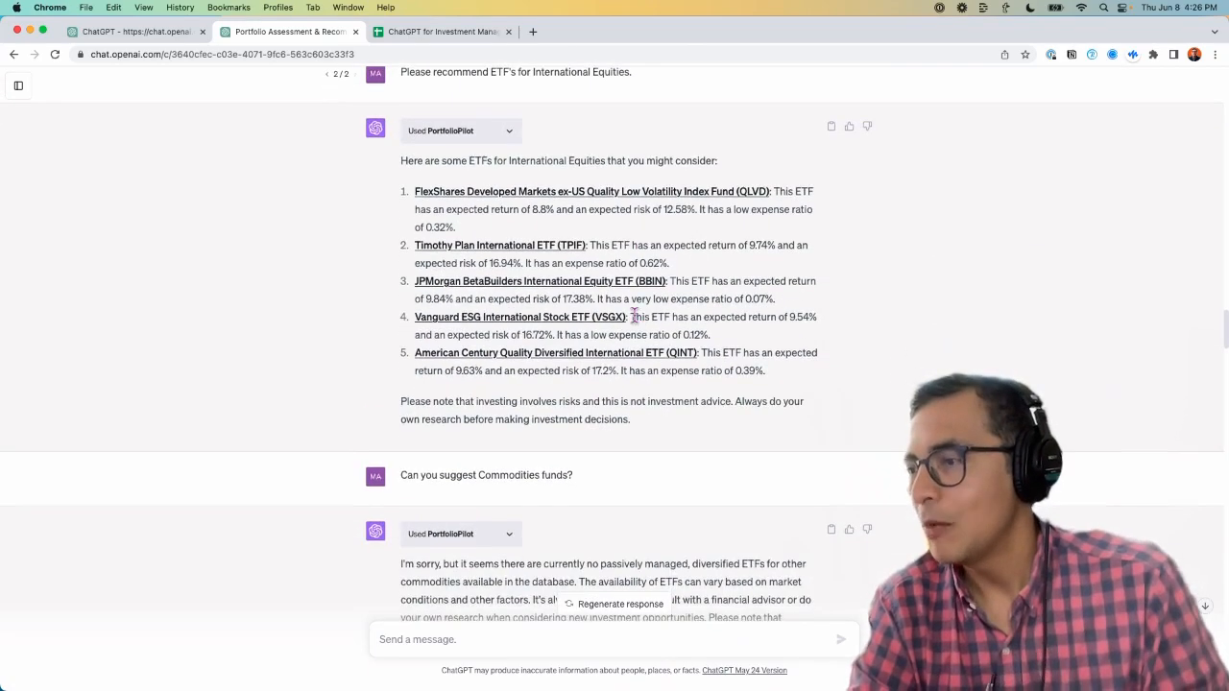
{"action": "scroll", "scroll_direction": "down", "scroll_amount": 3}
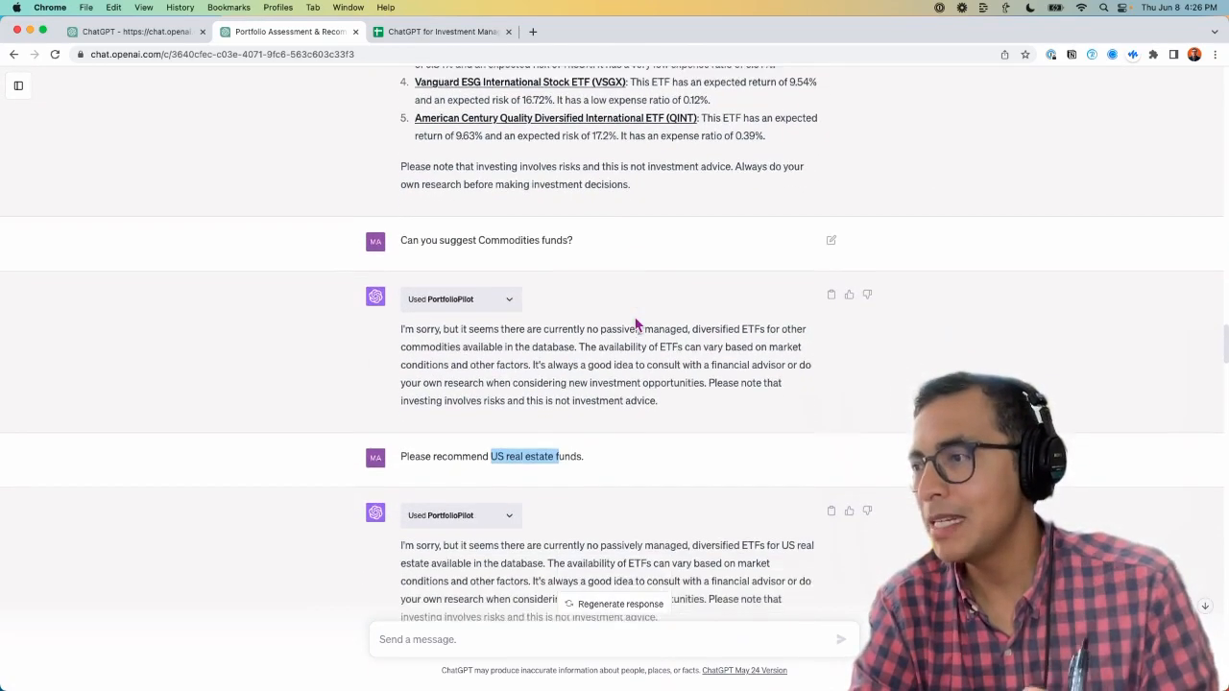
{"action": "scroll", "scroll_direction": "down", "scroll_amount": 3}
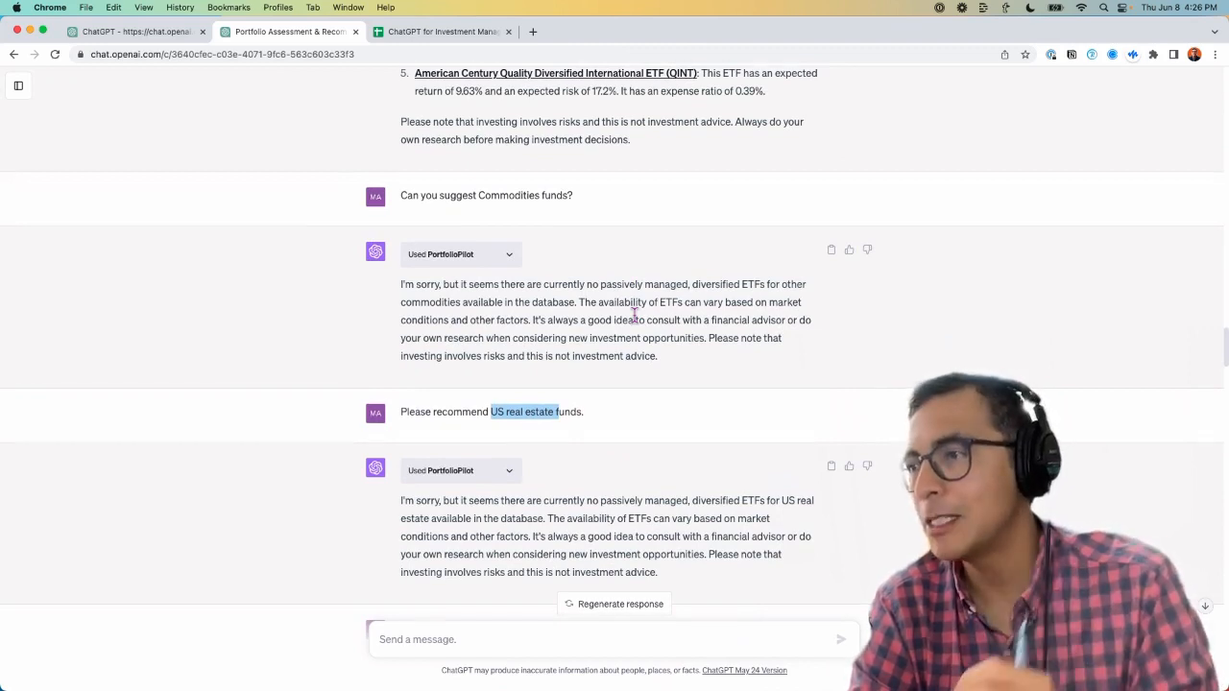
{"action": "scroll", "scroll_direction": "down", "scroll_amount": 3}
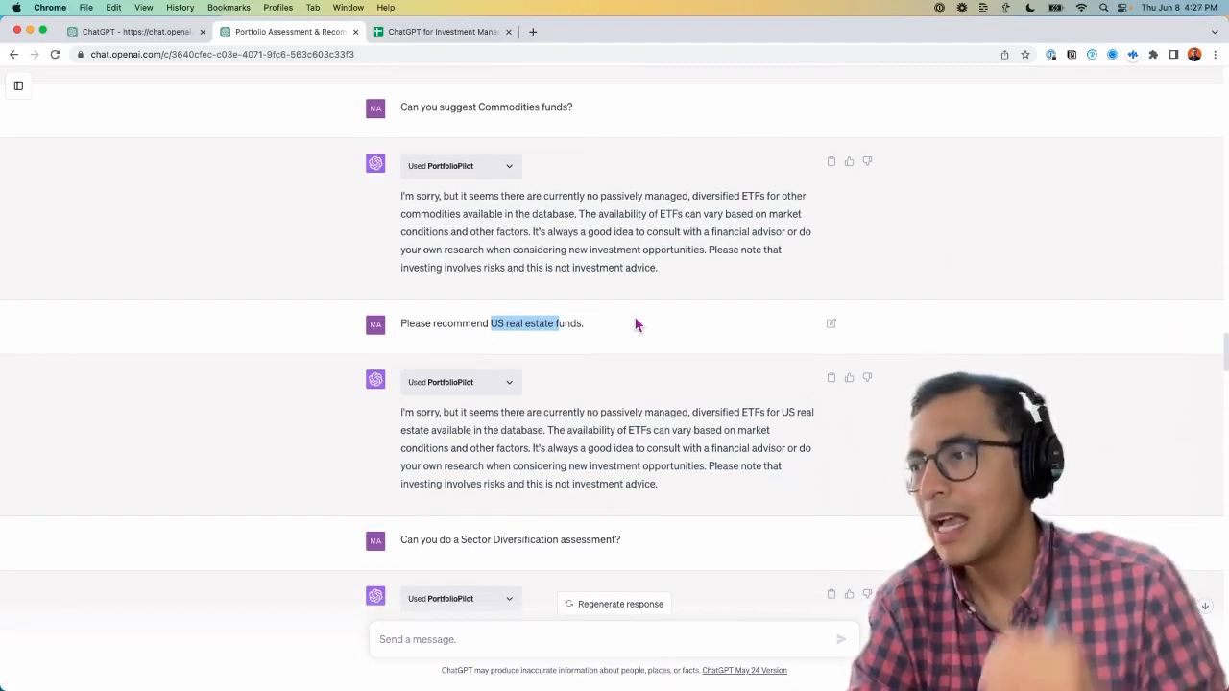
{"action": "scroll", "scroll_direction": "up", "scroll_amount": 3}
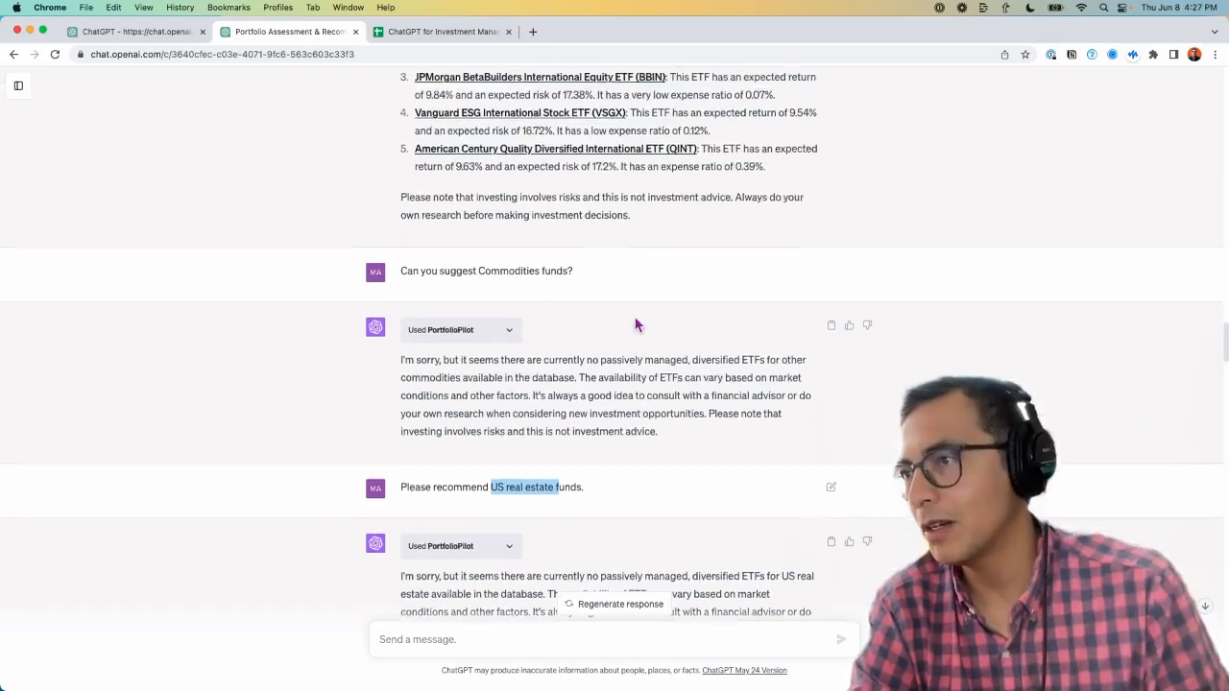
{"action": "scroll", "scroll_direction": "down", "scroll_amount": 3}
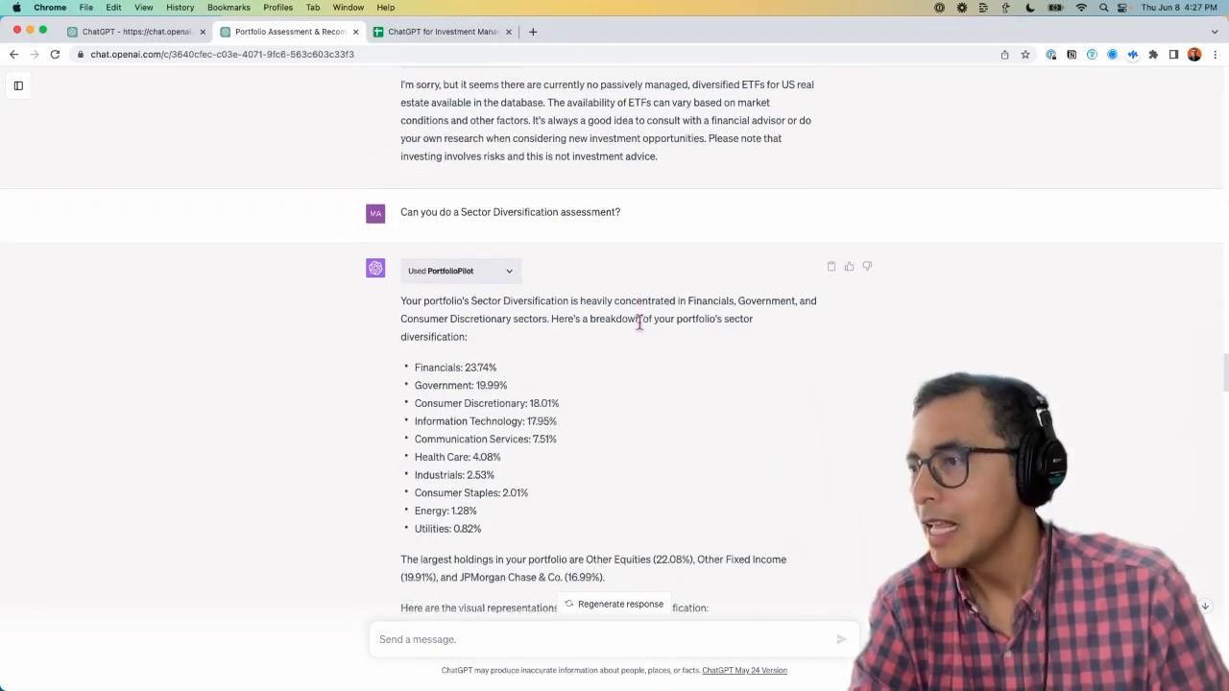
{"action": "scroll", "scroll_direction": "down", "scroll_amount": 3}
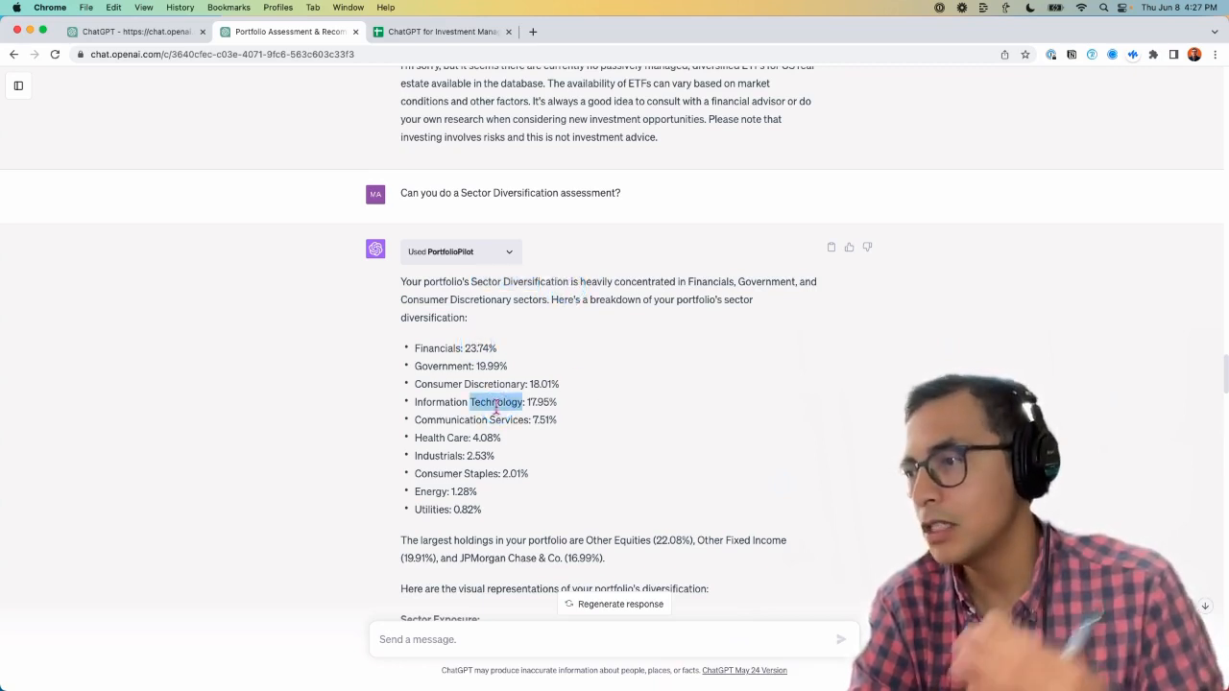
{"action": "scroll", "scroll_direction": "down", "scroll_amount": 3}
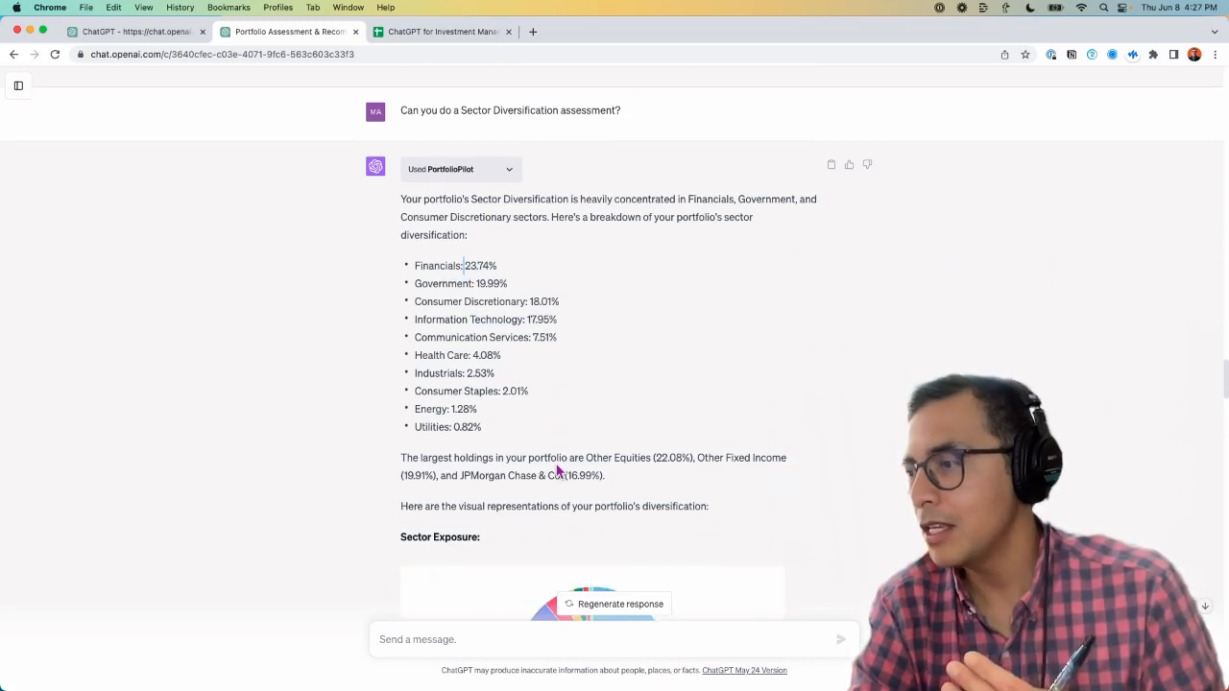
{"action": "scroll", "scroll_direction": "down", "scroll_amount": 3}
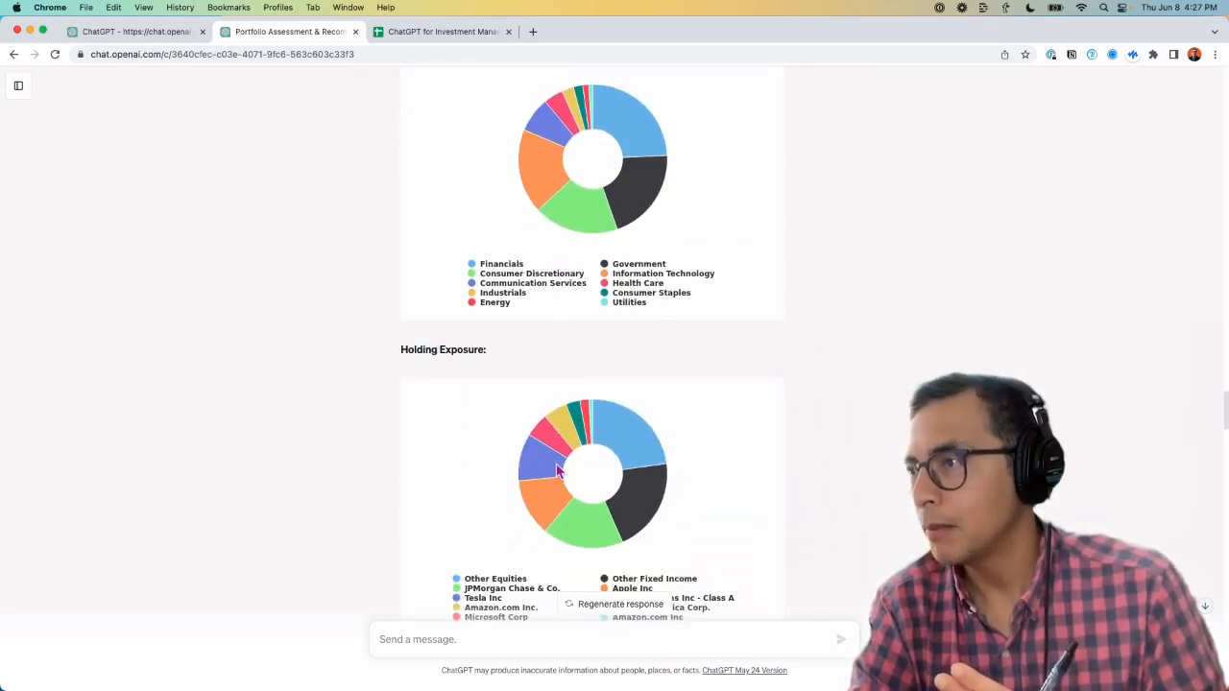
{"action": "scroll", "scroll_direction": "down", "scroll_amount": 3}
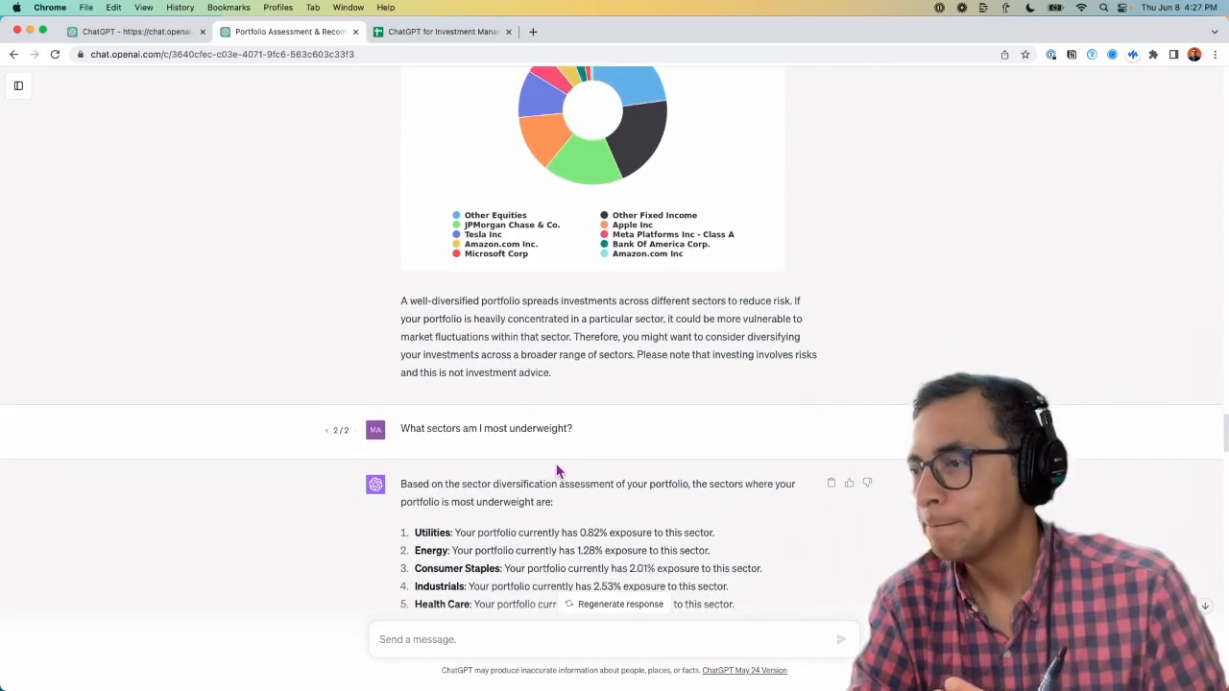
{"action": "scroll", "scroll_direction": "down", "scroll_amount": 3}
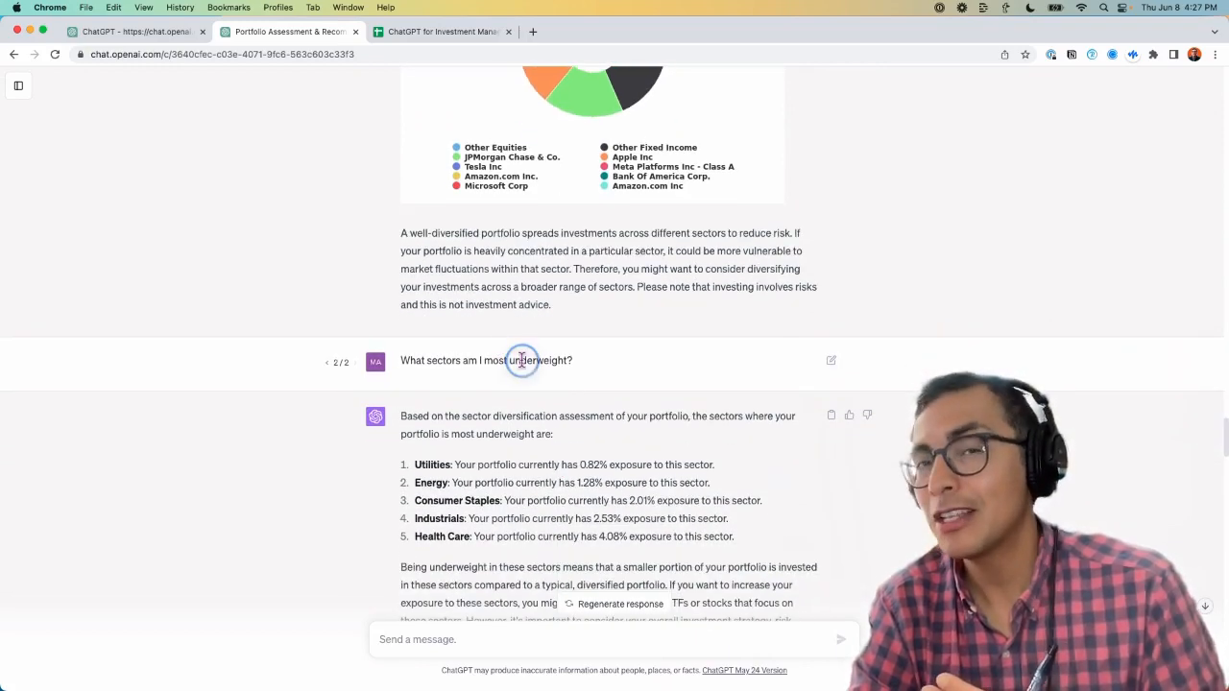
{"action": "scroll", "scroll_direction": "down", "scroll_amount": 3}
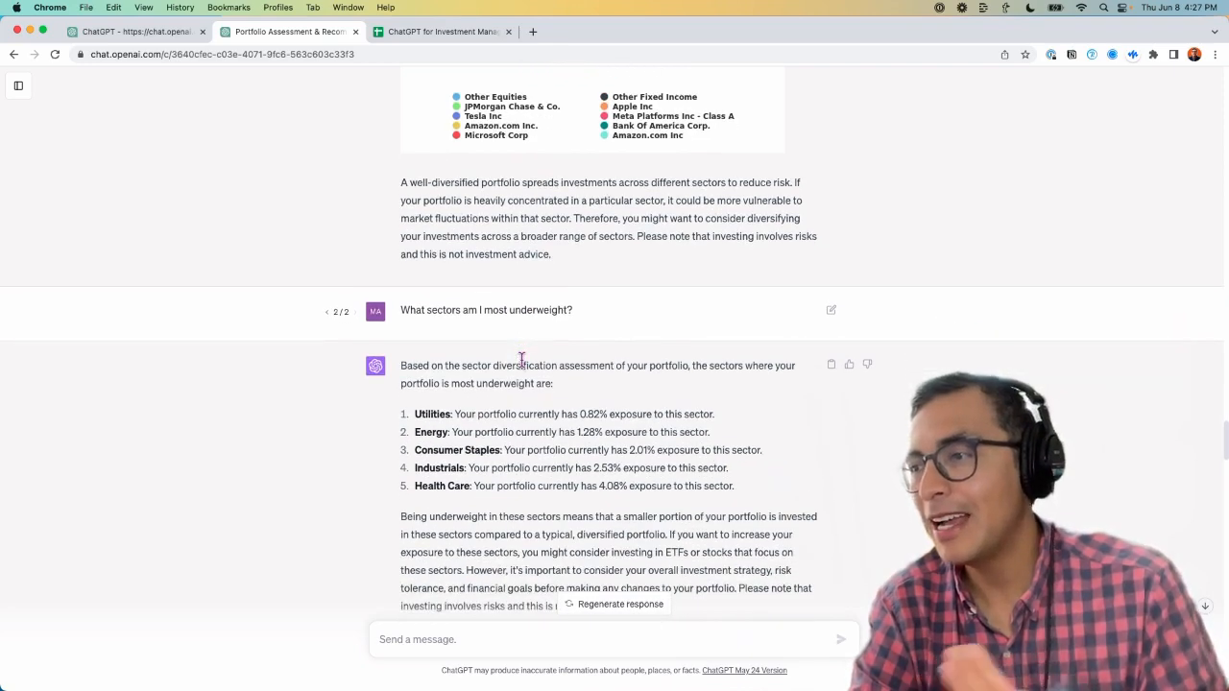
{"action": "scroll", "scroll_direction": "down", "scroll_amount": 3}
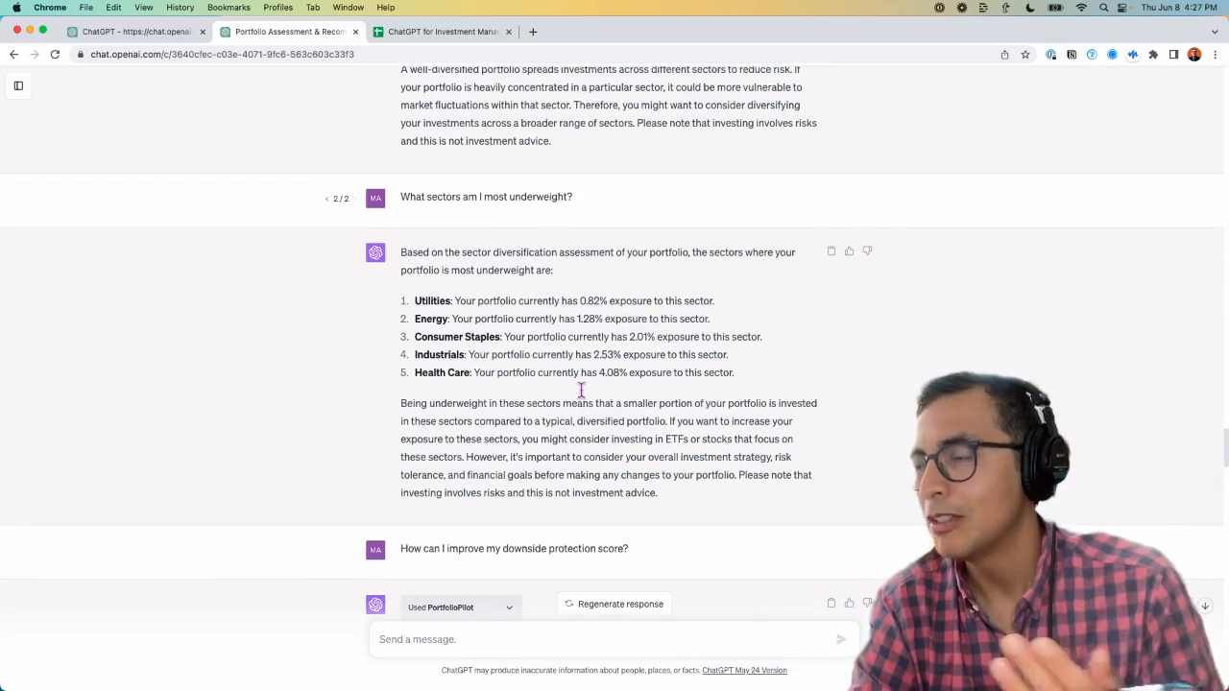
{"action": "scroll", "scroll_direction": "down", "scroll_amount": 3}
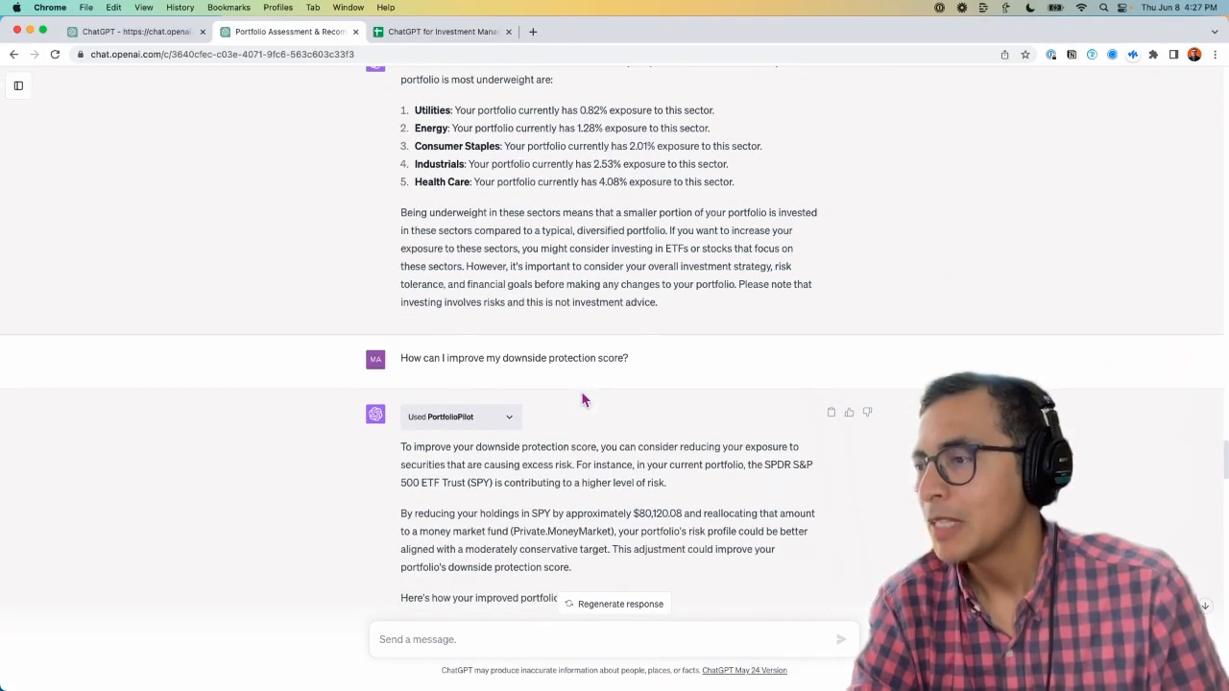
{"action": "mouse_move", "coordinate": [477, 374]}
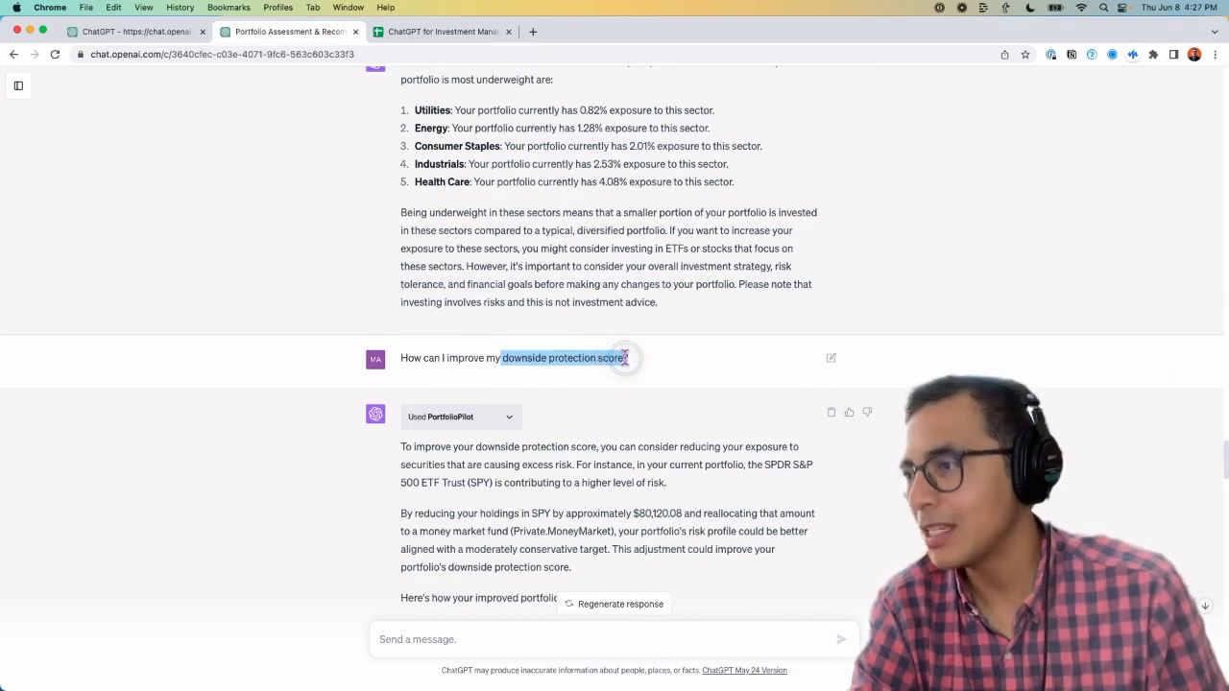
{"action": "scroll", "scroll_direction": "down", "scroll_amount": 3}
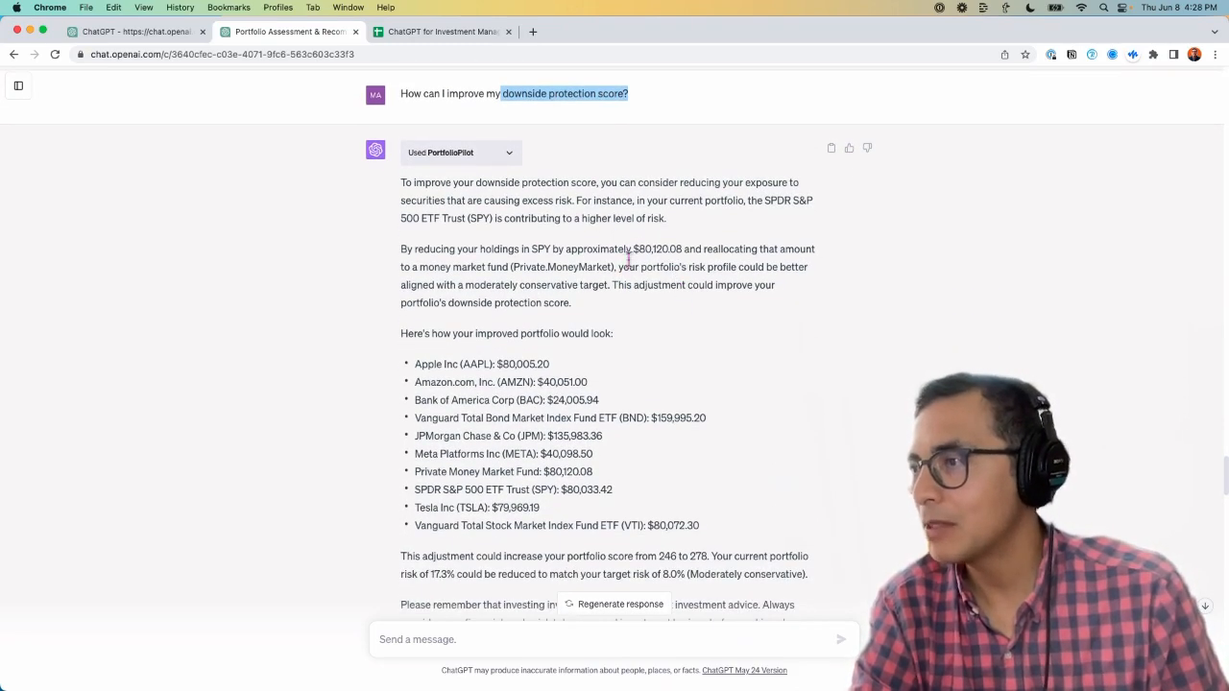
{"action": "scroll", "scroll_direction": "down", "scroll_amount": 3}
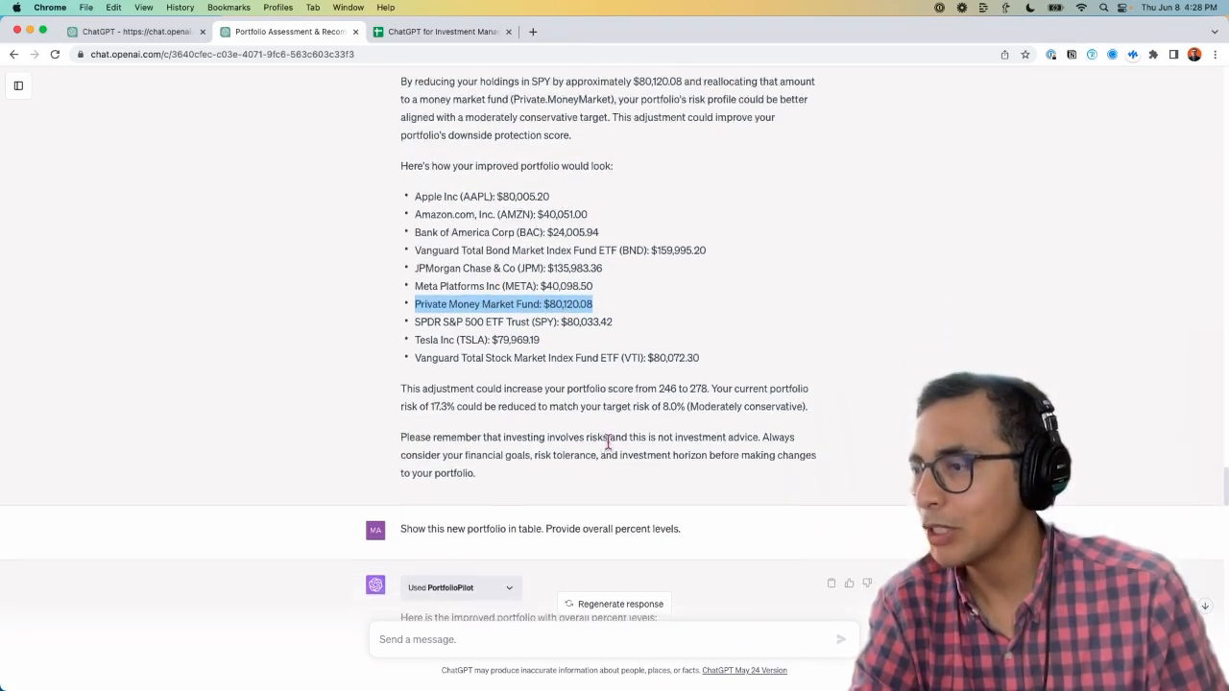
{"action": "scroll", "scroll_direction": "down", "scroll_amount": 3}
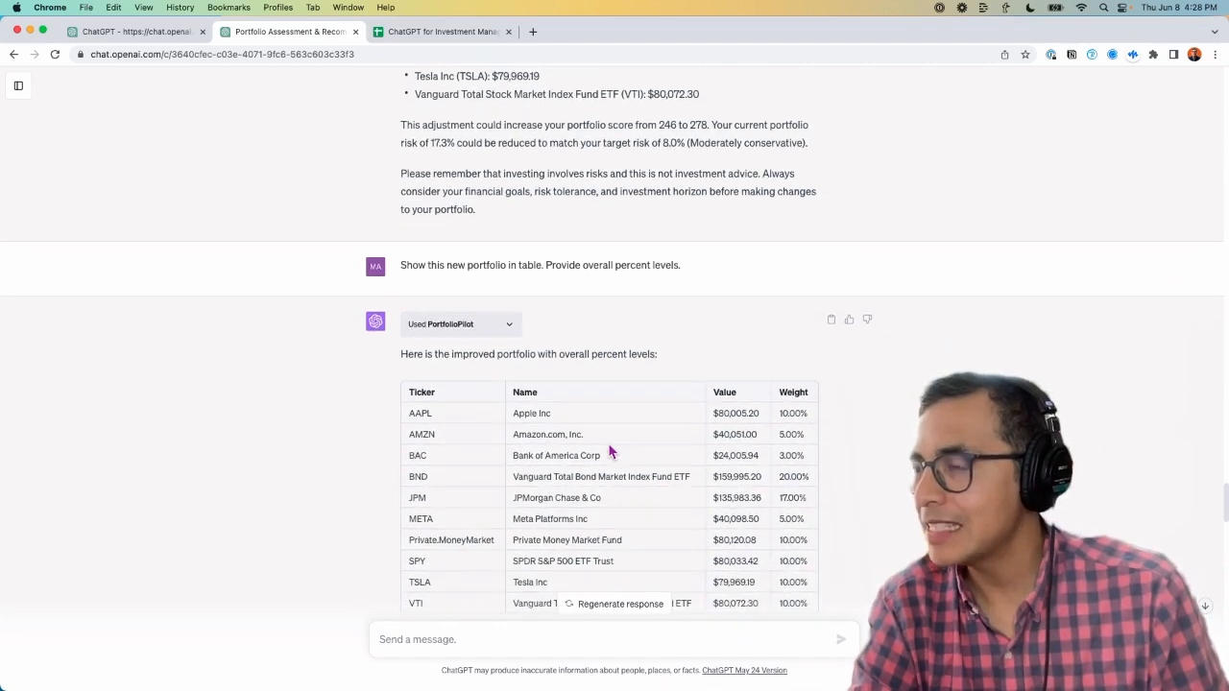
{"action": "scroll", "scroll_direction": "down", "scroll_amount": 3}
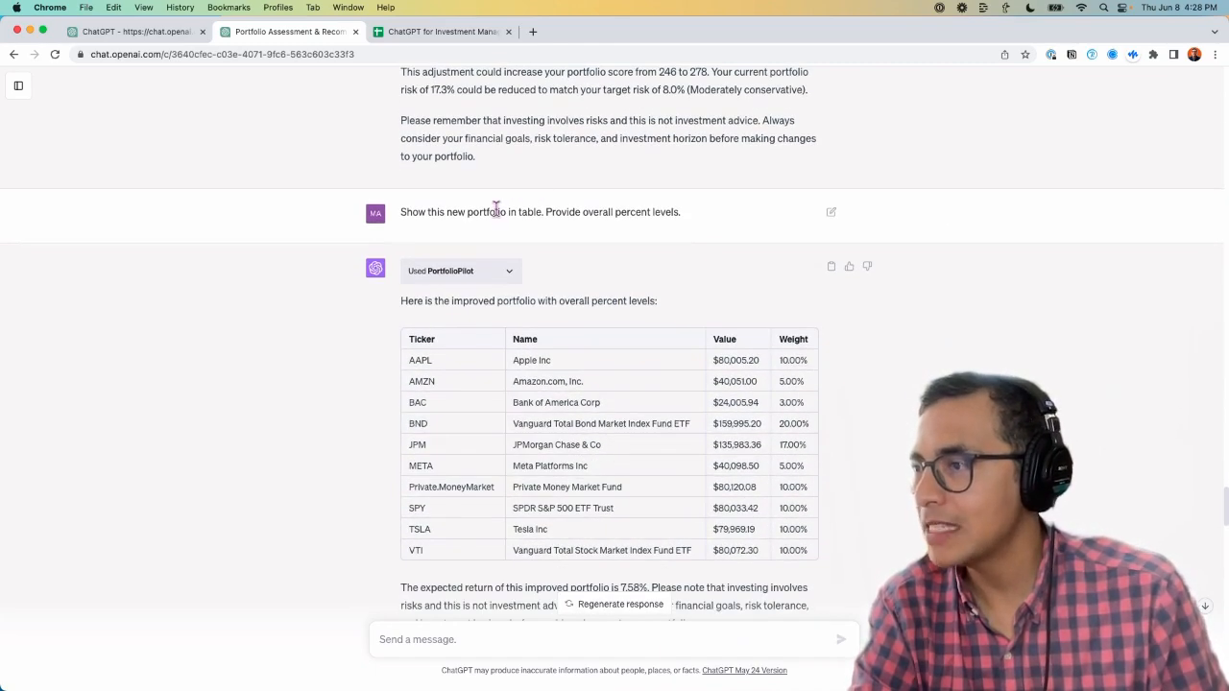
{"action": "scroll", "scroll_direction": "up", "scroll_amount": 3}
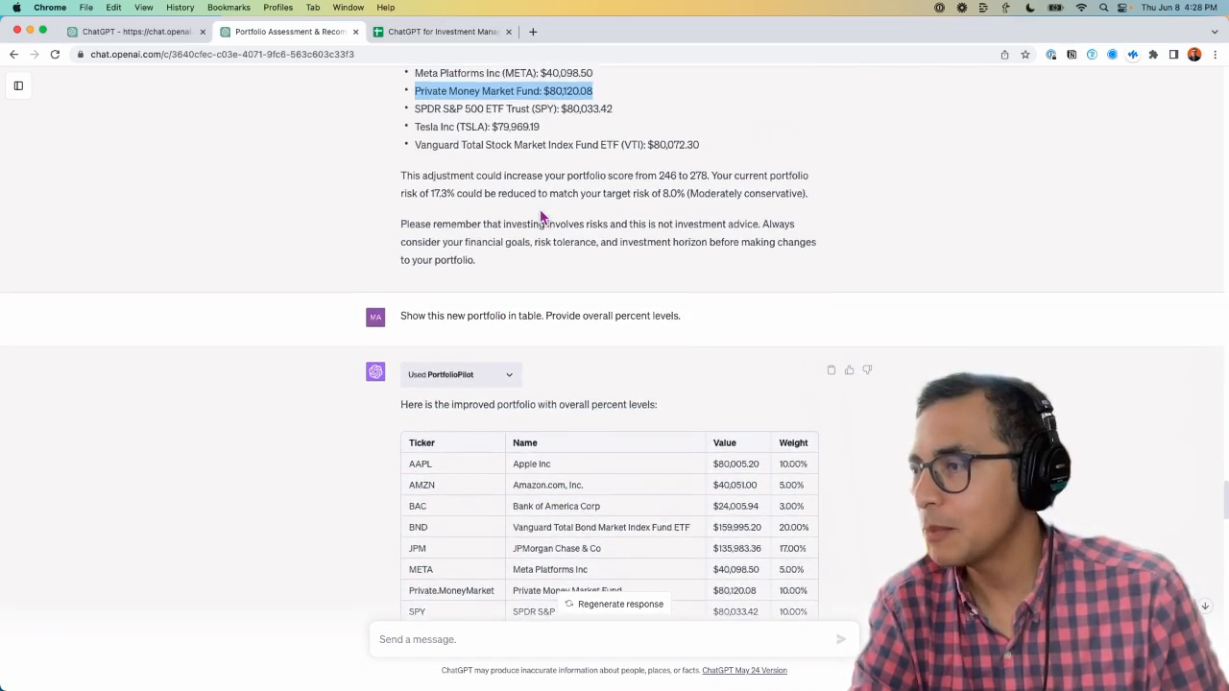
{"action": "scroll", "scroll_direction": "down", "scroll_amount": 3}
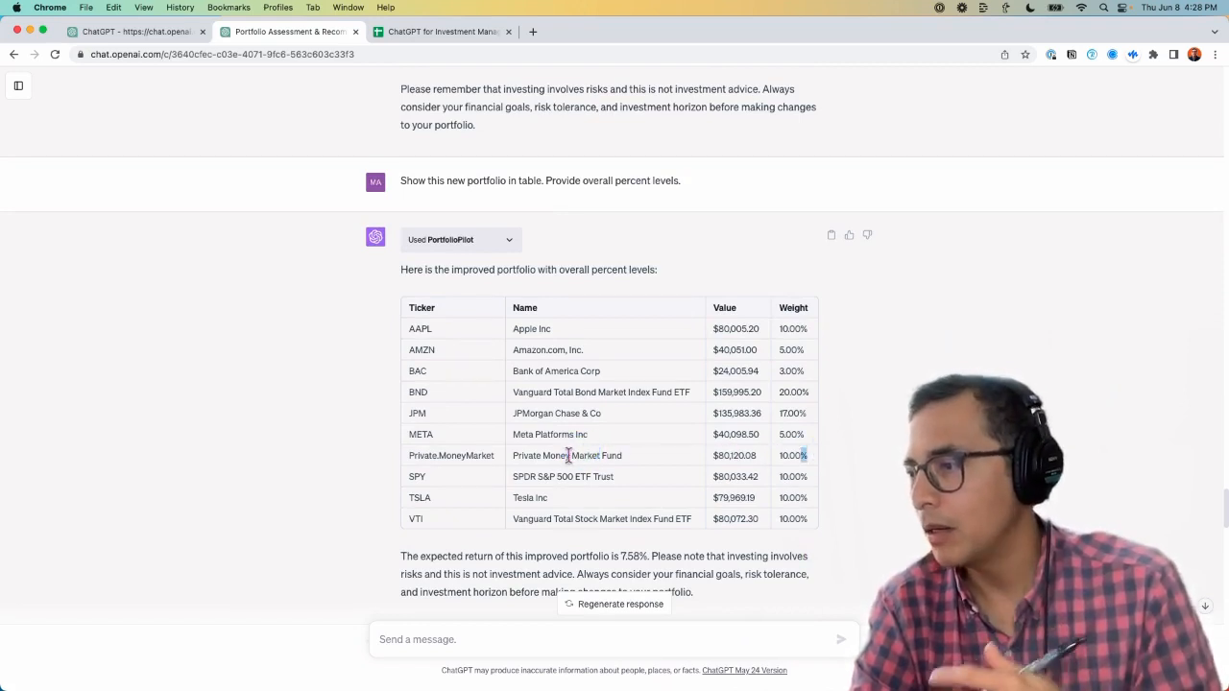
{"action": "scroll", "scroll_direction": "down", "scroll_amount": 3}
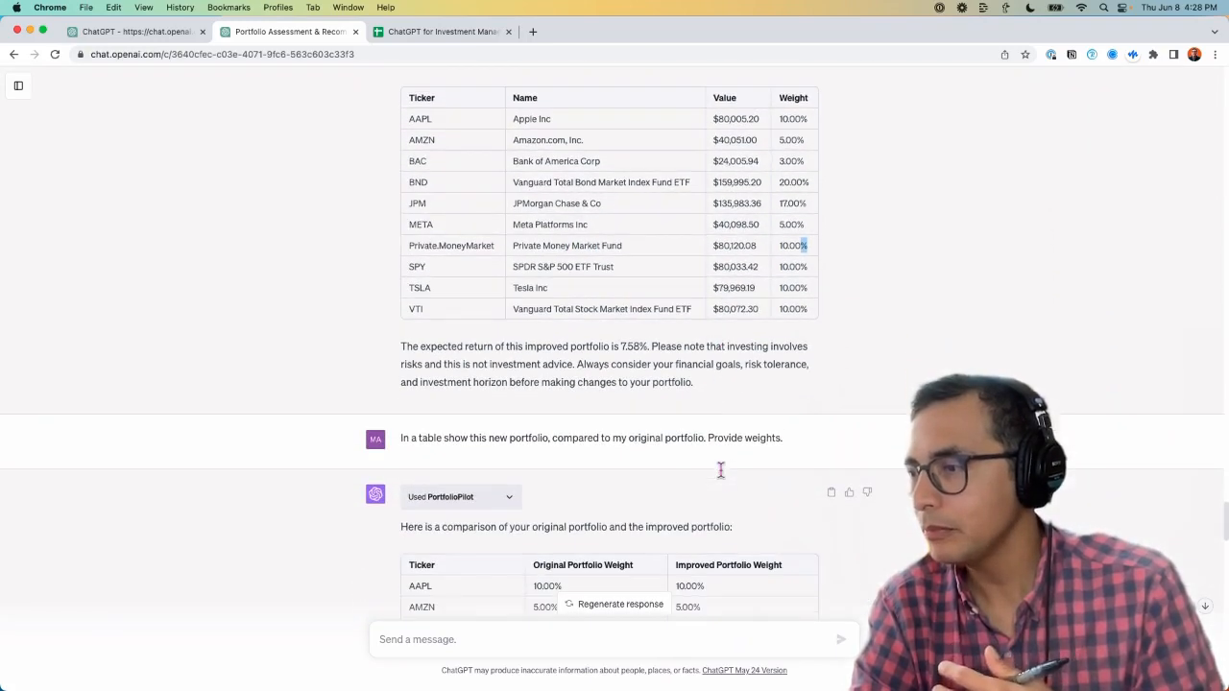
{"action": "scroll", "scroll_direction": "down", "scroll_amount": 3}
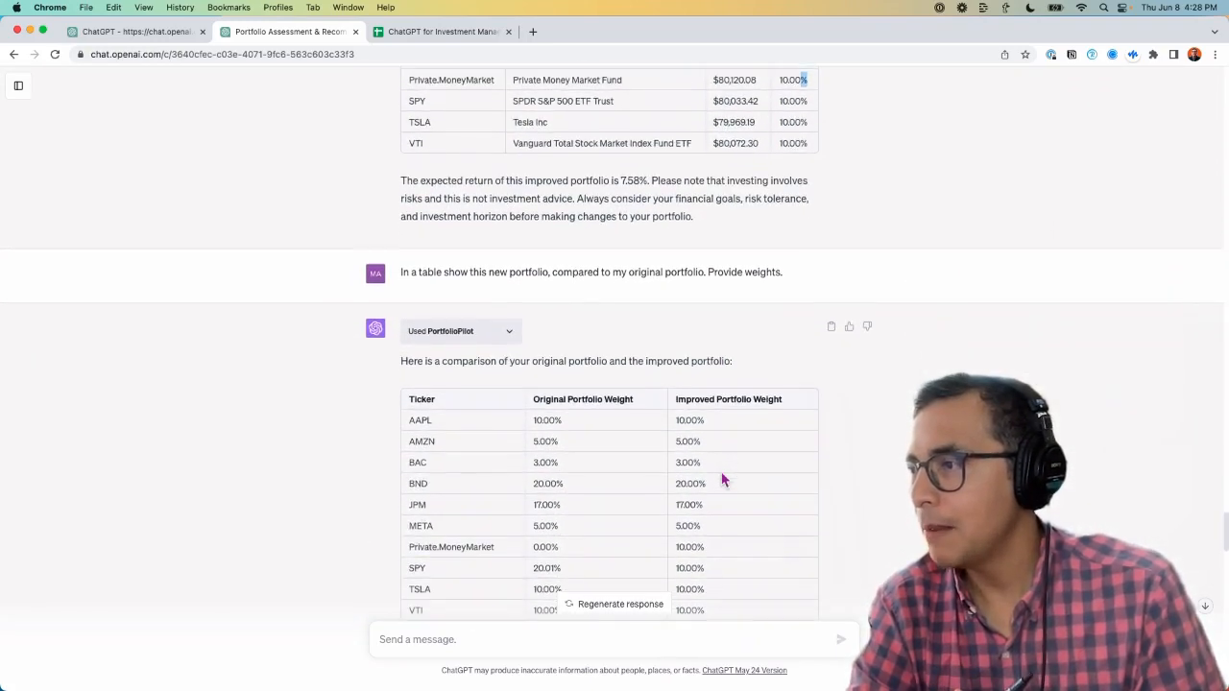
{"action": "scroll", "scroll_direction": "down", "scroll_amount": 3}
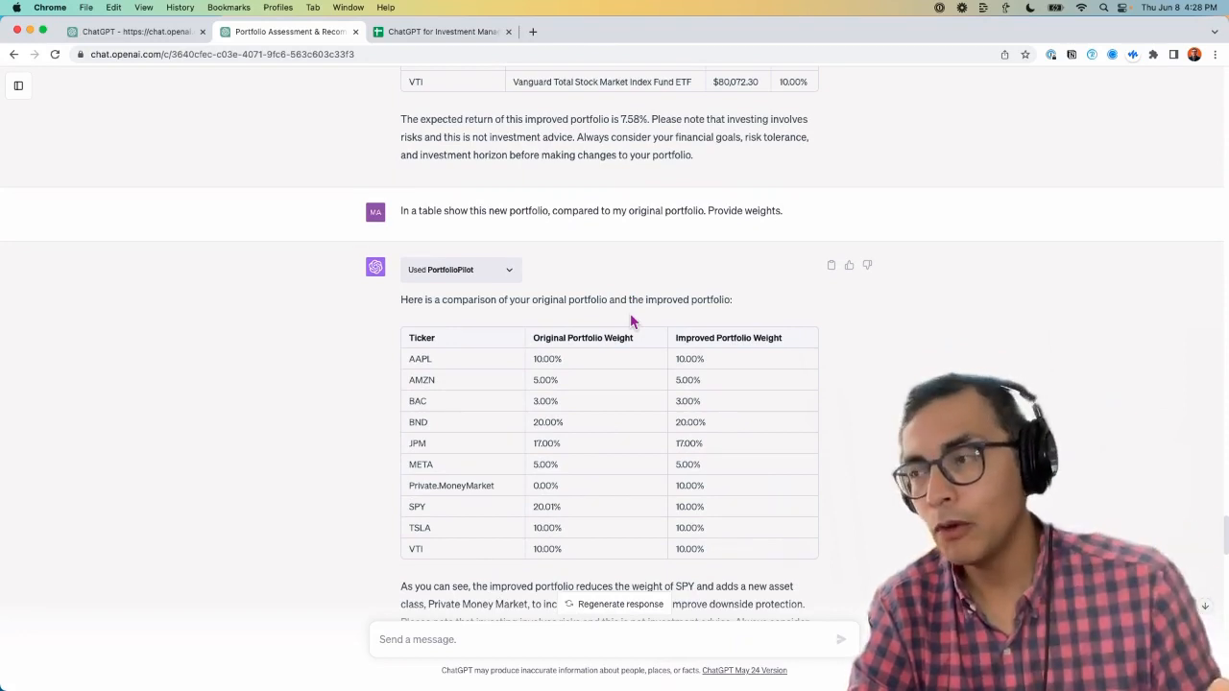
{"action": "scroll", "scroll_direction": "down", "scroll_amount": 3}
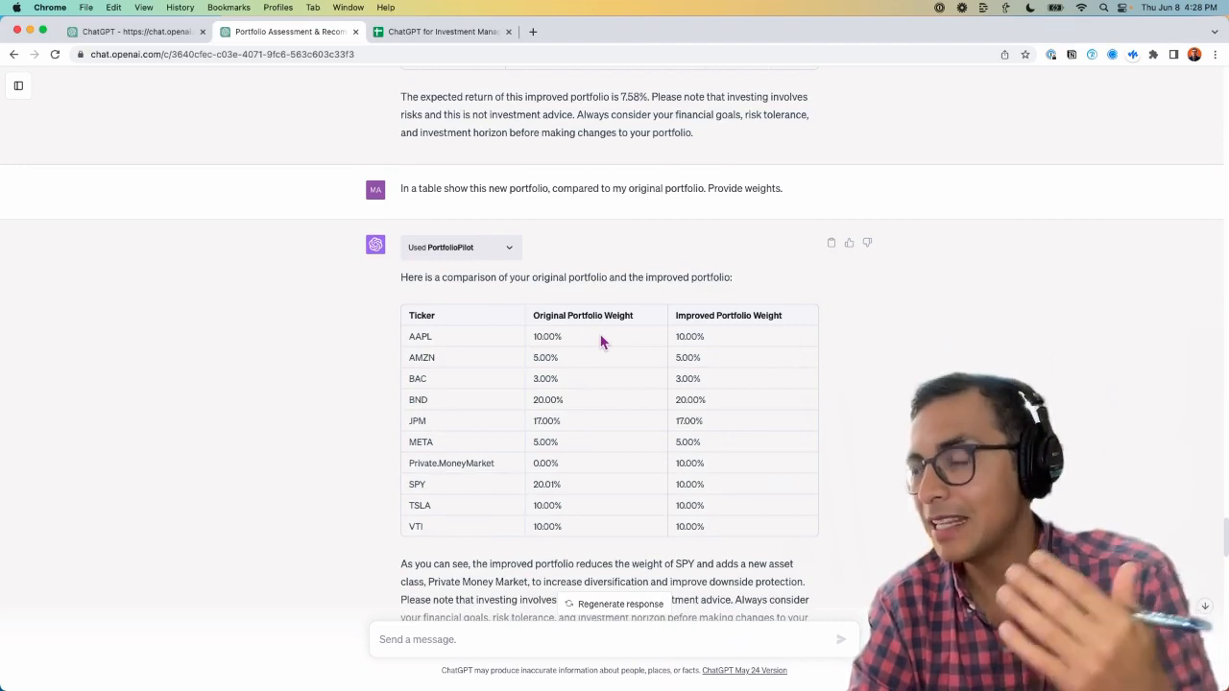
{"action": "scroll", "scroll_direction": "down", "scroll_amount": 3}
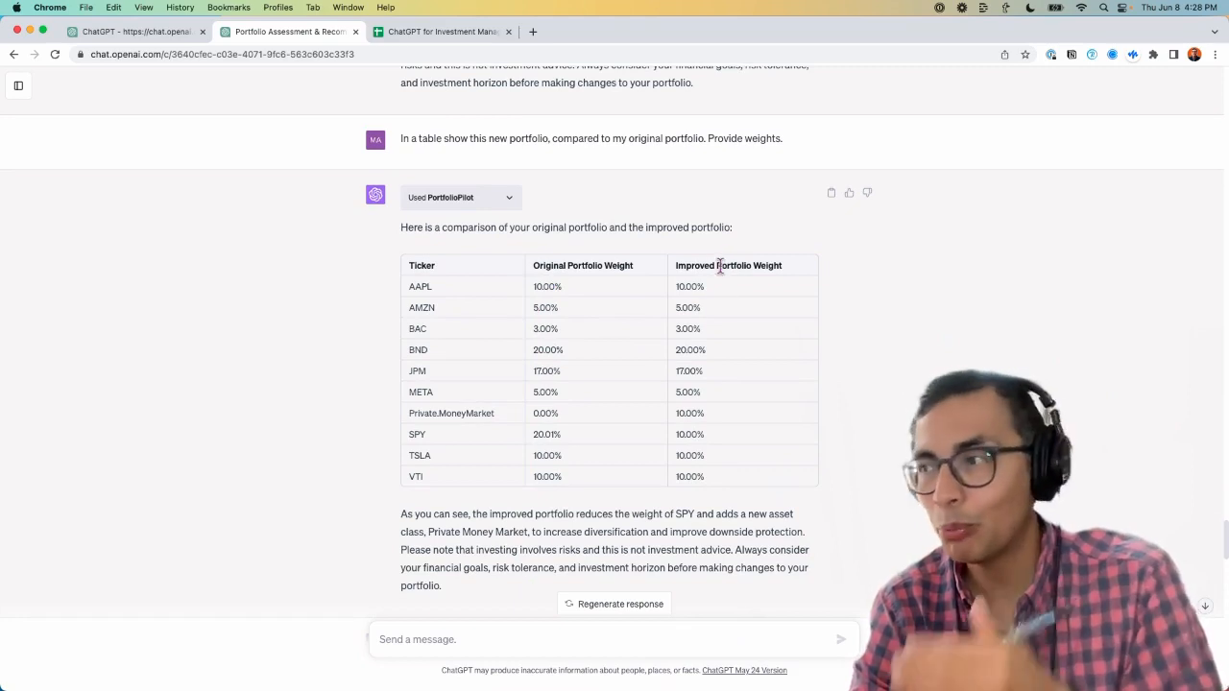
{"action": "mouse_move", "coordinate": [576, 305]}
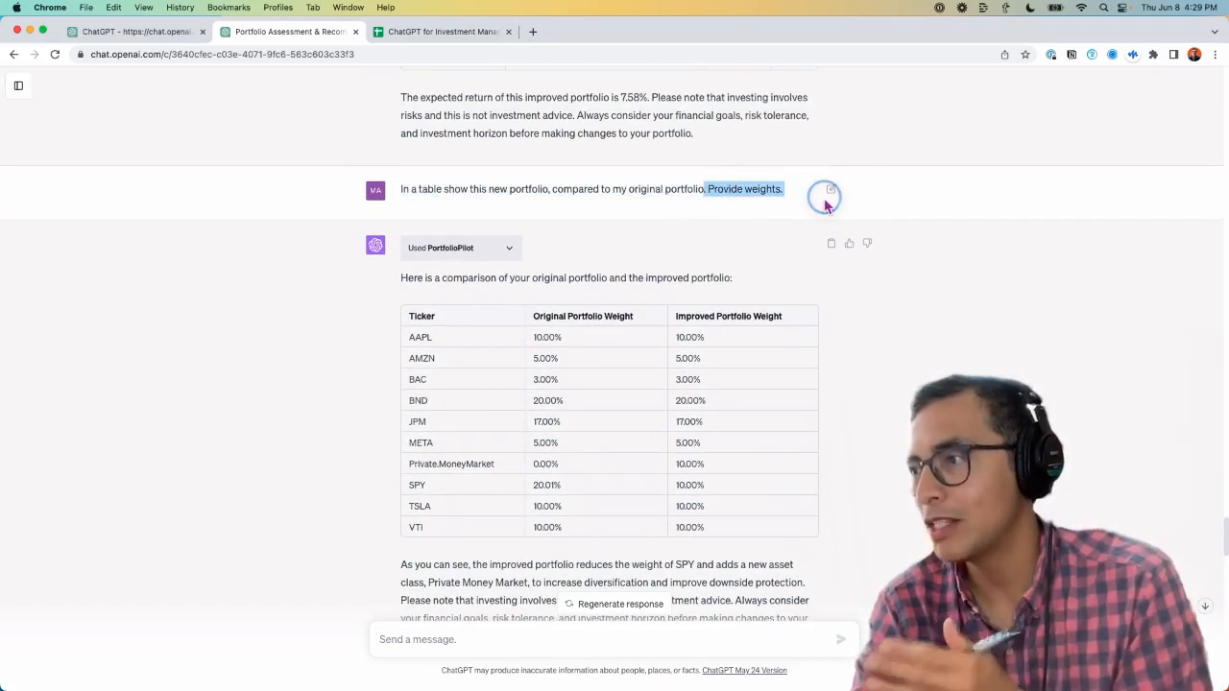
{"action": "scroll", "scroll_direction": "up", "scroll_amount": 3}
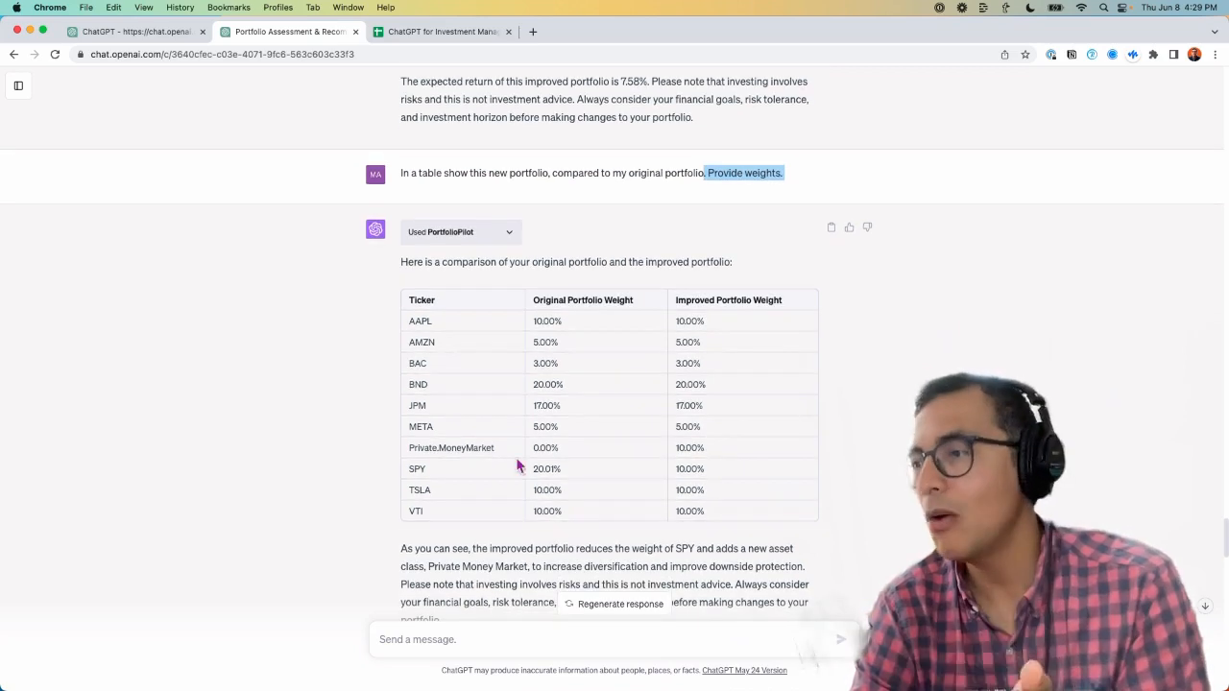
{"action": "double_click", "coordinate": [545, 447]}
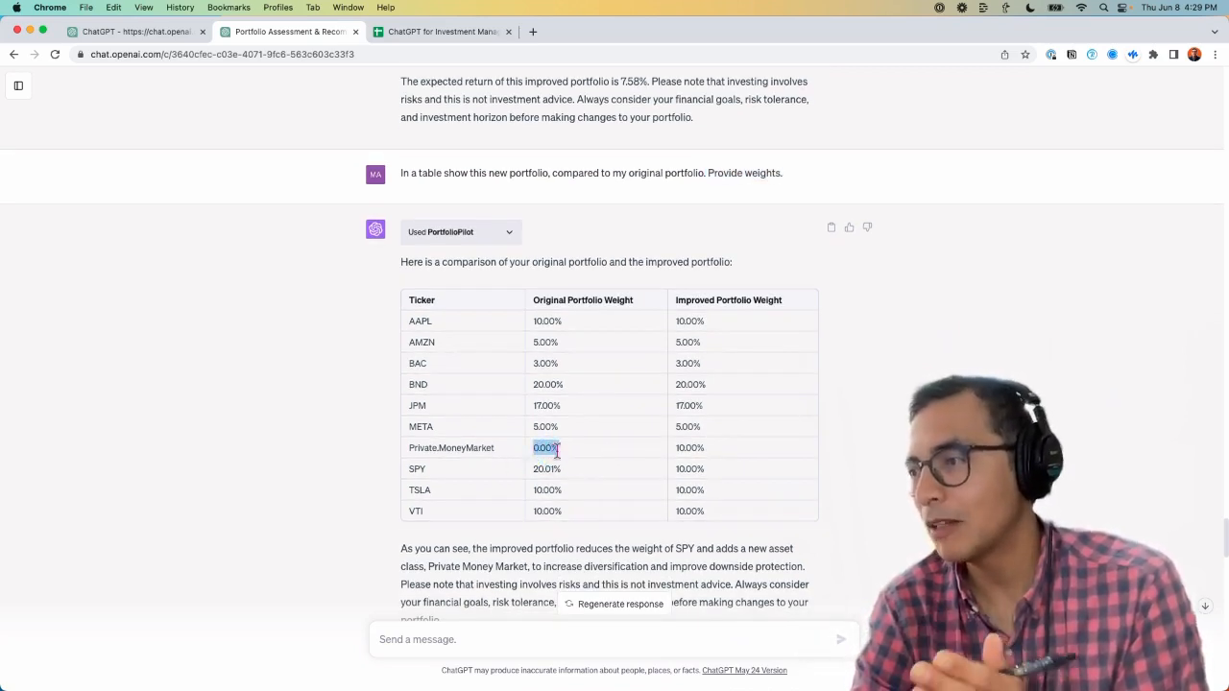
{"action": "scroll", "scroll_direction": "down", "scroll_amount": 3}
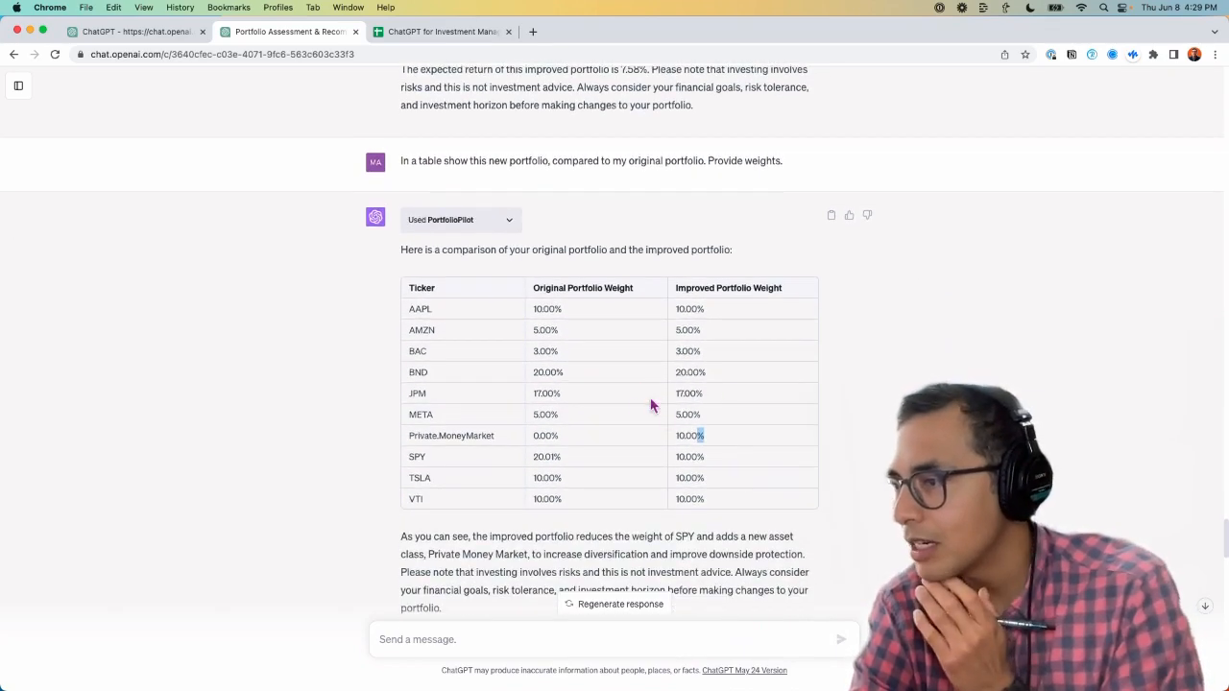
{"action": "scroll", "scroll_direction": "up", "scroll_amount": 3}
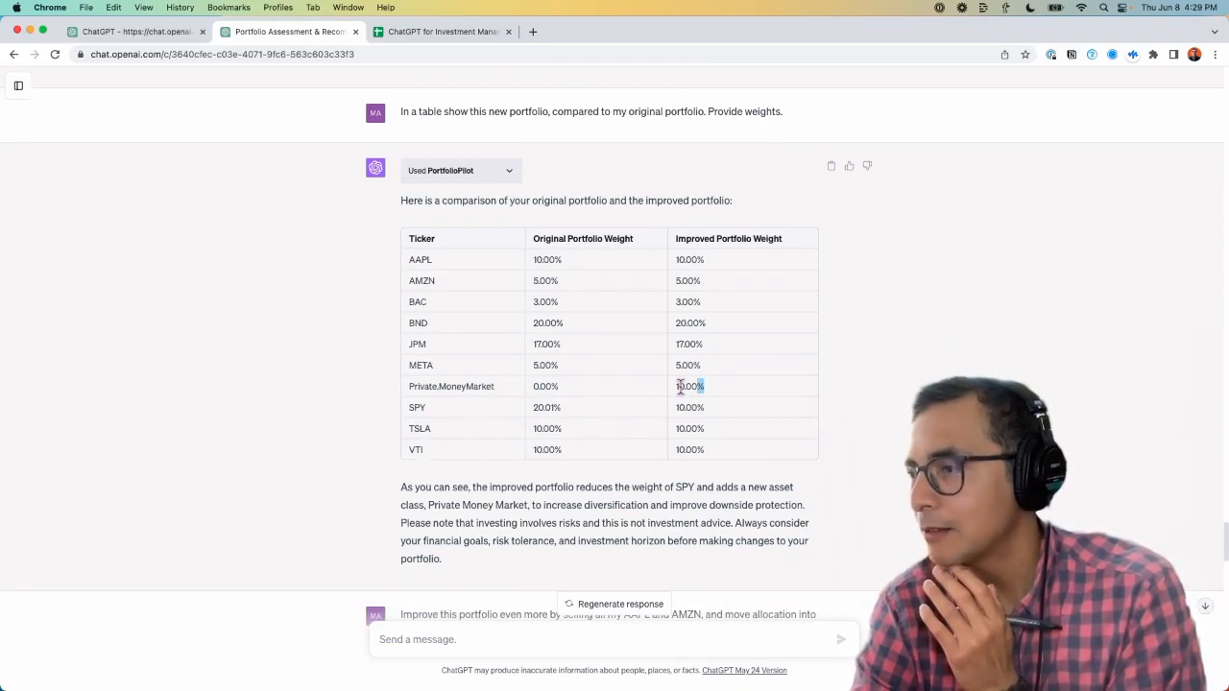
{"action": "scroll", "scroll_direction": "down", "scroll_amount": 3}
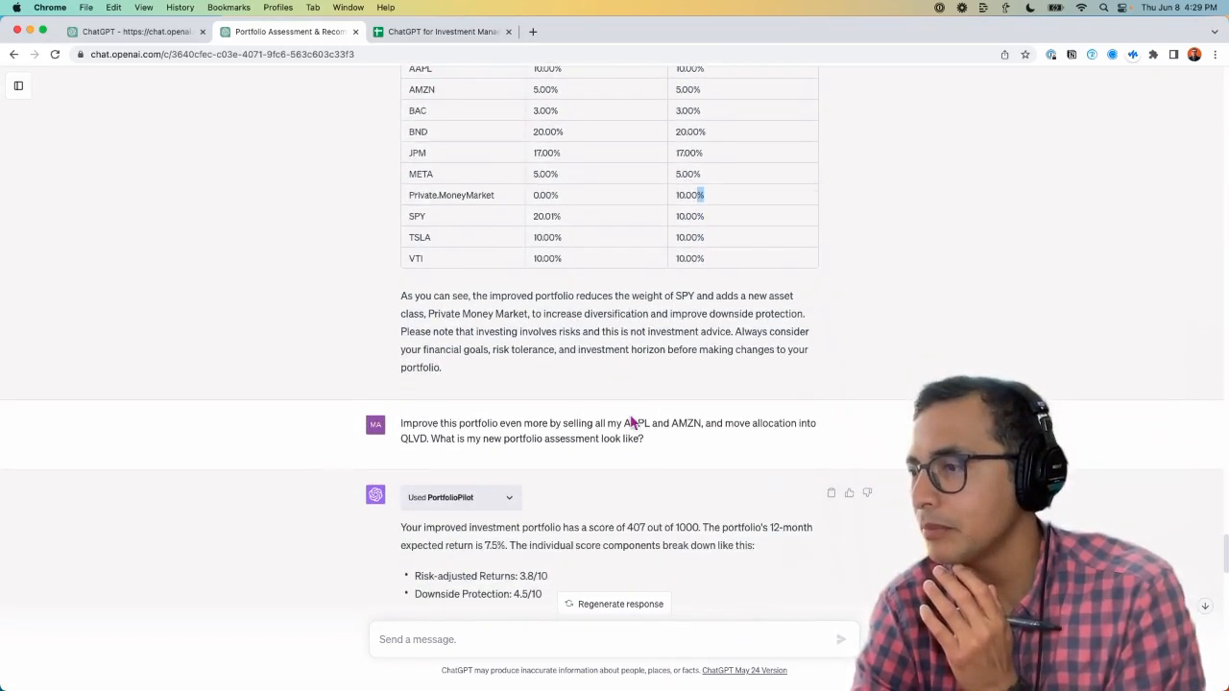
{"action": "scroll", "scroll_direction": "down", "scroll_amount": 3}
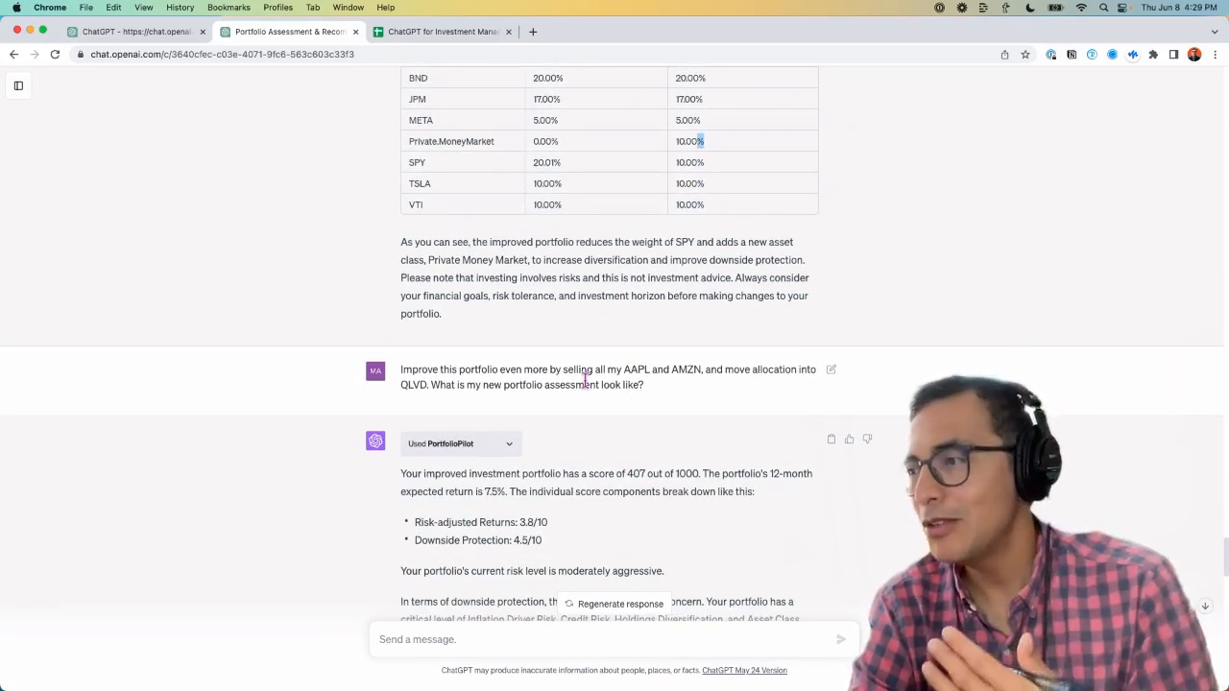
{"action": "mouse_move", "coordinate": [758, 373]}
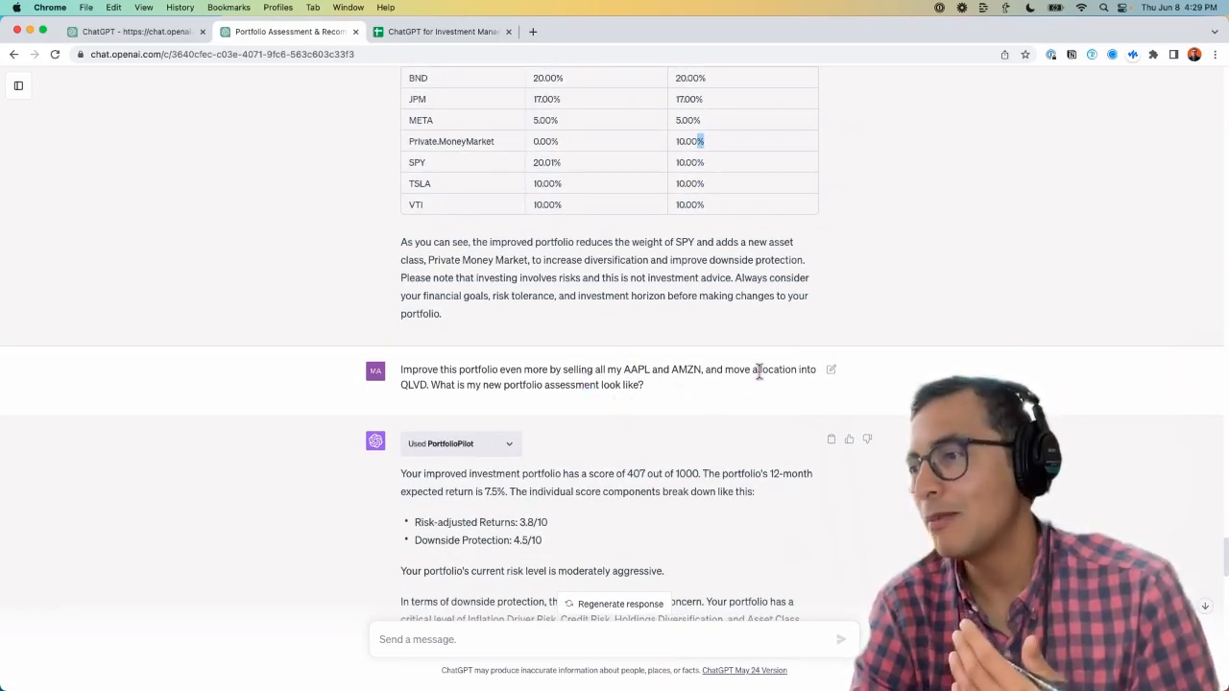
{"action": "mouse_move", "coordinate": [459, 384]}
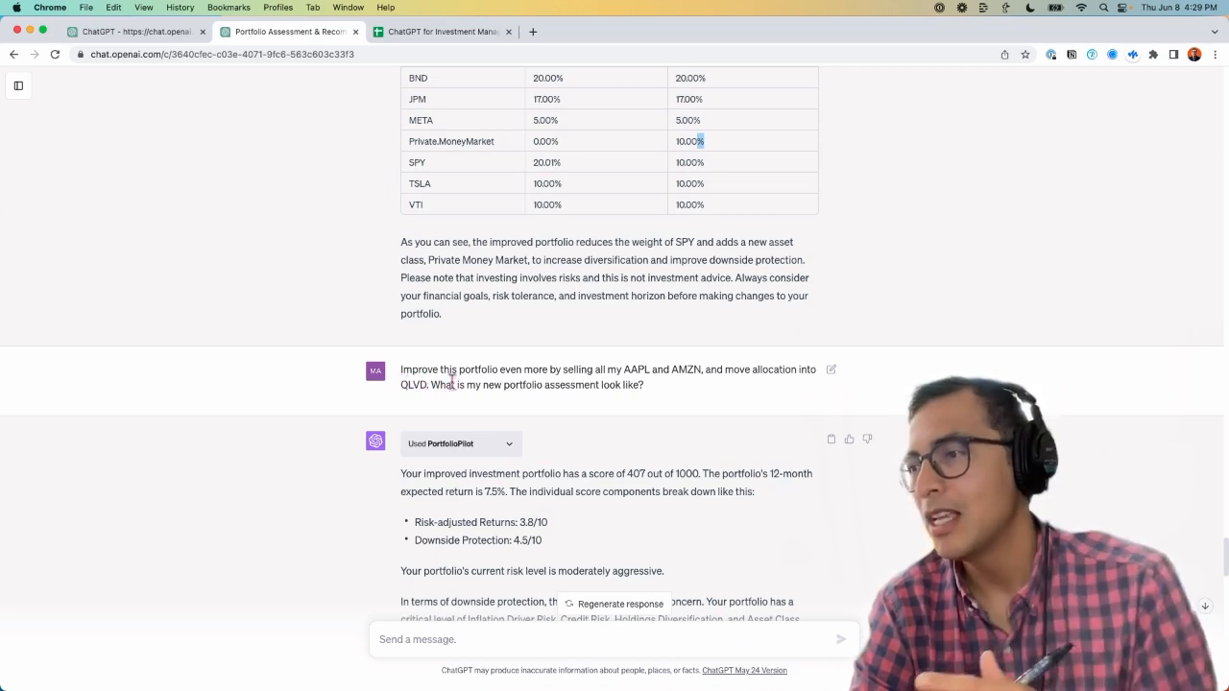
{"action": "scroll", "scroll_direction": "down", "scroll_amount": 3}
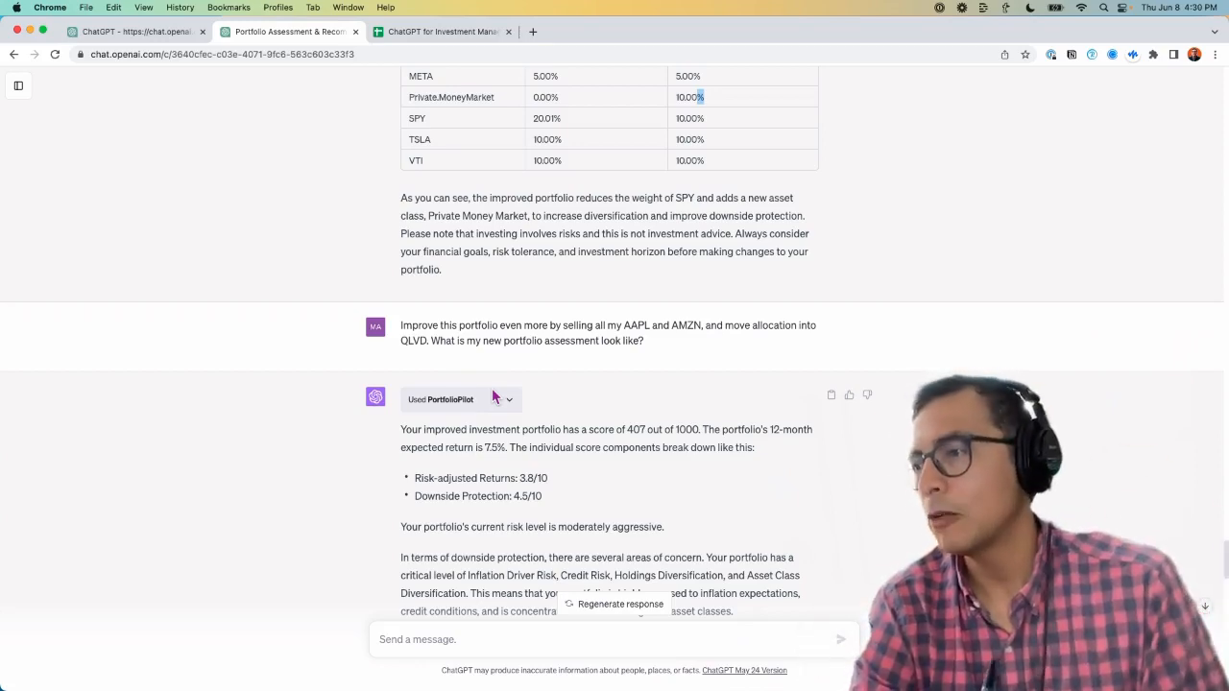
{"action": "scroll", "scroll_direction": "down", "scroll_amount": 3}
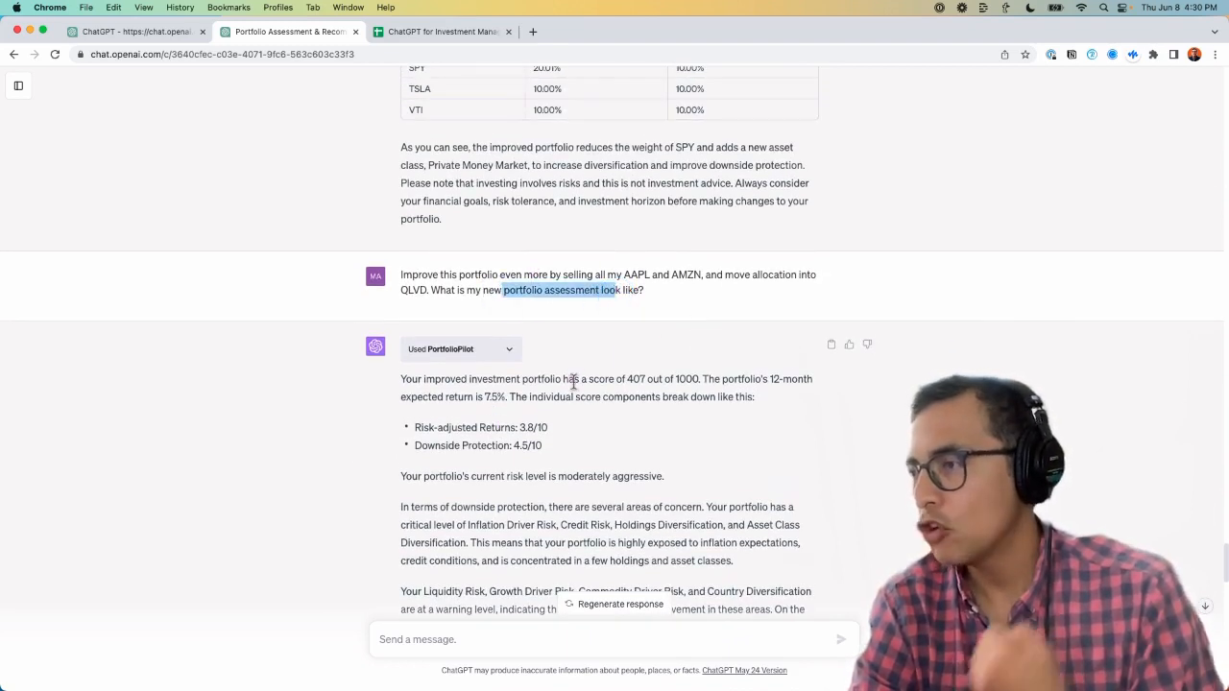
{"action": "scroll", "scroll_direction": "down", "scroll_amount": 3}
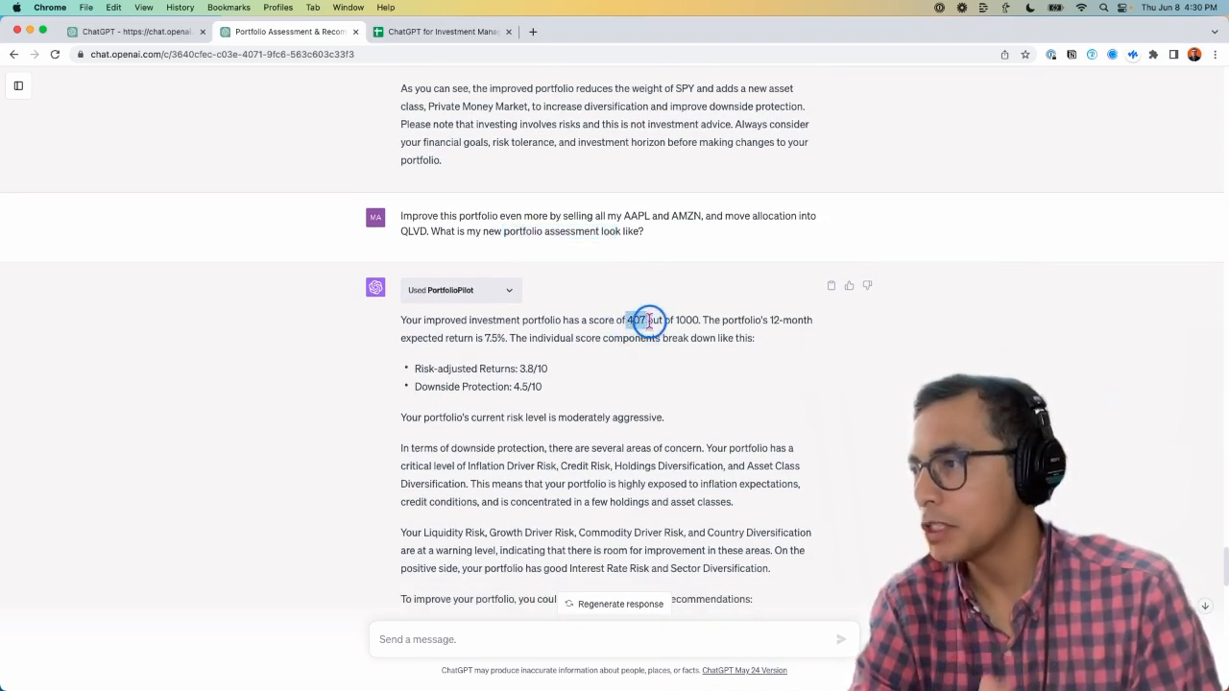
{"action": "double_click", "coordinate": [647, 320]}
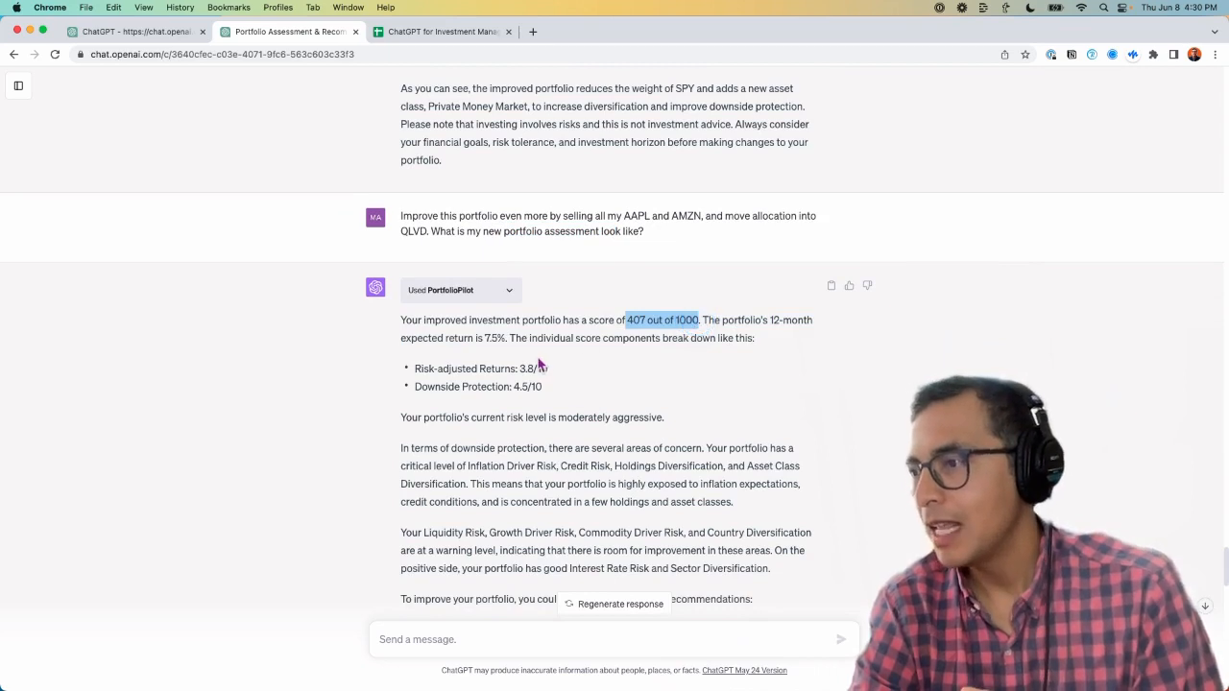
{"action": "double_click", "coordinate": [465, 369]}
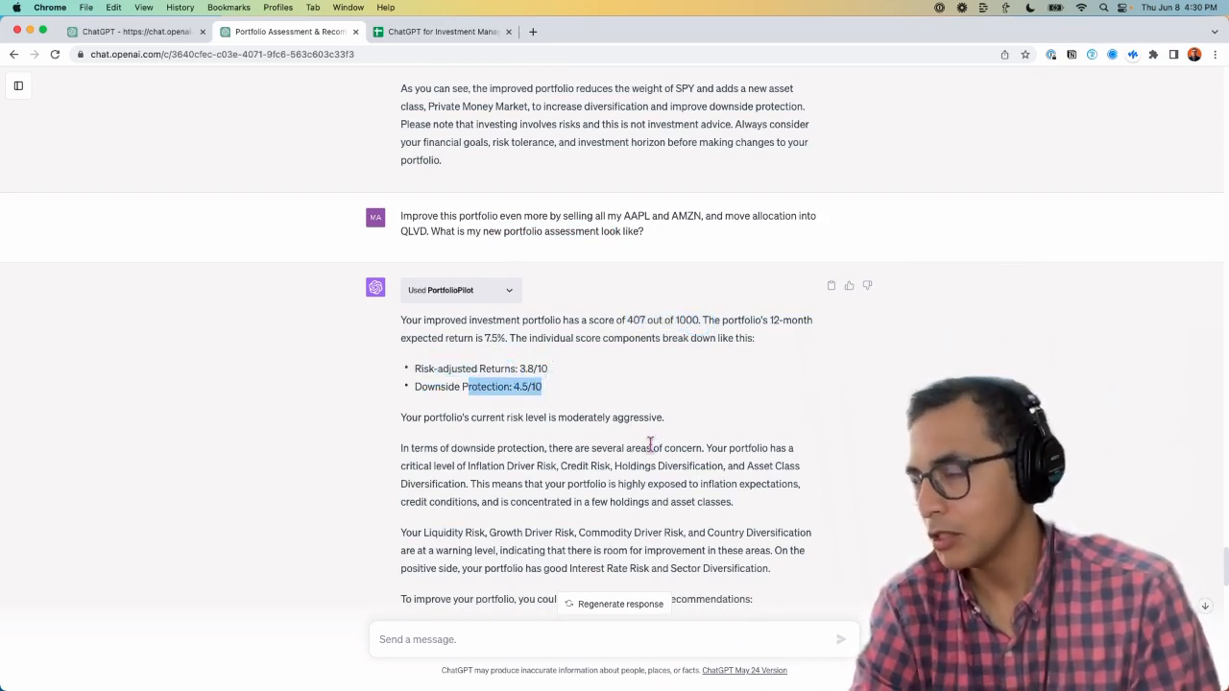
{"action": "scroll", "scroll_direction": "down", "scroll_amount": 3}
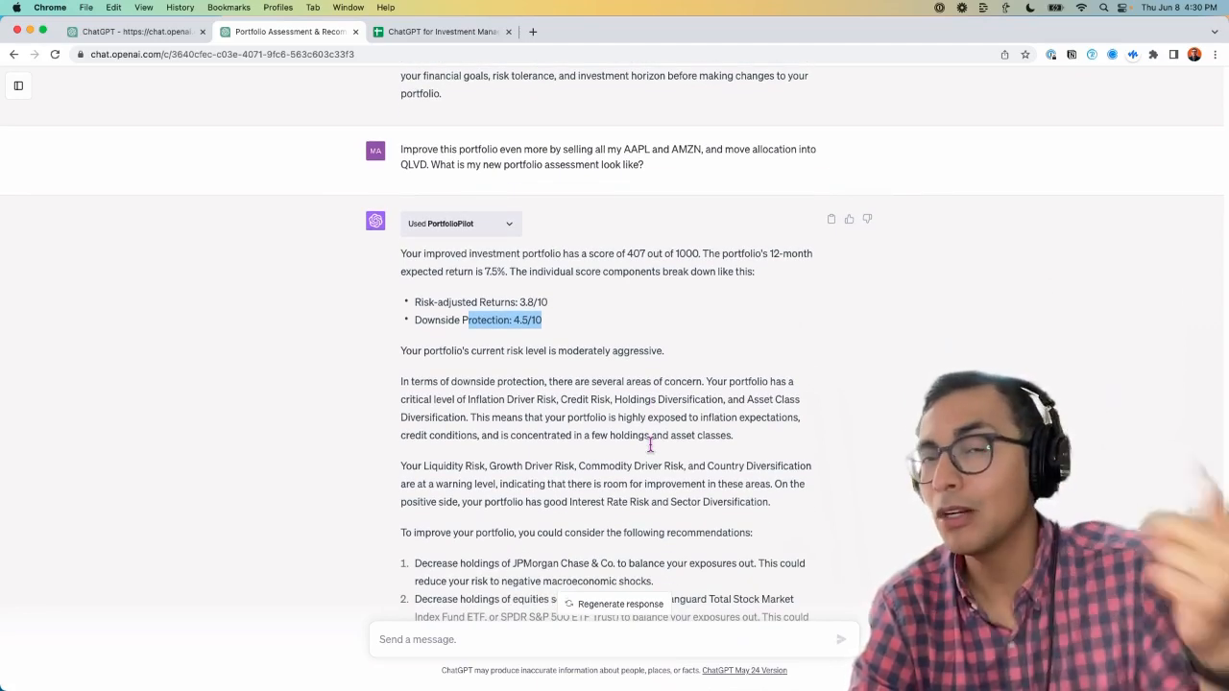
{"action": "scroll", "scroll_direction": "down", "scroll_amount": 3}
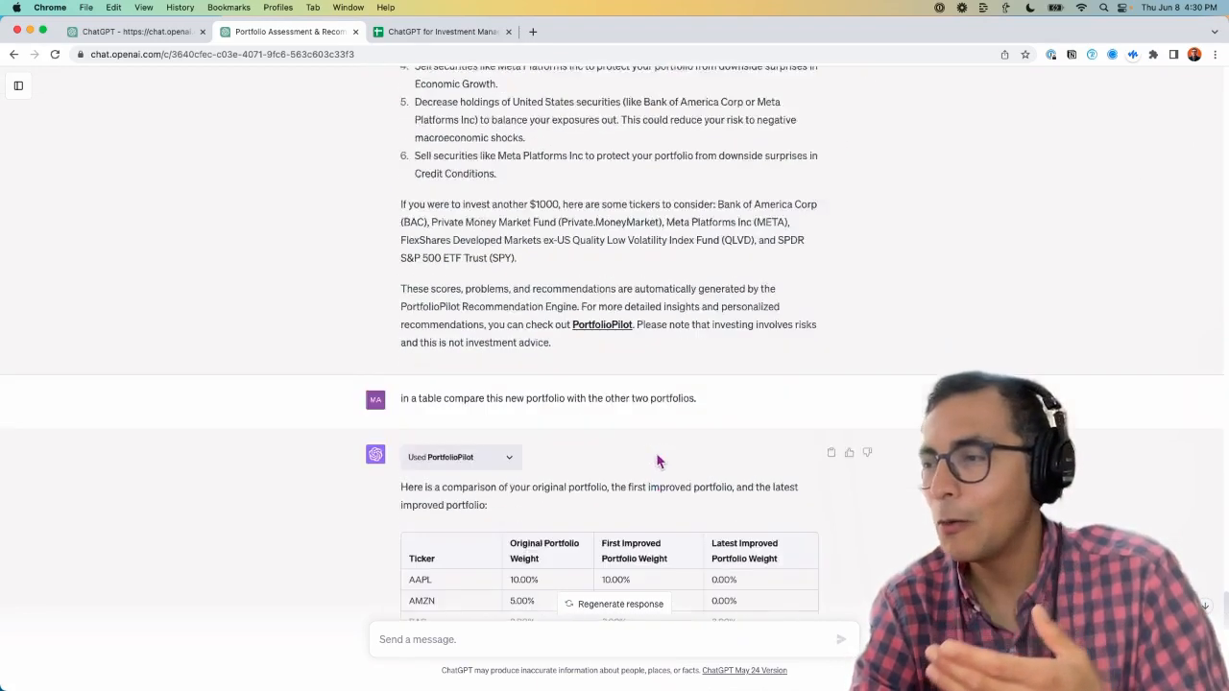
{"action": "scroll", "scroll_direction": "down", "scroll_amount": 3}
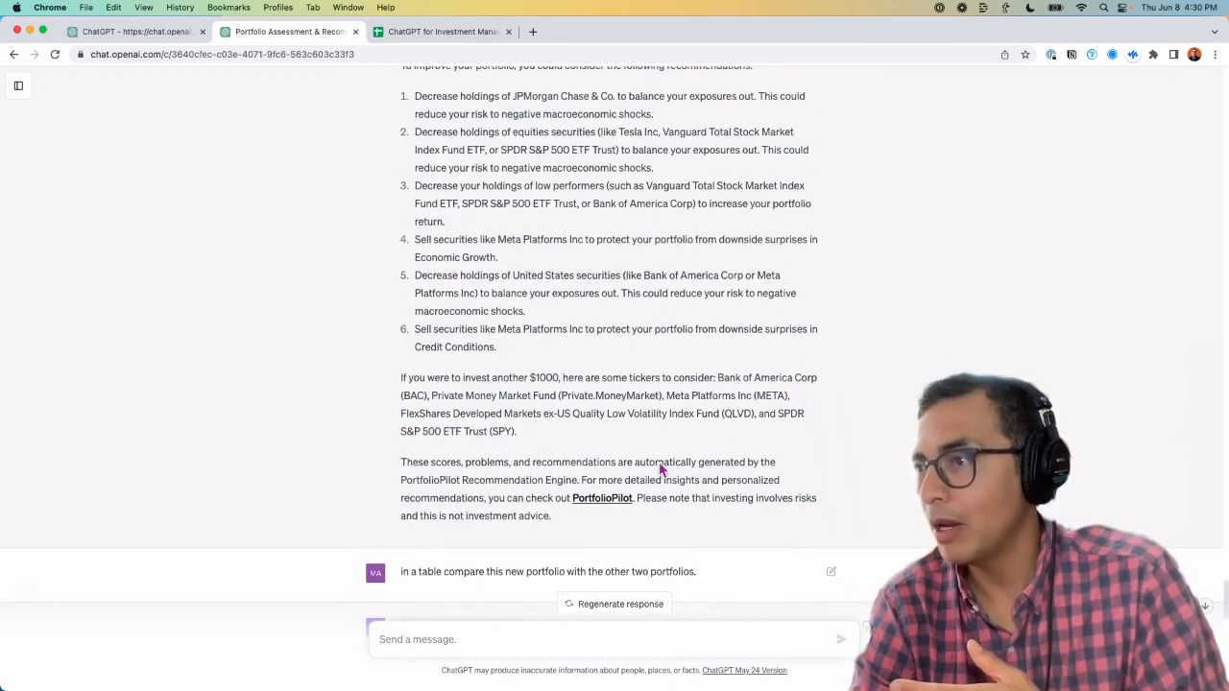
{"action": "scroll", "scroll_direction": "down", "scroll_amount": 3}
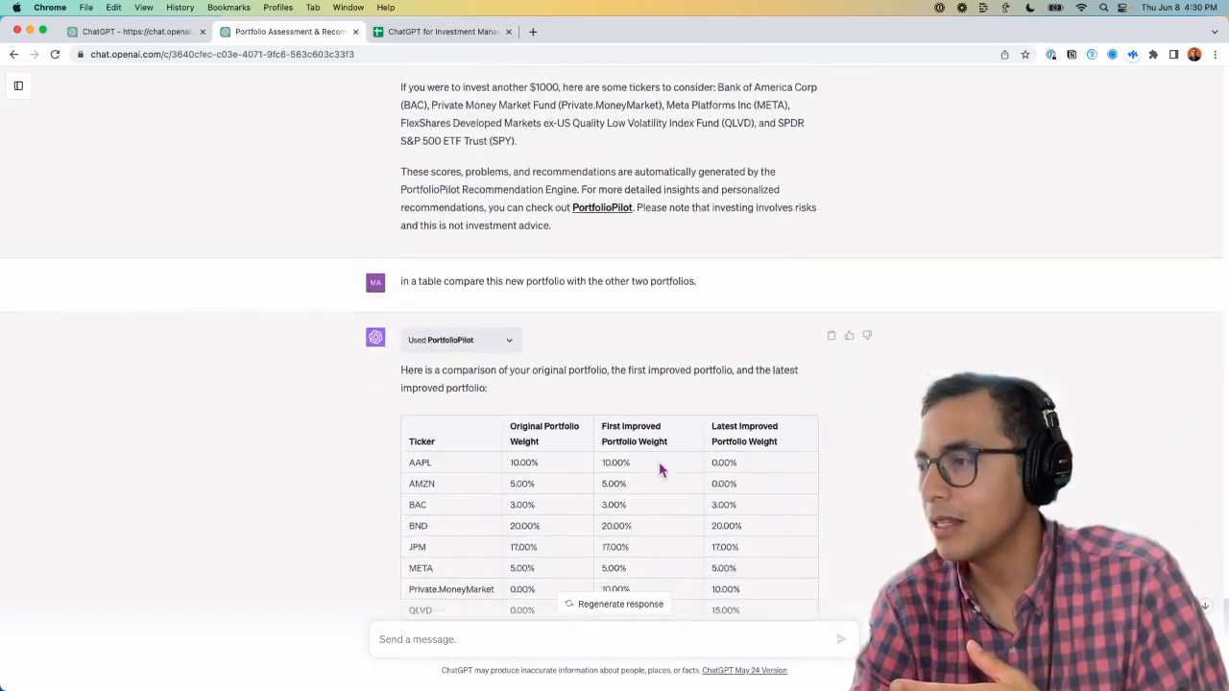
{"action": "scroll", "scroll_direction": "down", "scroll_amount": 3}
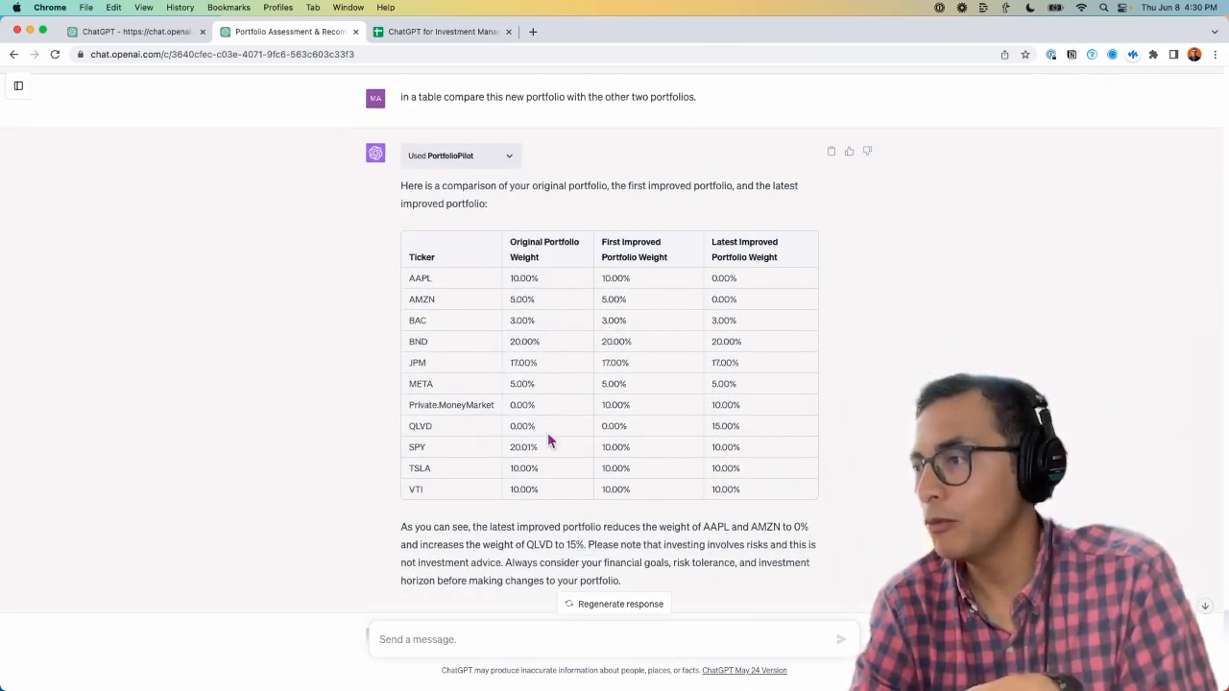
{"action": "mouse_move", "coordinate": [633, 342]}
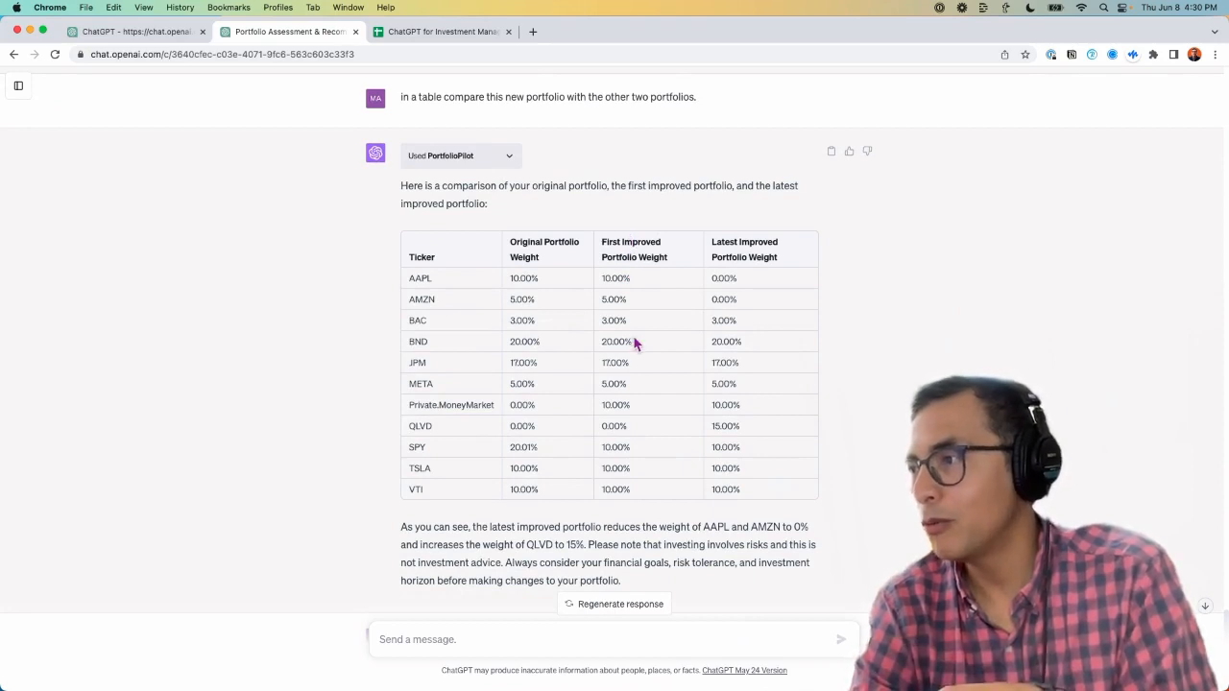
{"action": "mouse_move", "coordinate": [743, 357]}
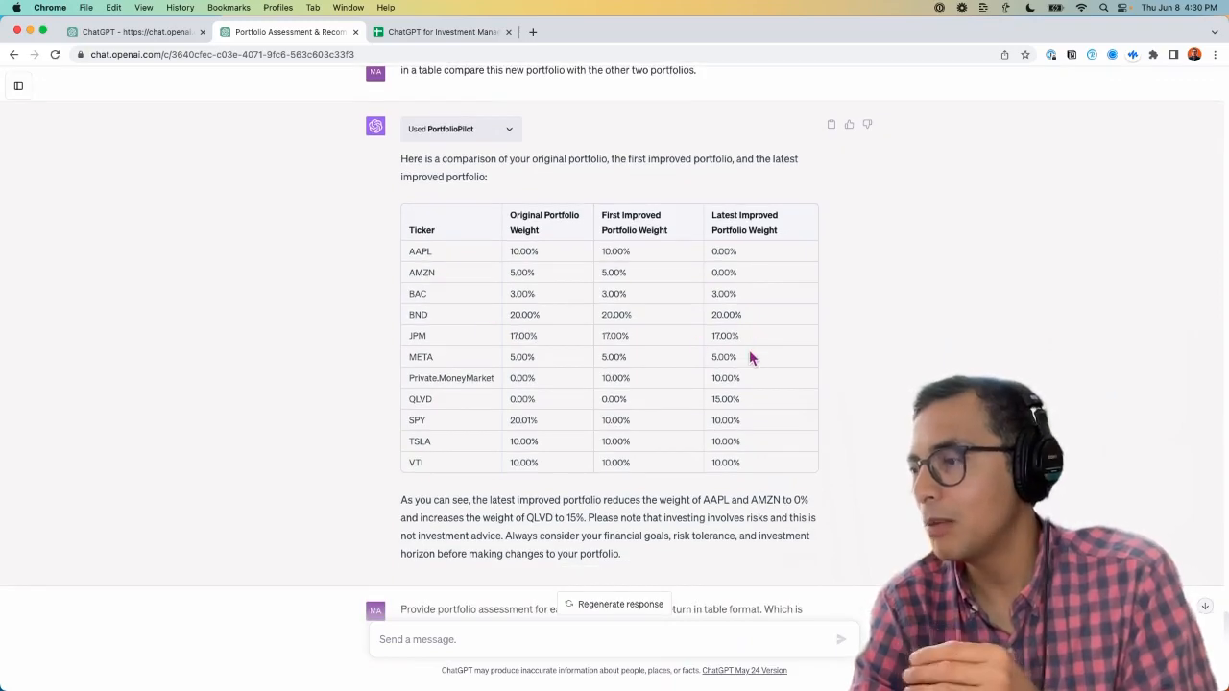
{"action": "scroll", "scroll_direction": "down", "scroll_amount": 3}
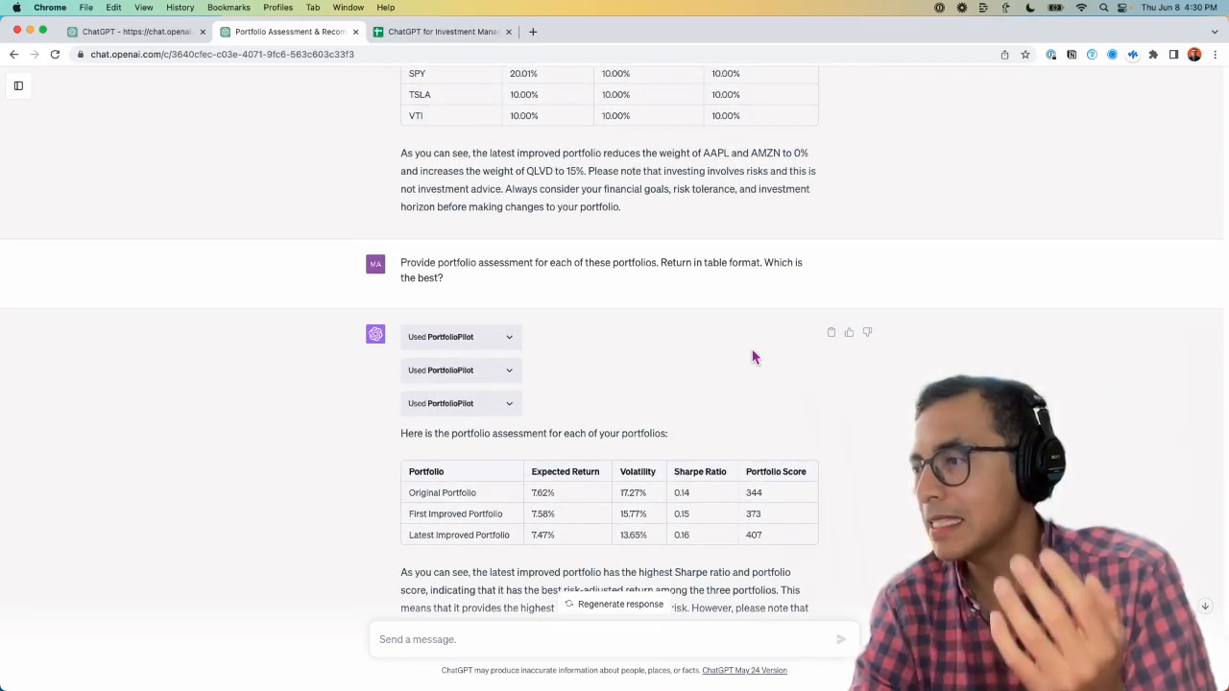
{"action": "scroll", "scroll_direction": "down", "scroll_amount": 3}
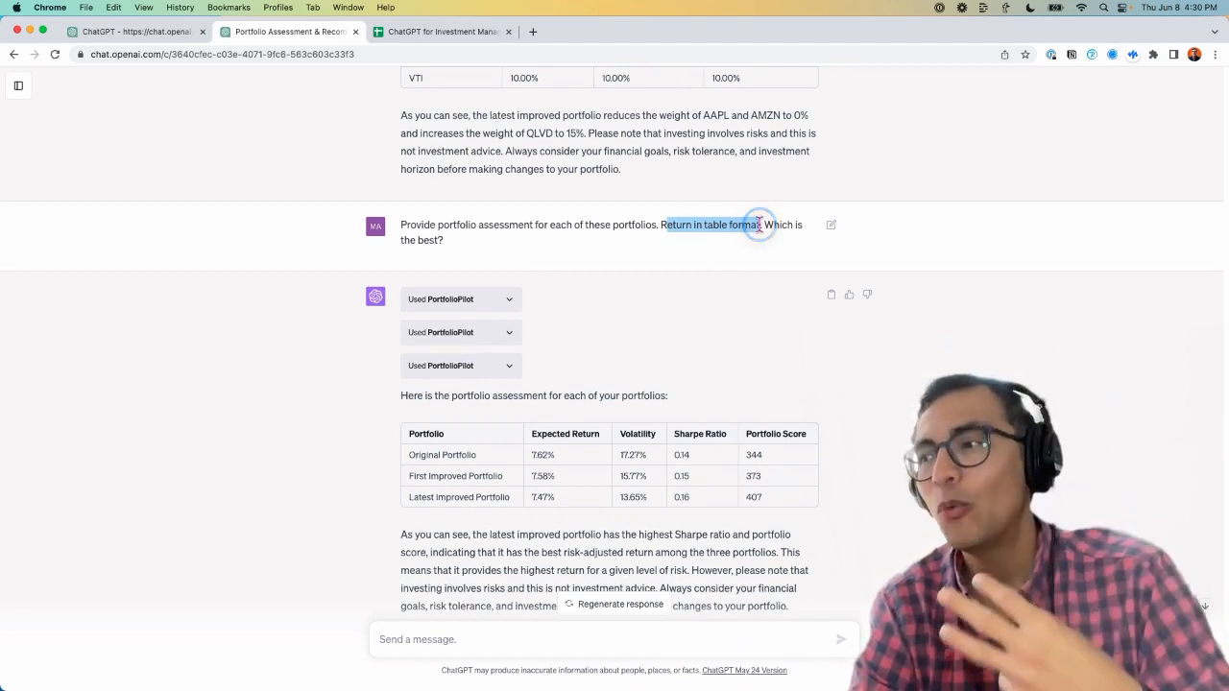
{"action": "scroll", "scroll_direction": "down", "scroll_amount": 3}
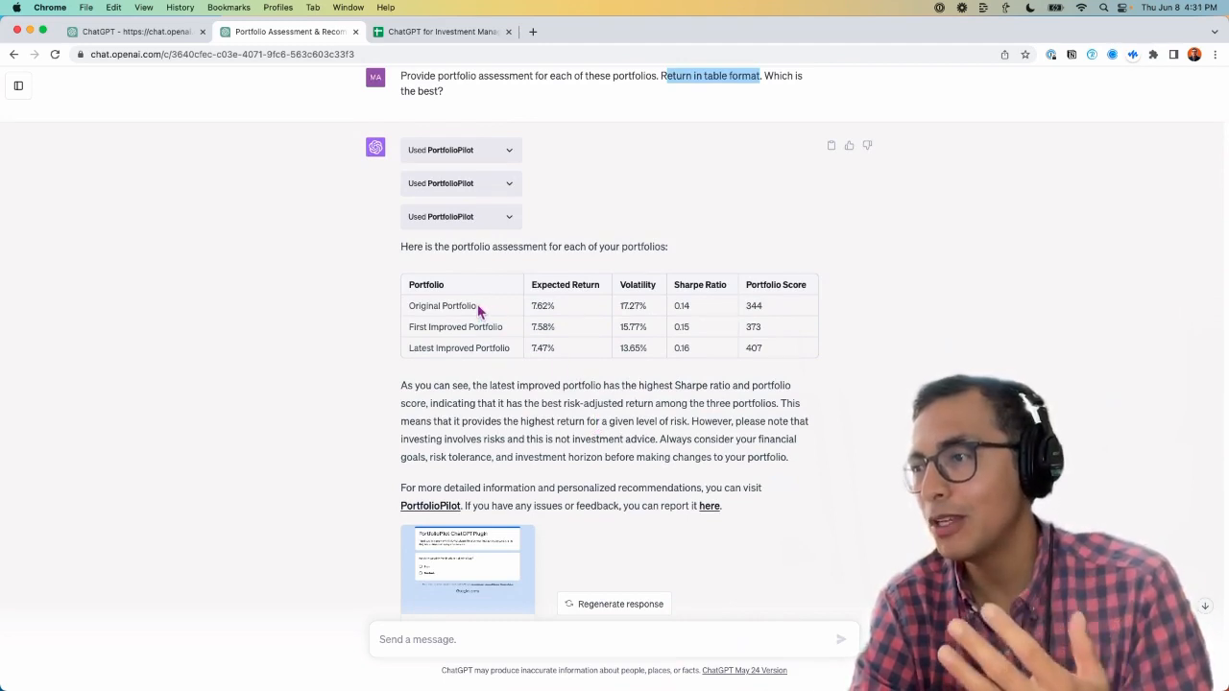
{"action": "mouse_move", "coordinate": [526, 321]}
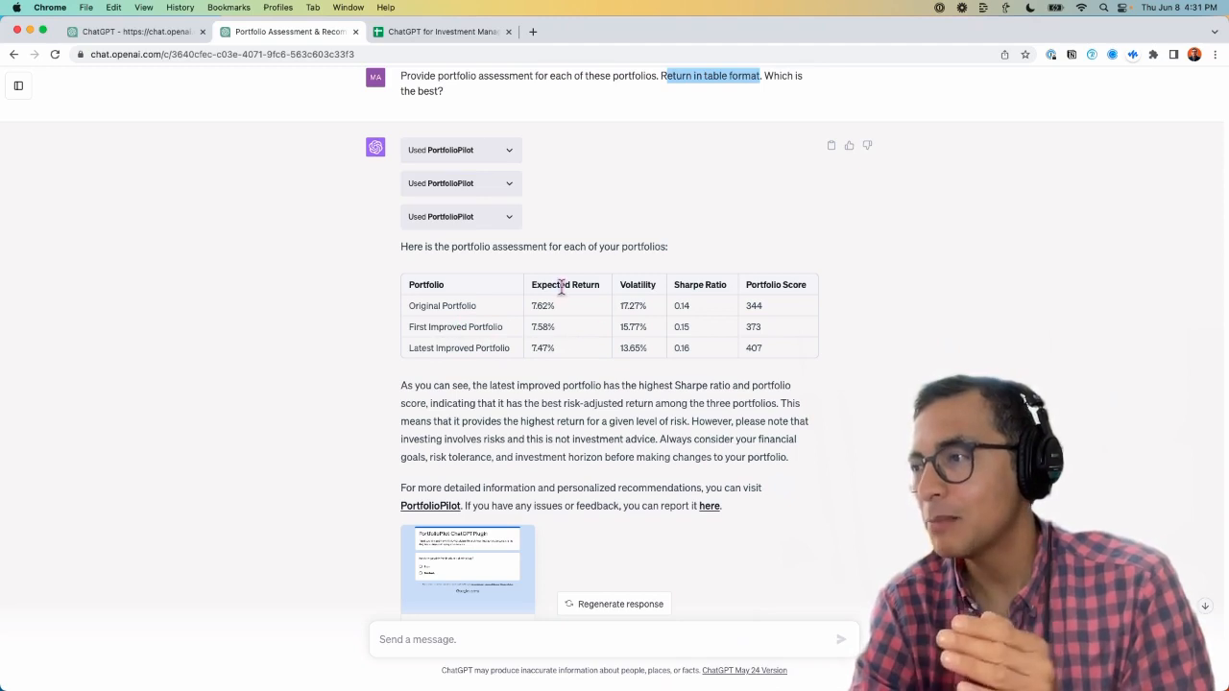
{"action": "mouse_move", "coordinate": [648, 301]}
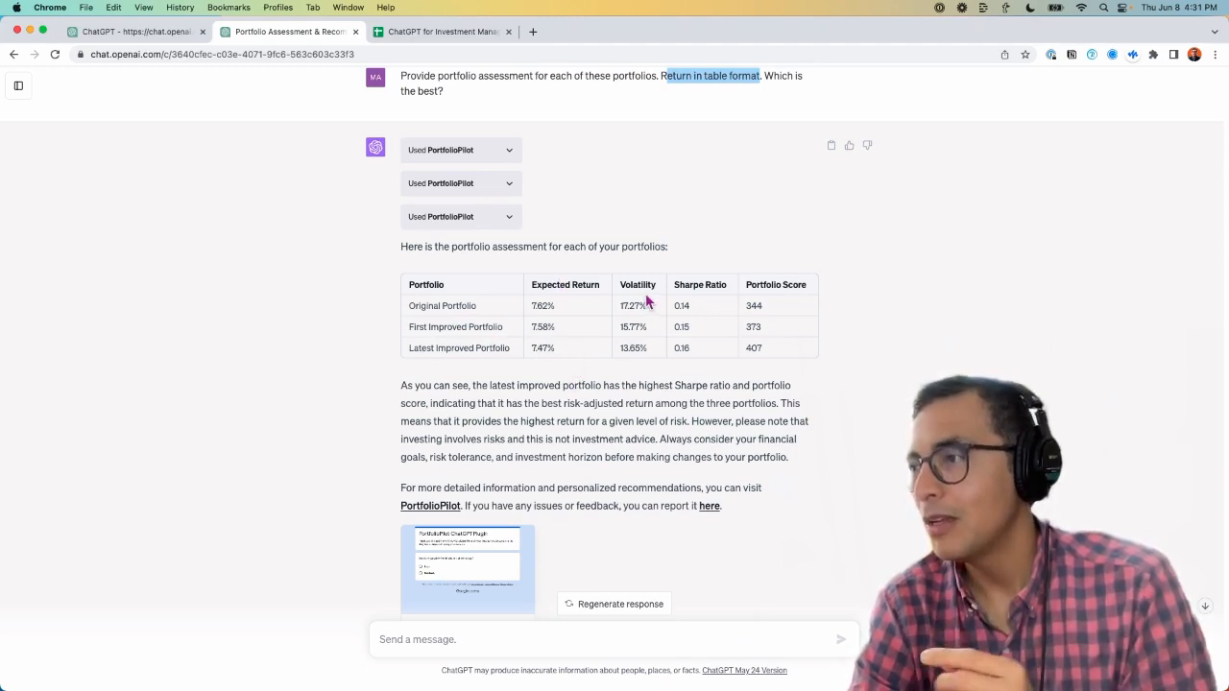
{"action": "mouse_move", "coordinate": [648, 343]}
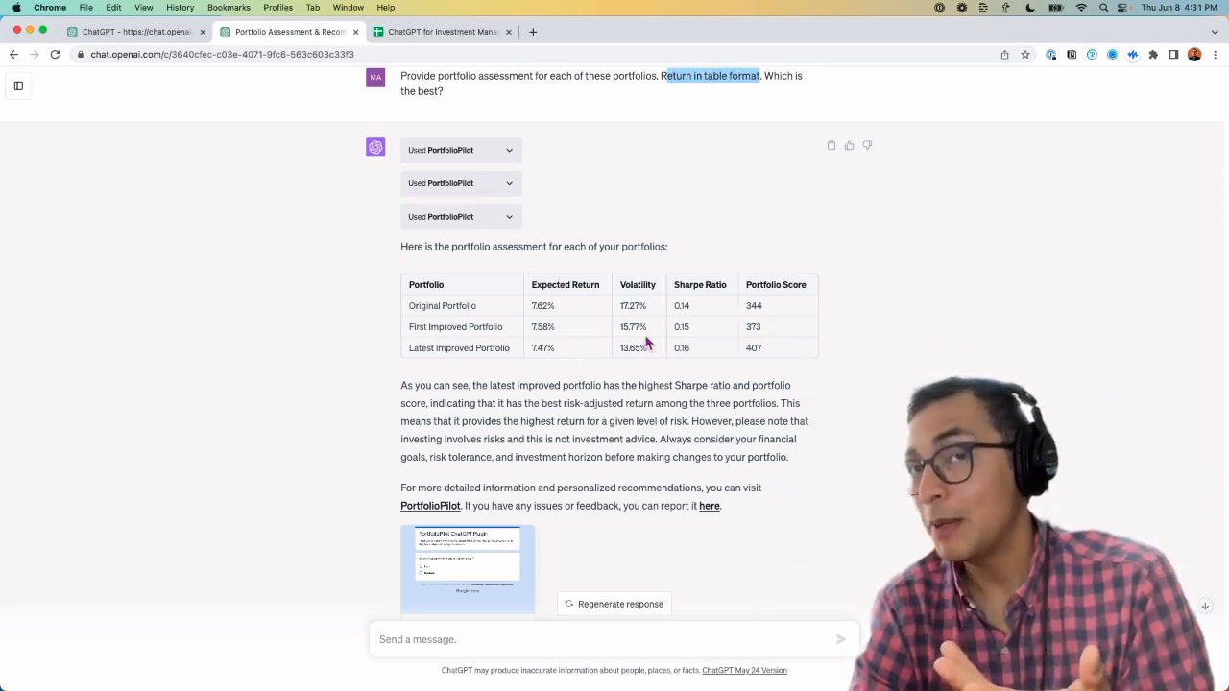
{"action": "mouse_move", "coordinate": [686, 357]}
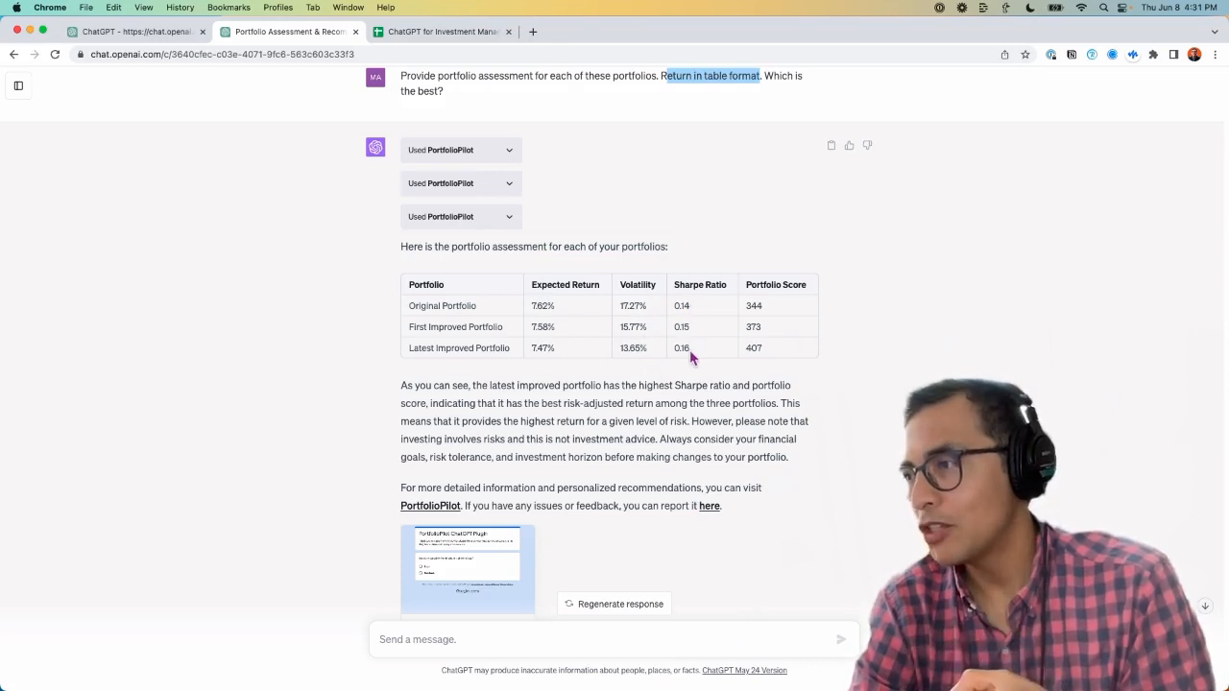
{"action": "mouse_move", "coordinate": [612, 317]}
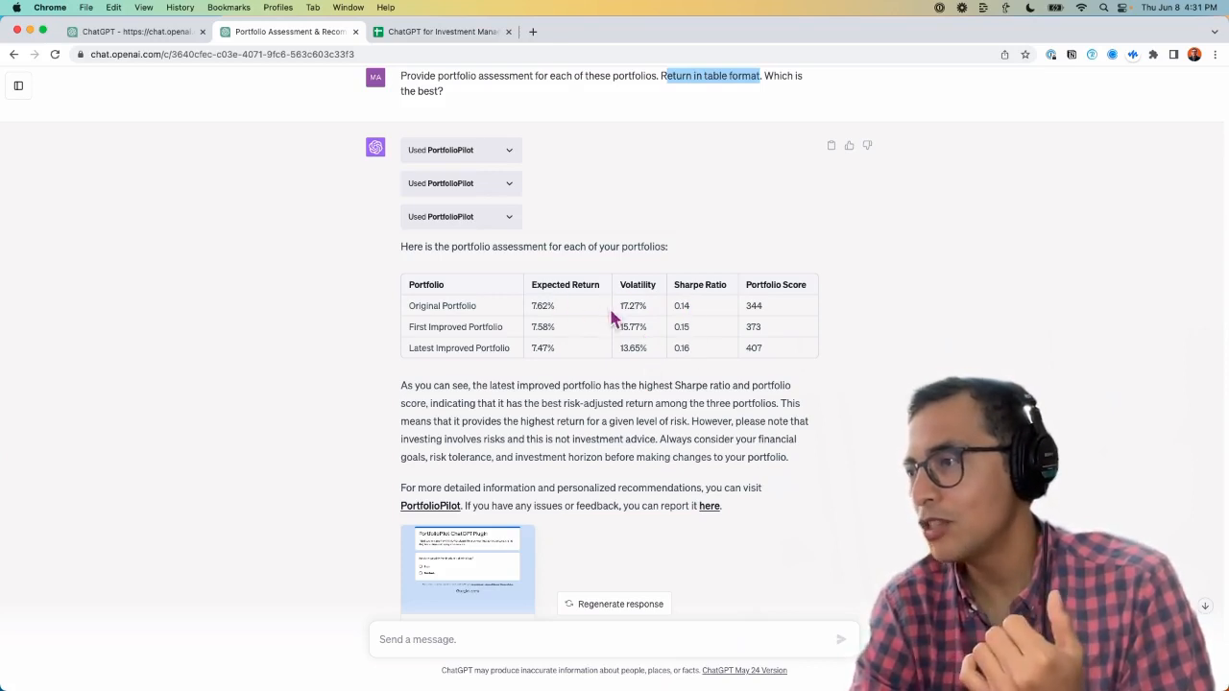
{"action": "mouse_move", "coordinate": [787, 276]}
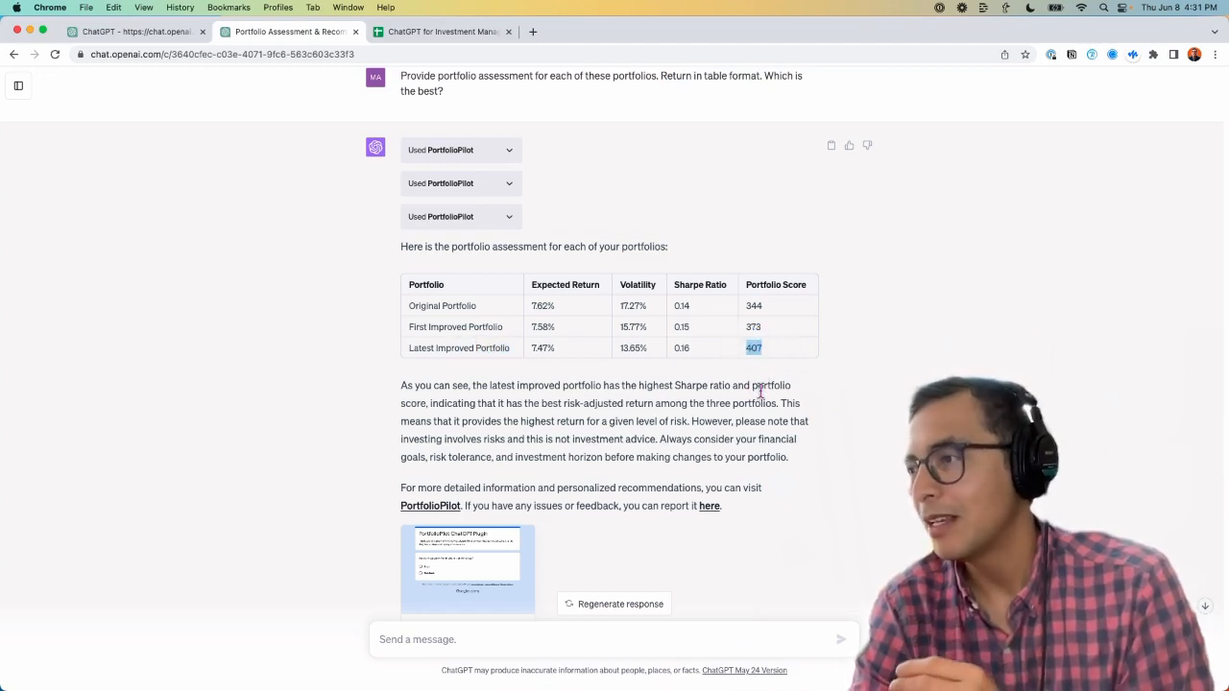
{"action": "scroll", "scroll_direction": "up", "scroll_amount": 3}
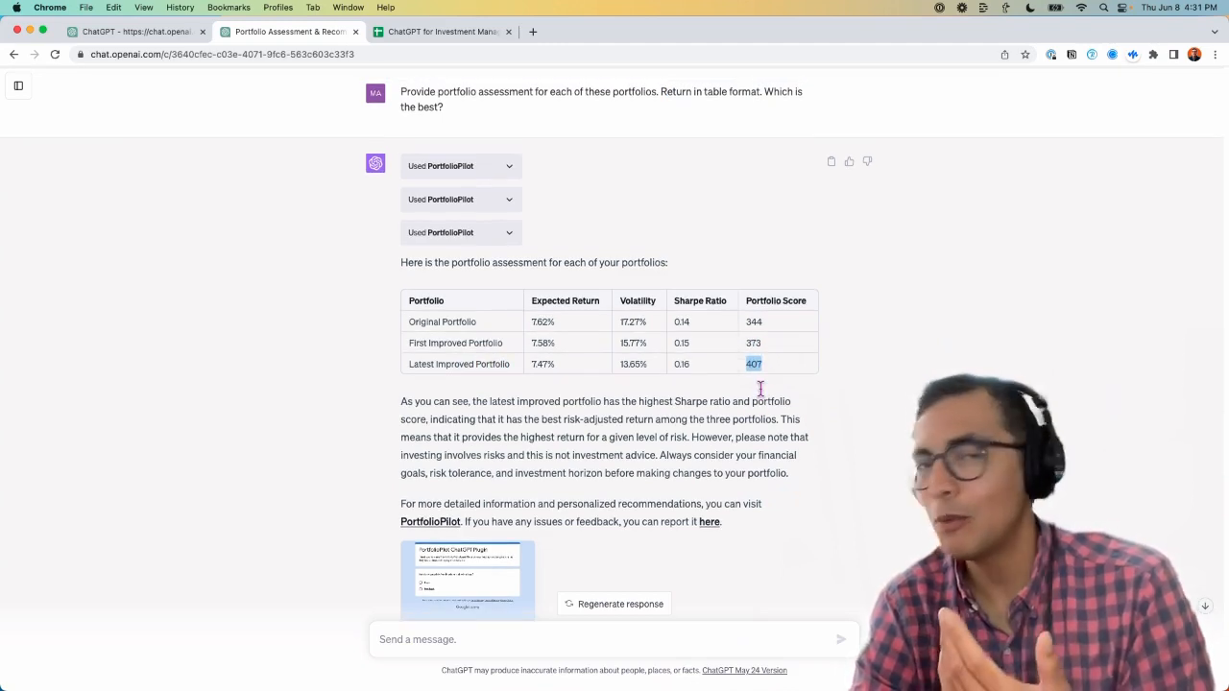
{"action": "scroll", "scroll_direction": "down", "scroll_amount": 3}
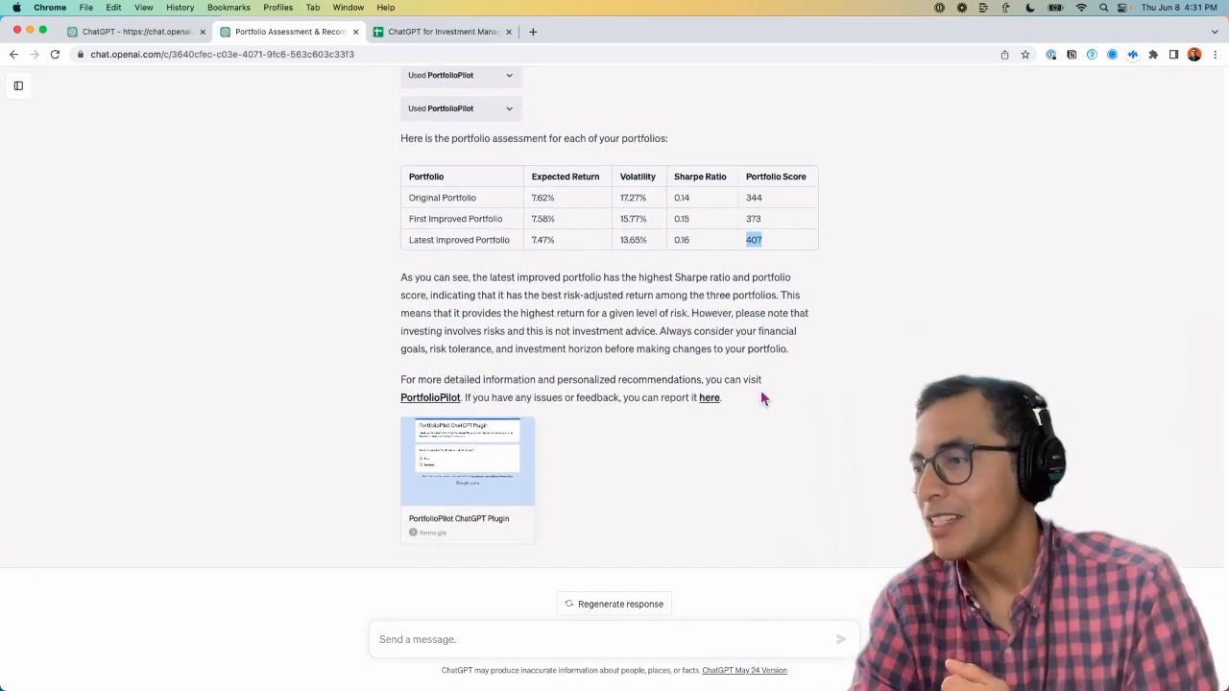
{"action": "scroll", "scroll_direction": "up", "scroll_amount": 3}
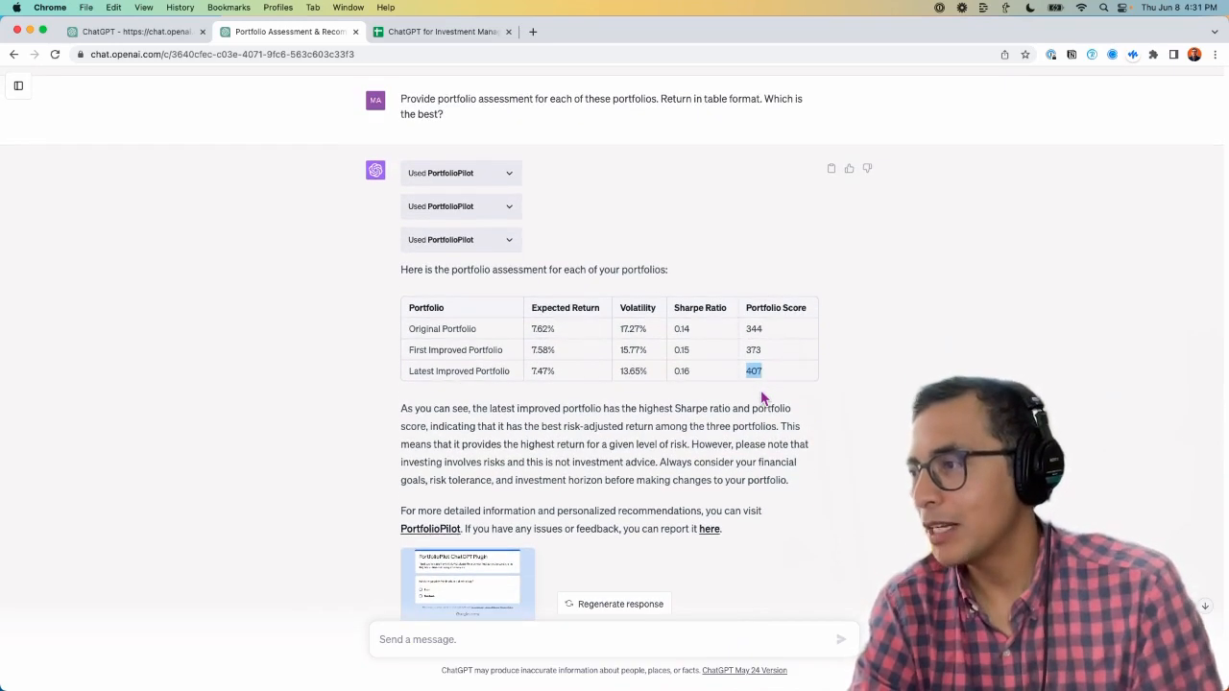